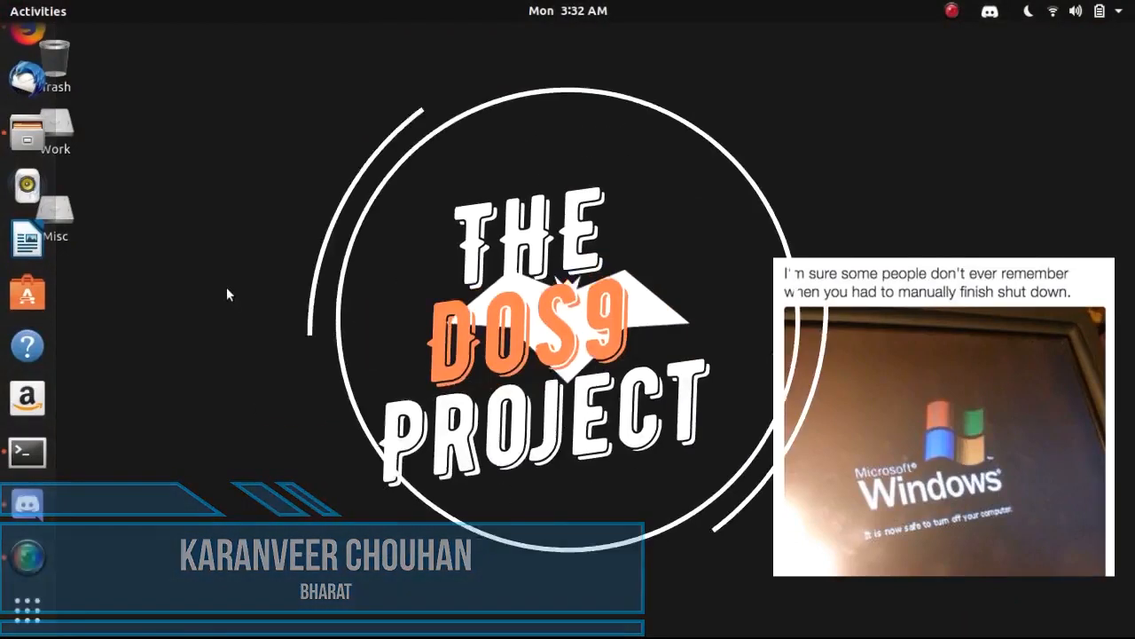
# Step: Bring up the DOS9 developer's chat in Discord, then switch to a new terminal window
pyautogui.click(26, 503)
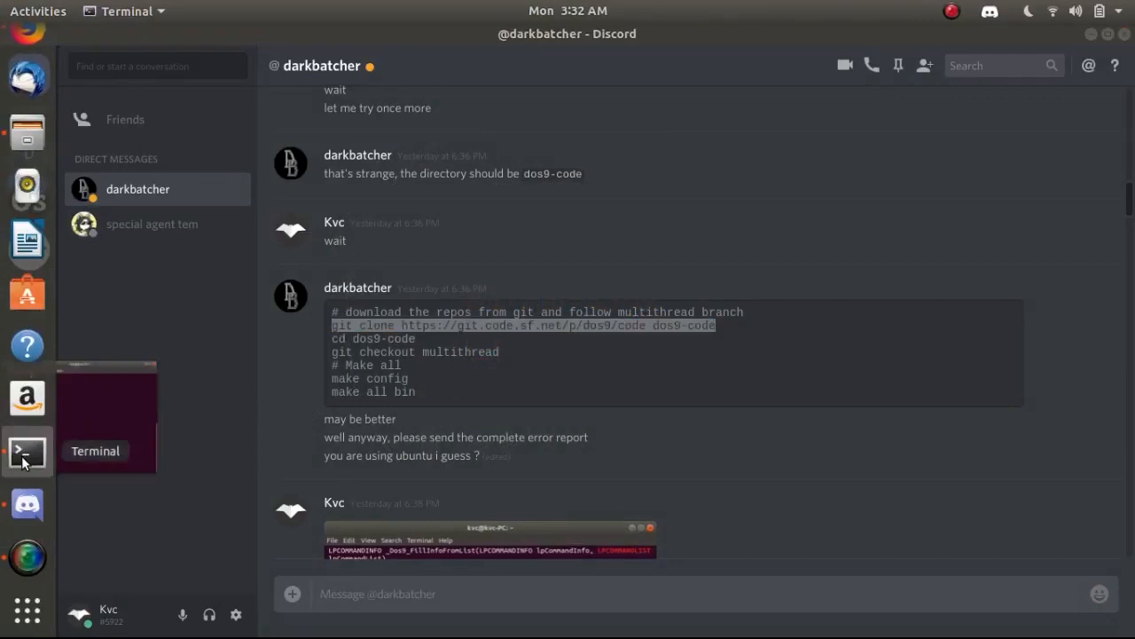
pyautogui.click(27, 450)
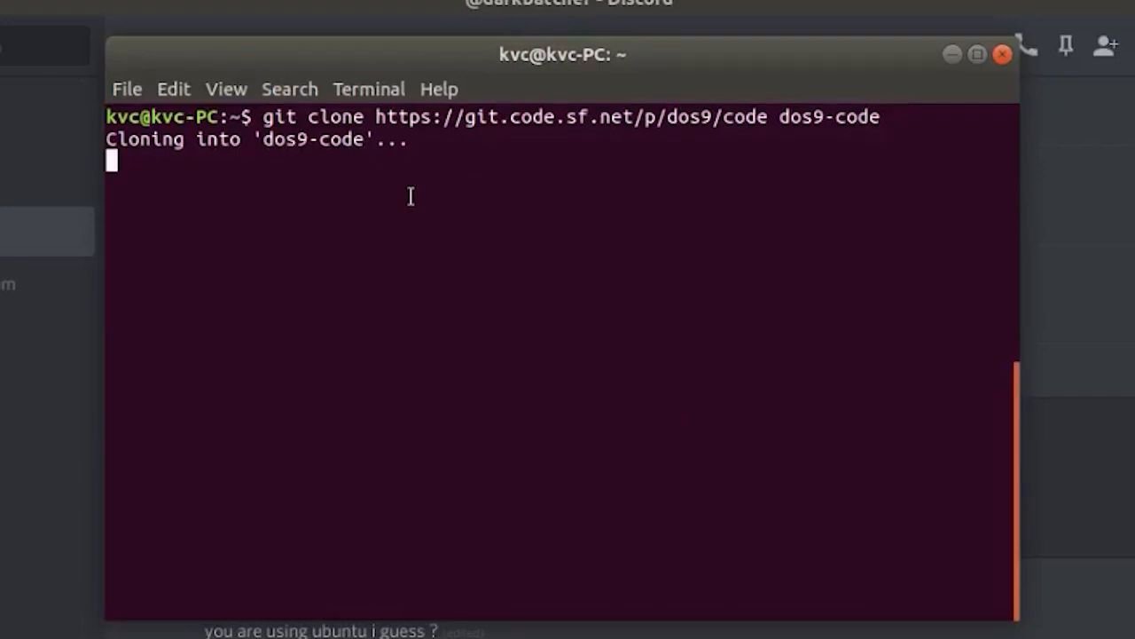
# Step: Cancel the home-folder clone, move into Downloads and paste the git clone command again
pyautogui.press('ctrl+c')
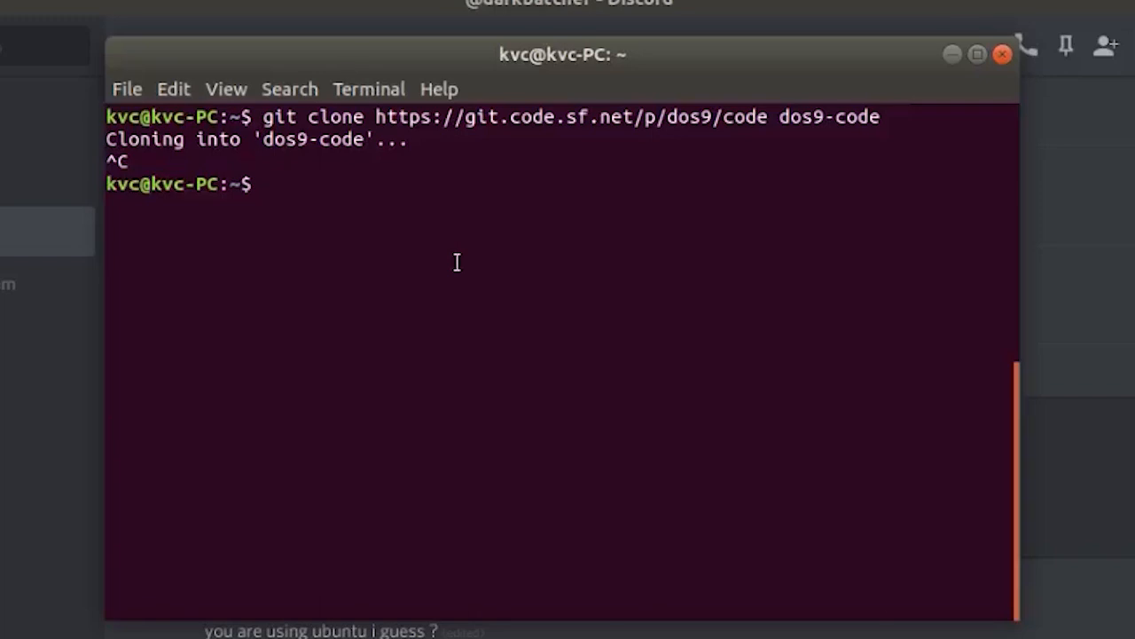
pyautogui.write('ls')
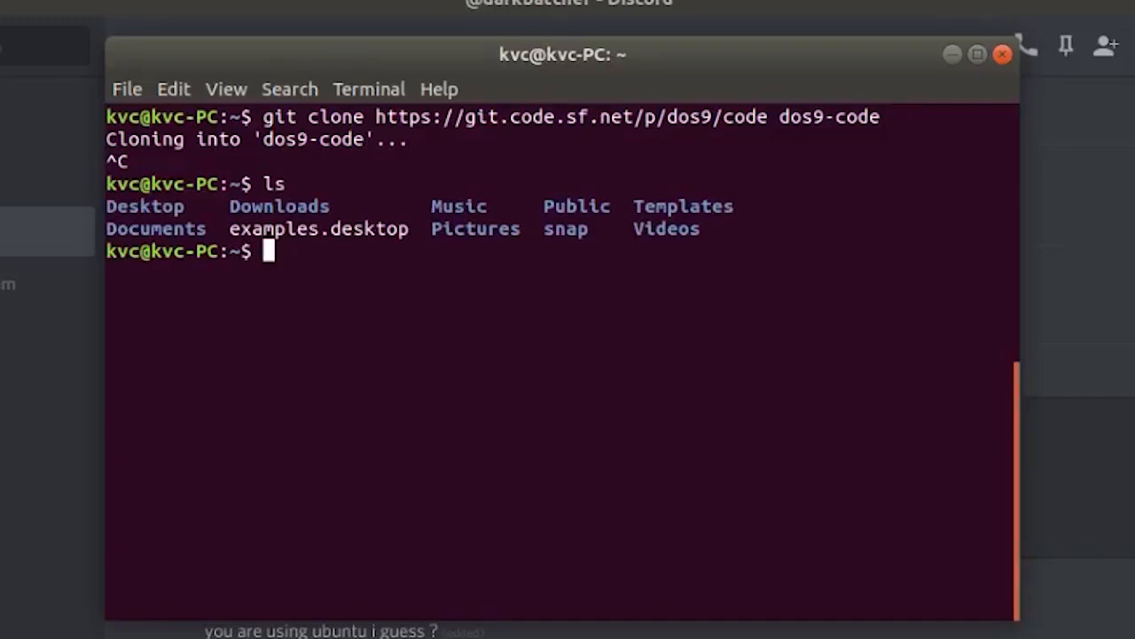
pyautogui.write('cd Downloads')
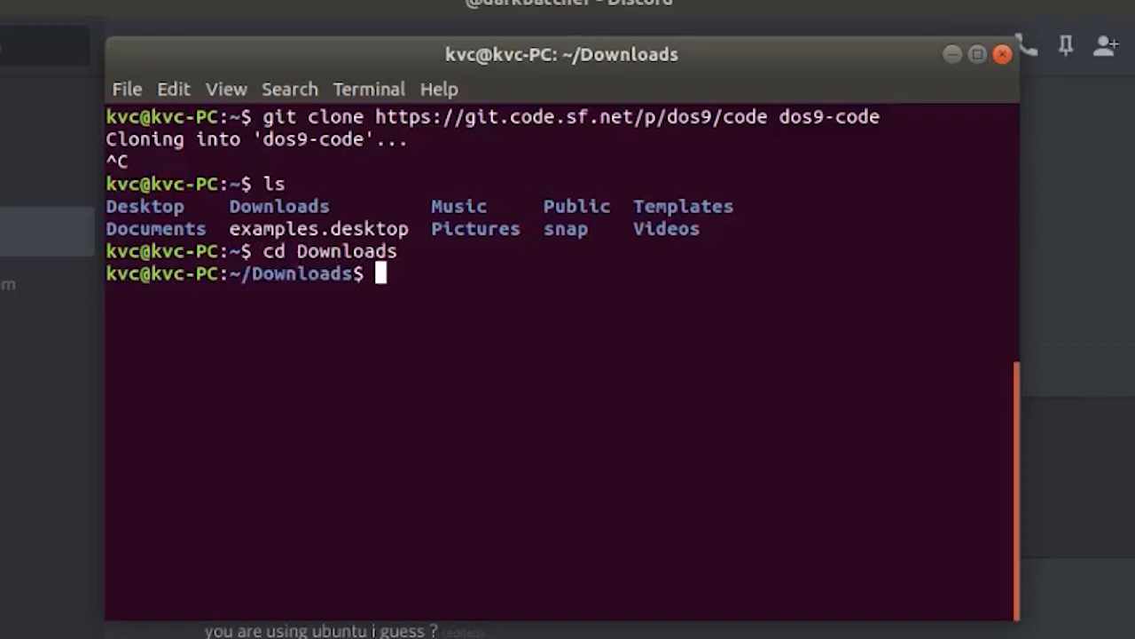
pyautogui.rightClick(408, 273)
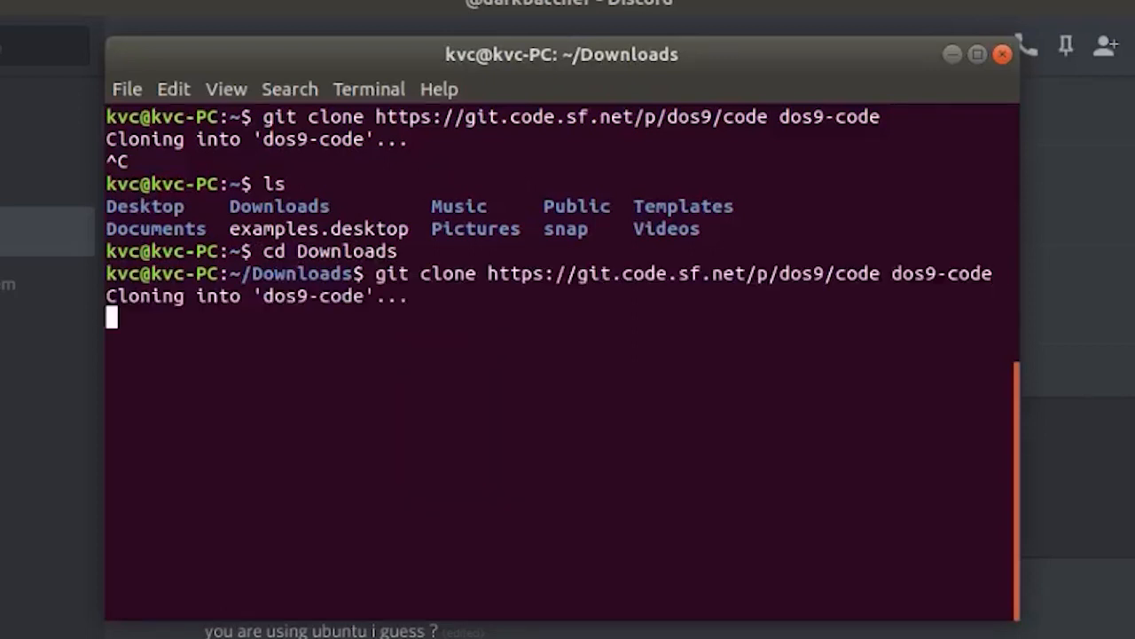
pyautogui.moveTo(511, 252)
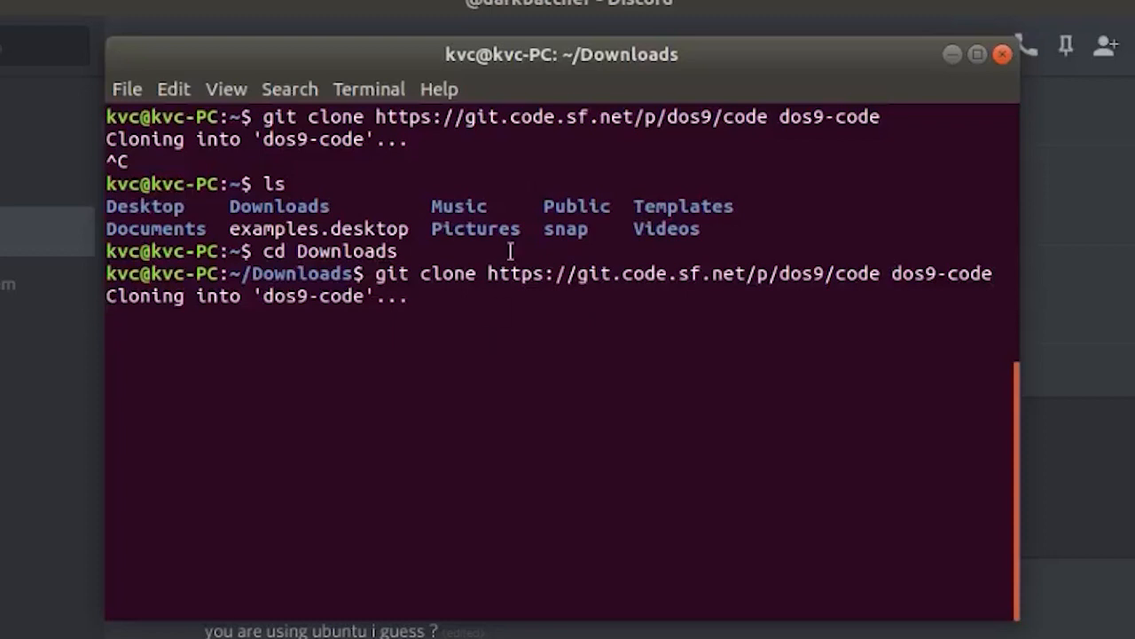
pyautogui.moveTo(629, 412)
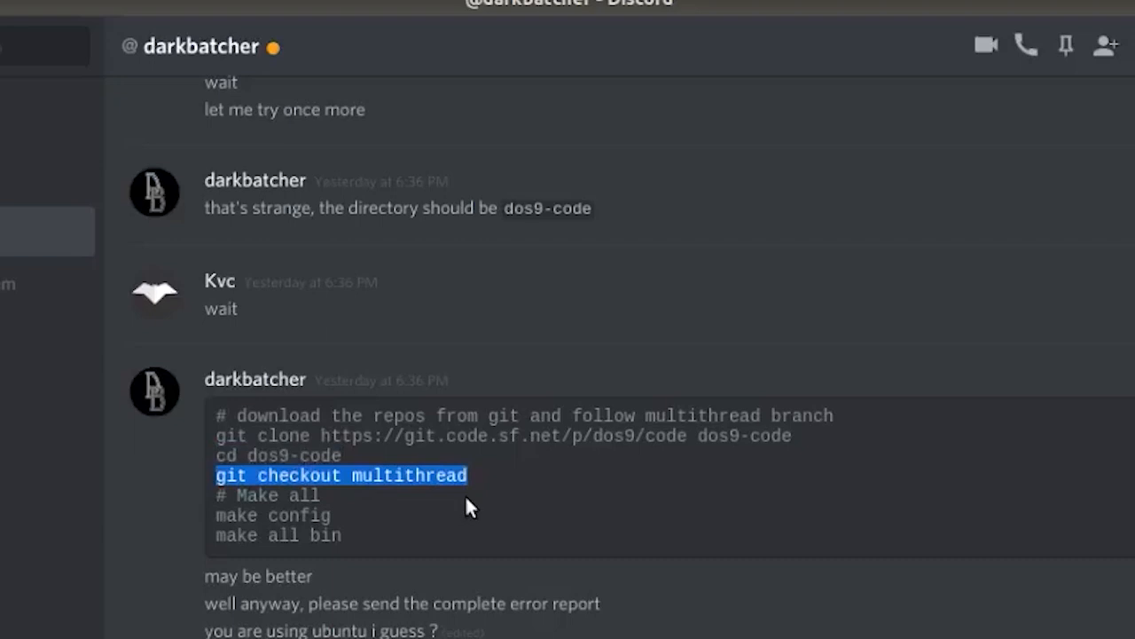
pyautogui.moveTo(585, 458)
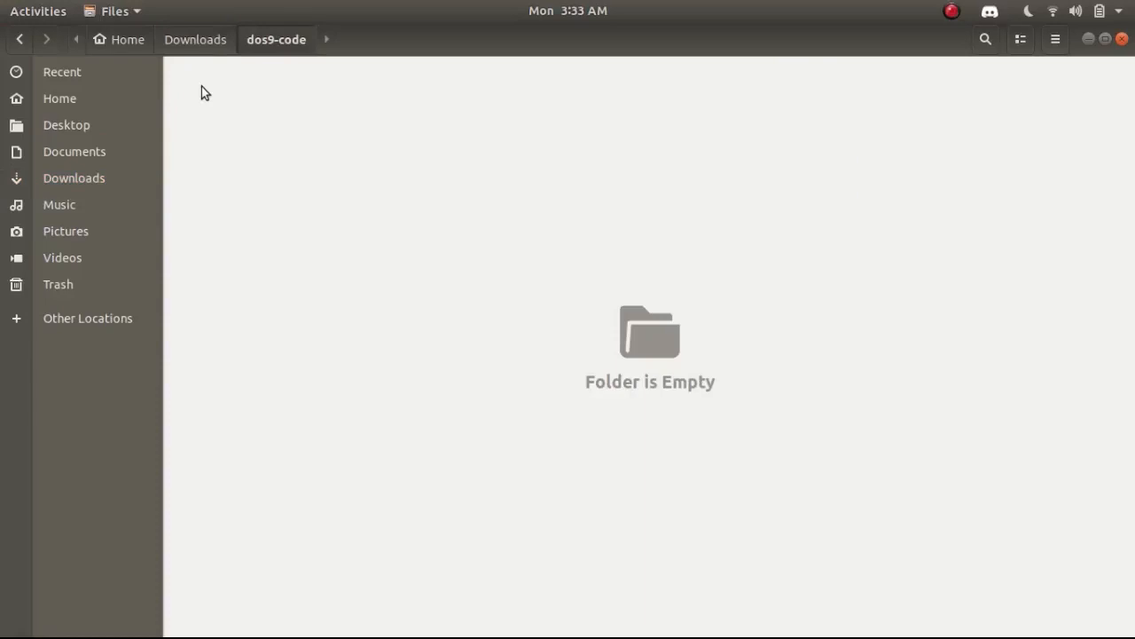
pyautogui.moveTo(1090, 43)
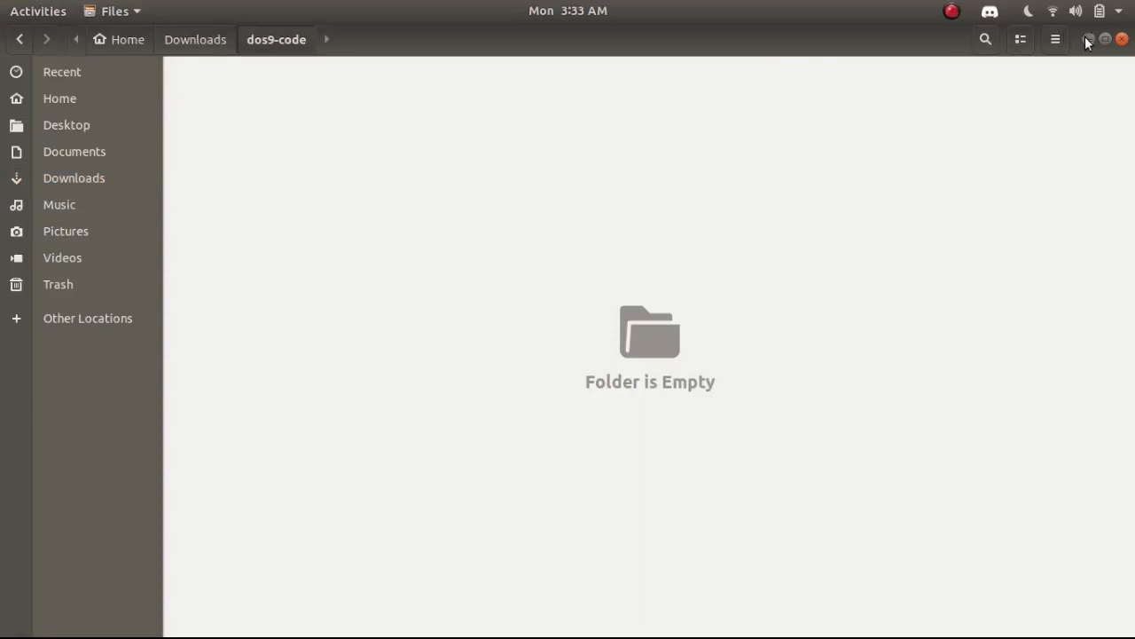
# Step: Close the file browser after seeing dos9-code is empty
pyautogui.click(26, 472)
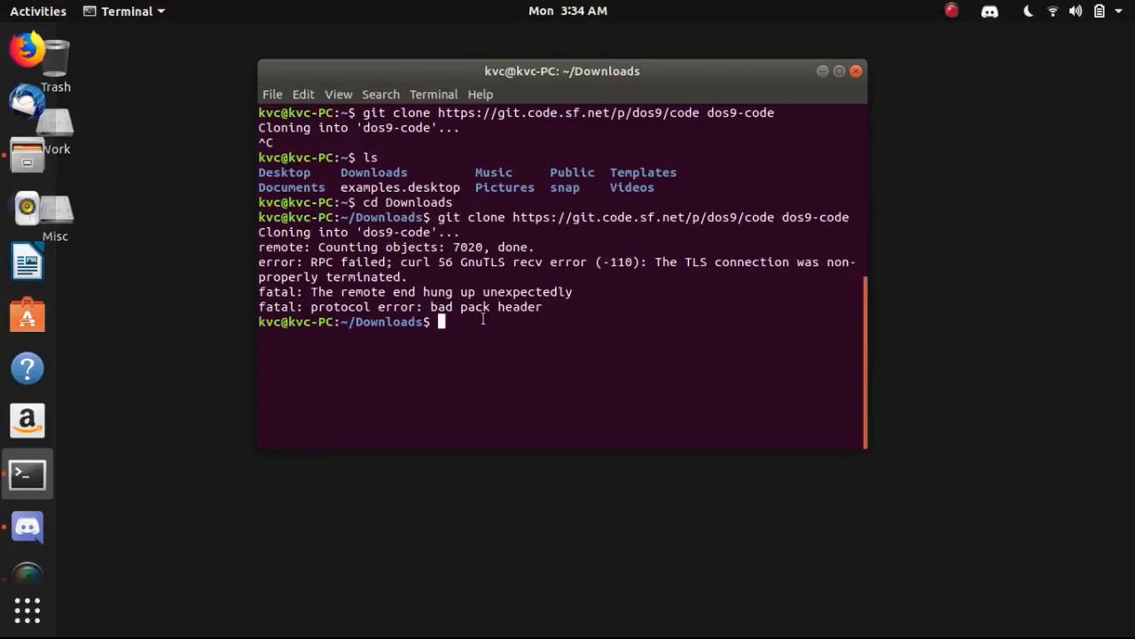
pyautogui.write('git clone https://git.code.sf.net/p/dos9/code dos9-code')
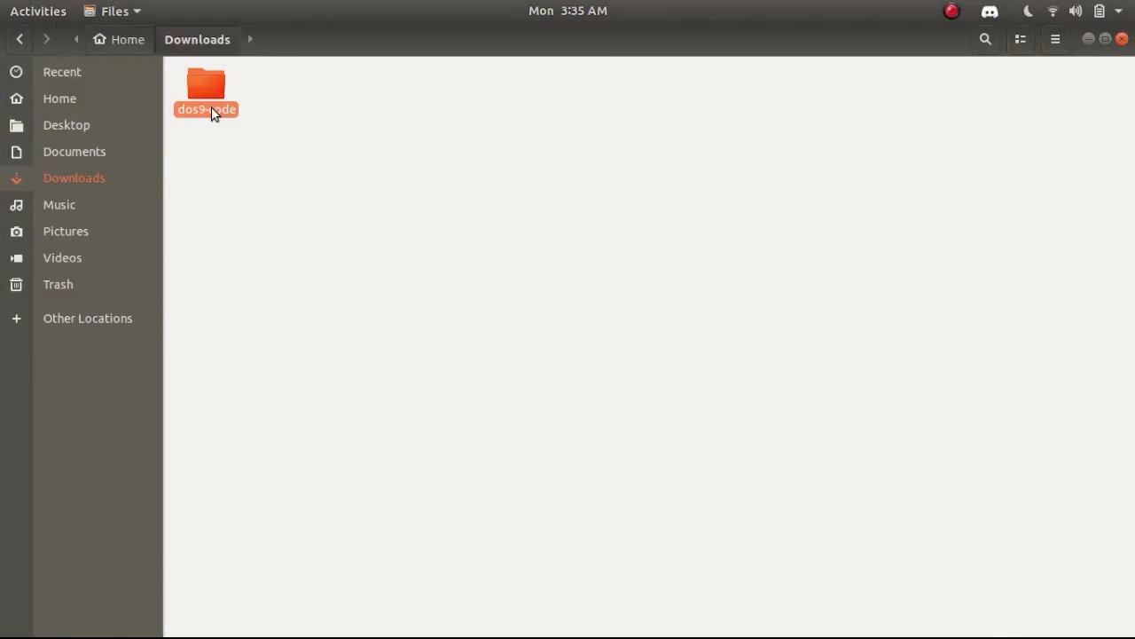
pyautogui.doubleClick(206, 85)
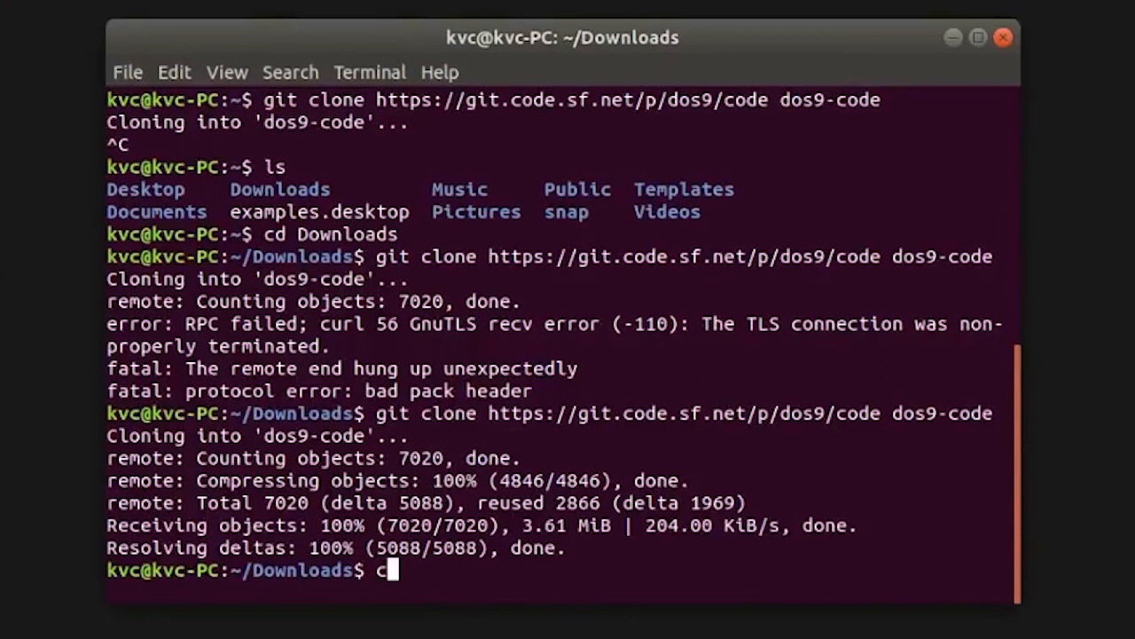
# Step: Enter dos9-code, check out the multithread branch and run make config
pyautogui.write('d dos9-code/')
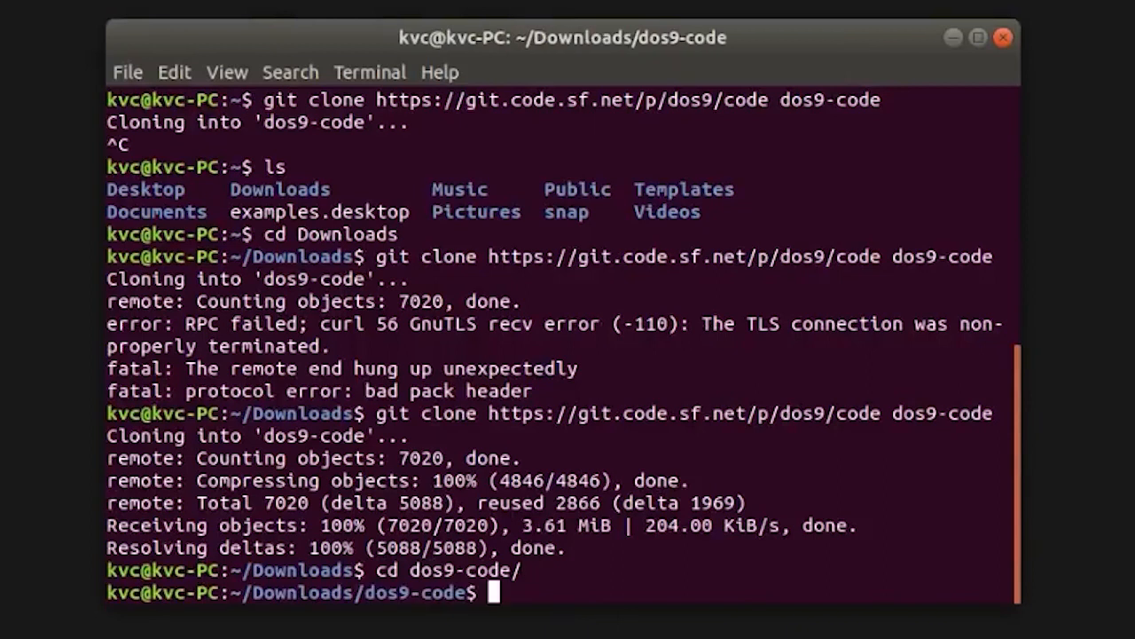
pyautogui.write('ls')
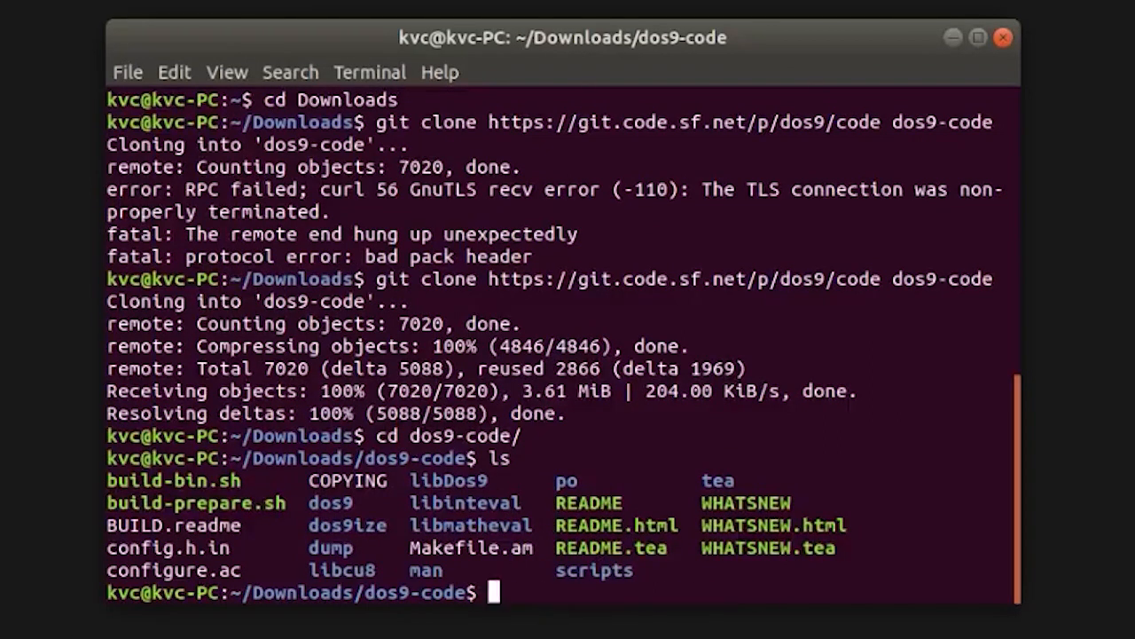
pyautogui.write('git checkout multithread')
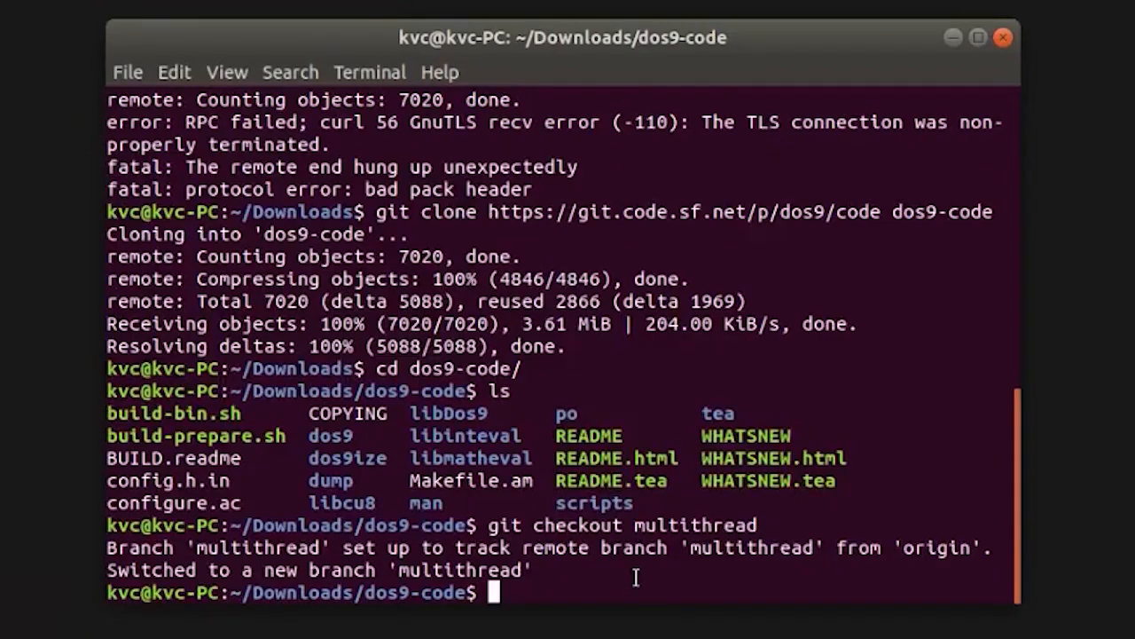
pyautogui.write('make config')
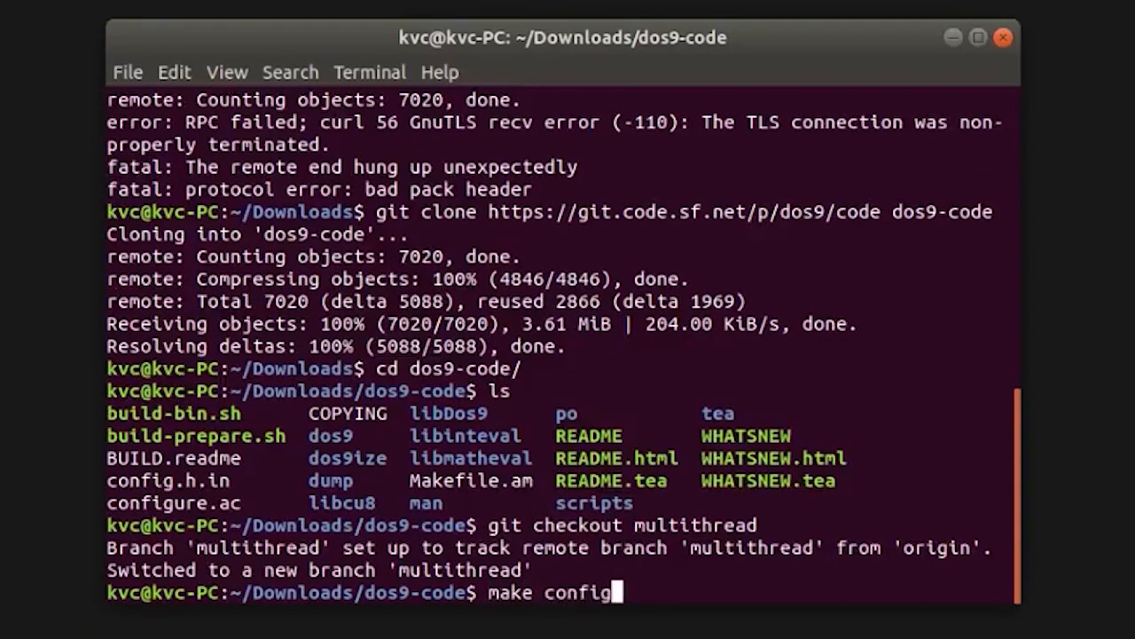
pyautogui.press('Return')
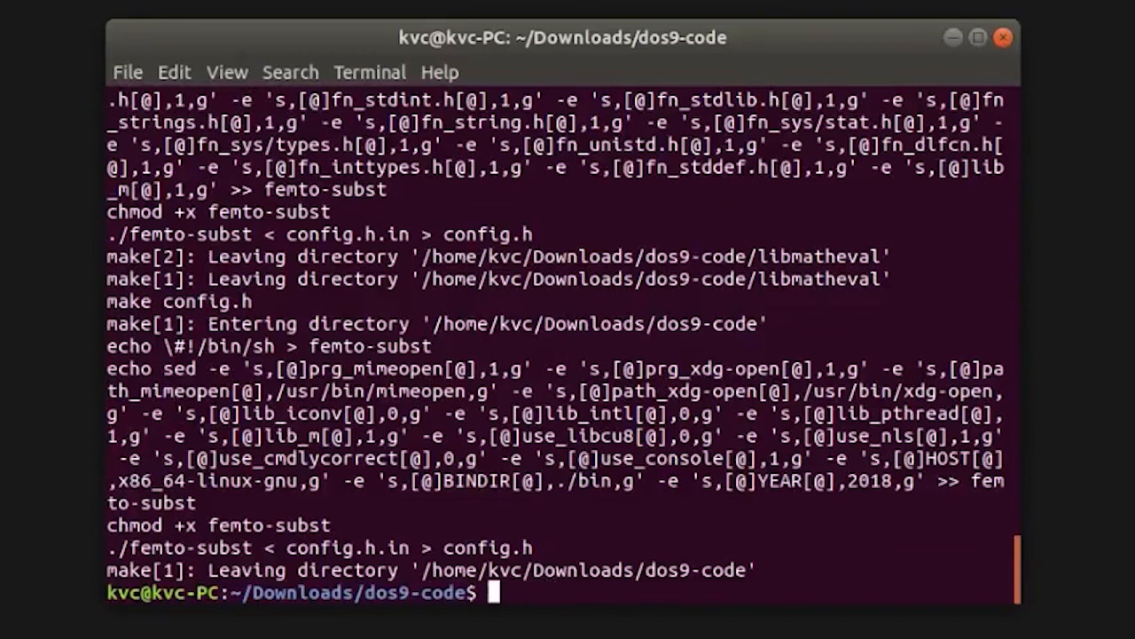
# Step: Run make all and follow the compiler output as DOS9 builds
pyautogui.write('make all')
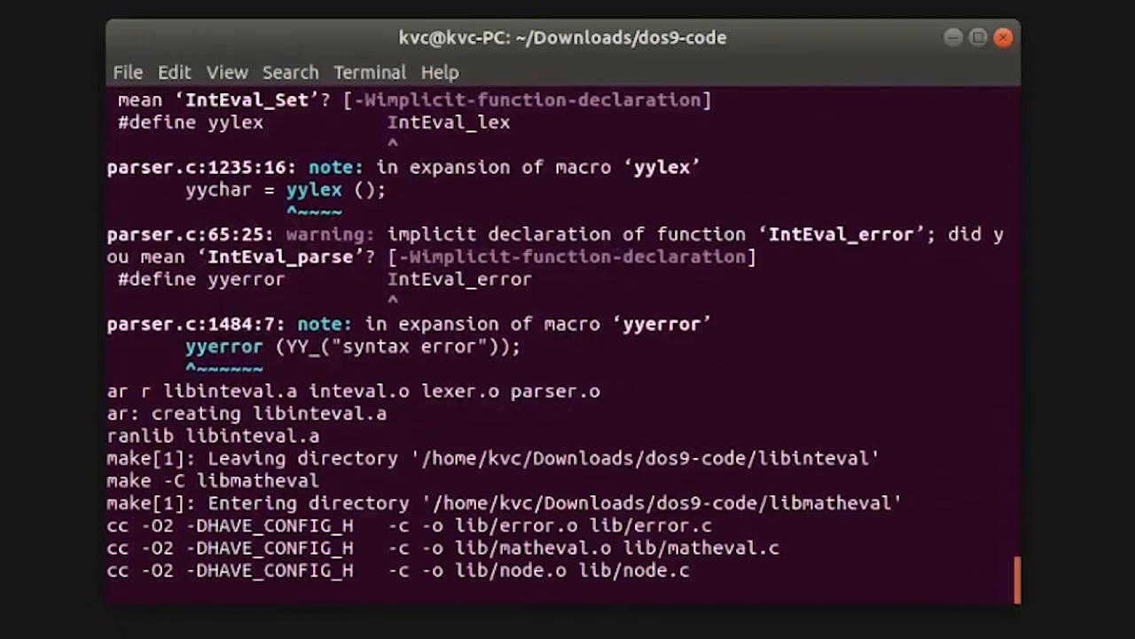
pyautogui.scroll(-3)
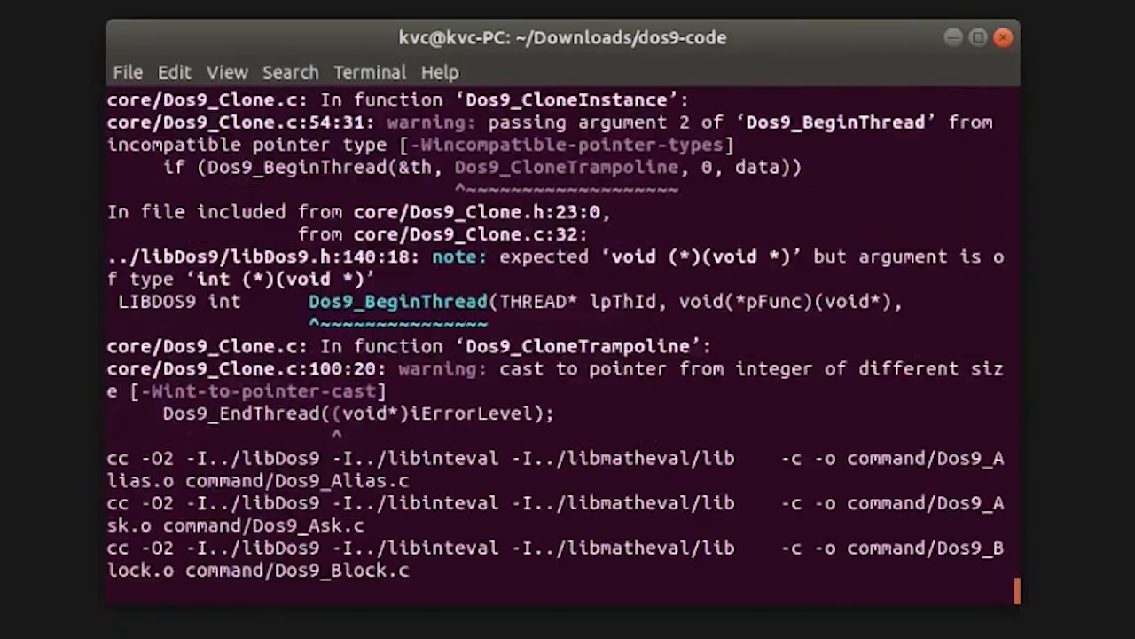
pyautogui.scroll(-3)
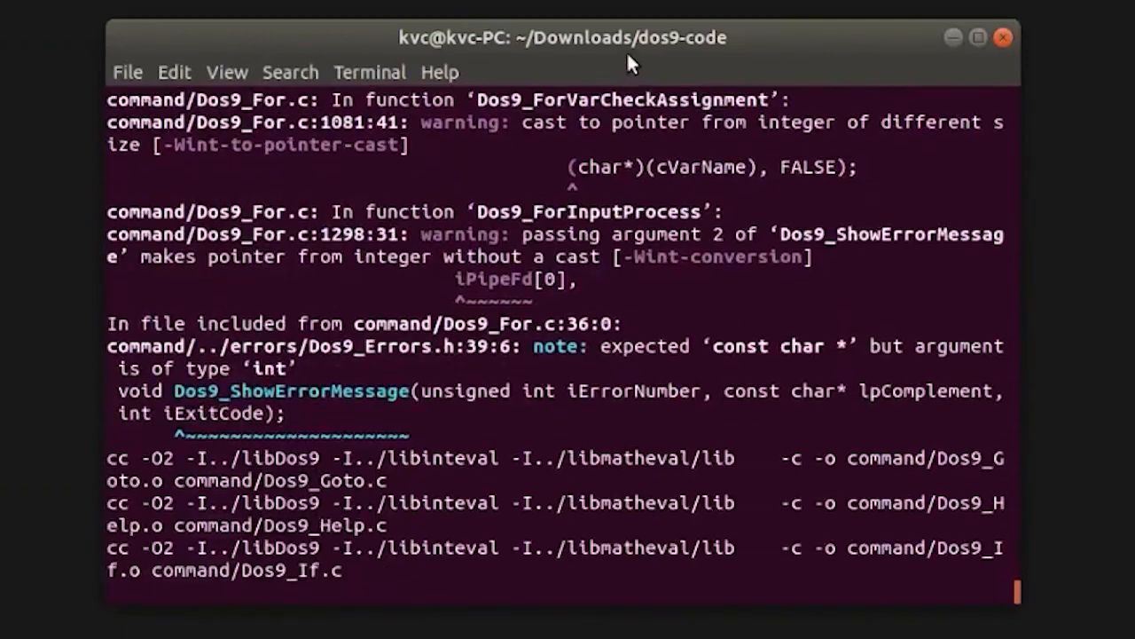
pyautogui.scroll(-3)
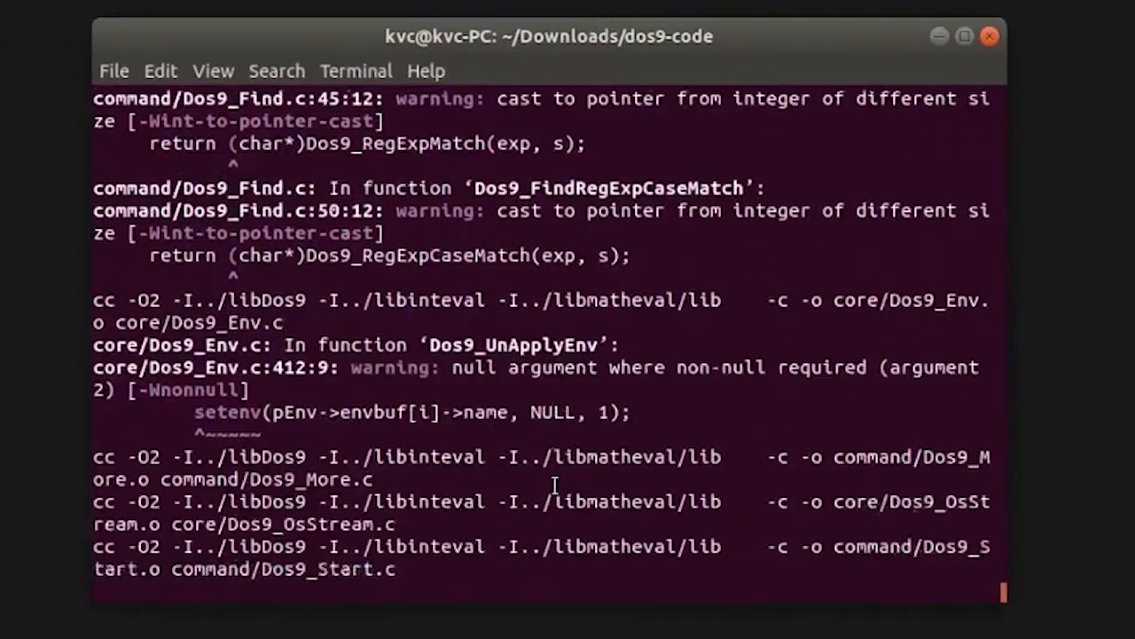
pyautogui.scroll(-3)
pyautogui.write('ls')
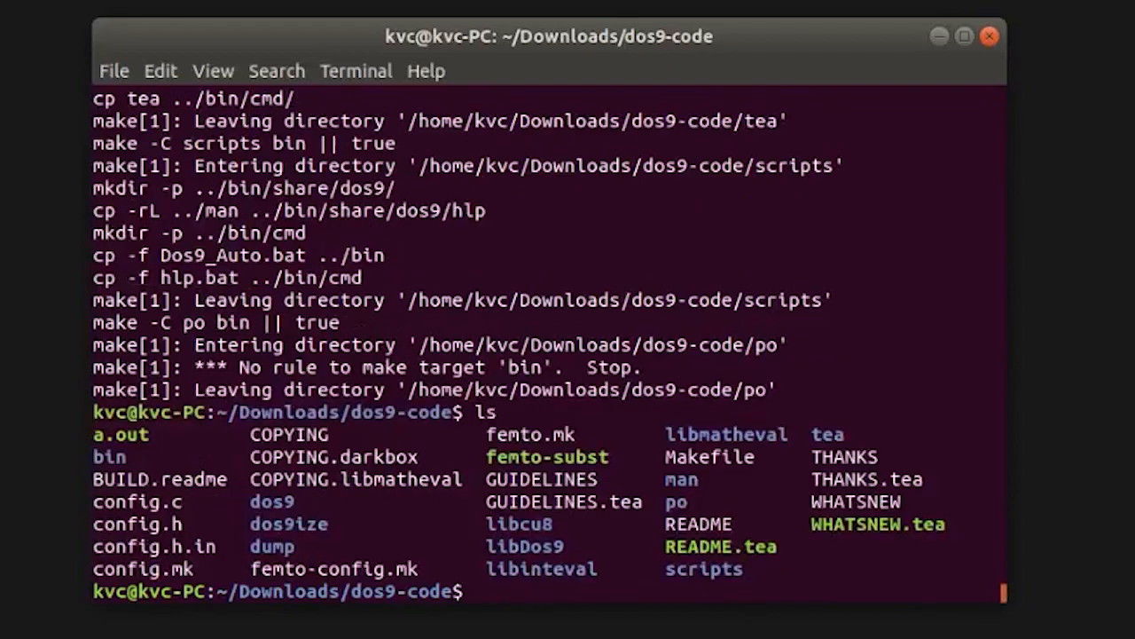
# Step: Change into the bin folder, list it and launch ./dos9
pyautogui.doubleClick(110, 456)
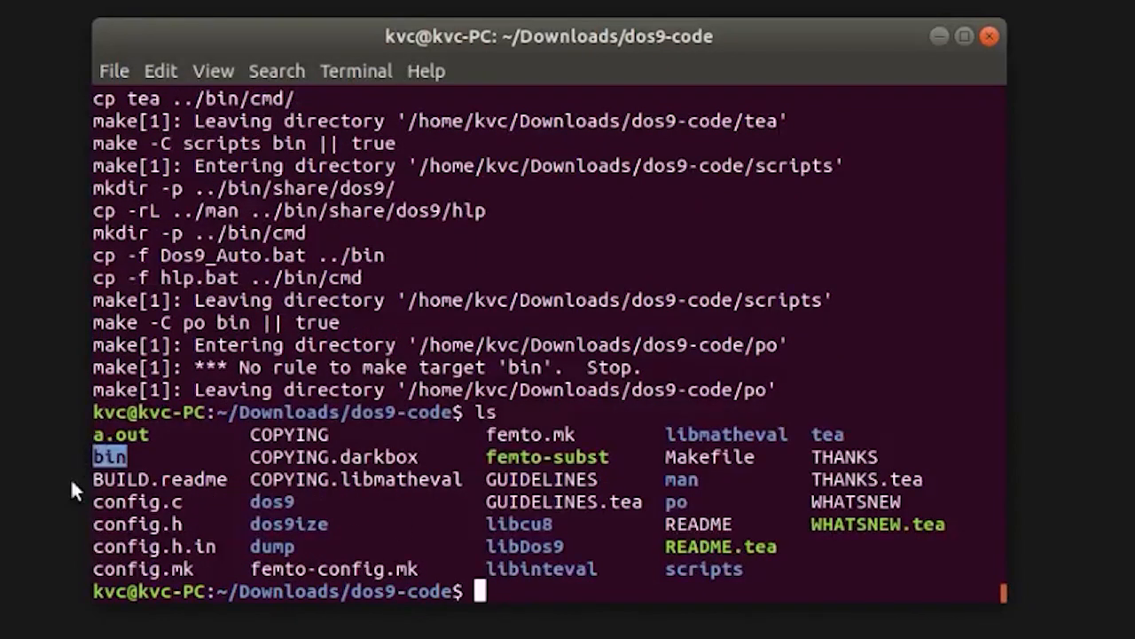
pyautogui.write('cd bin')
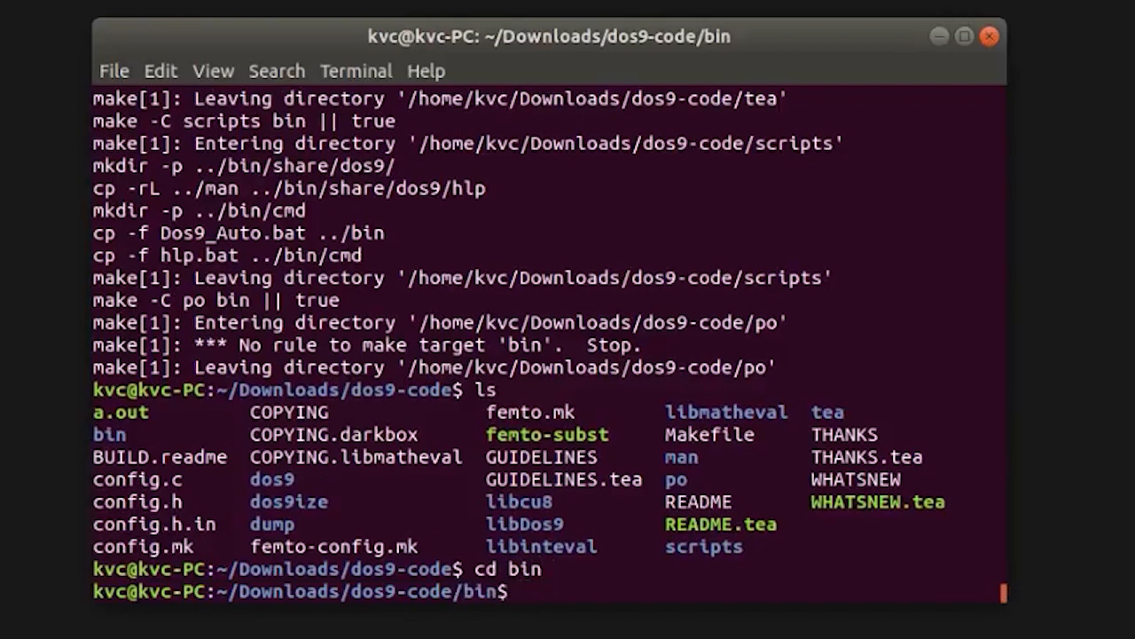
pyautogui.write('ls')
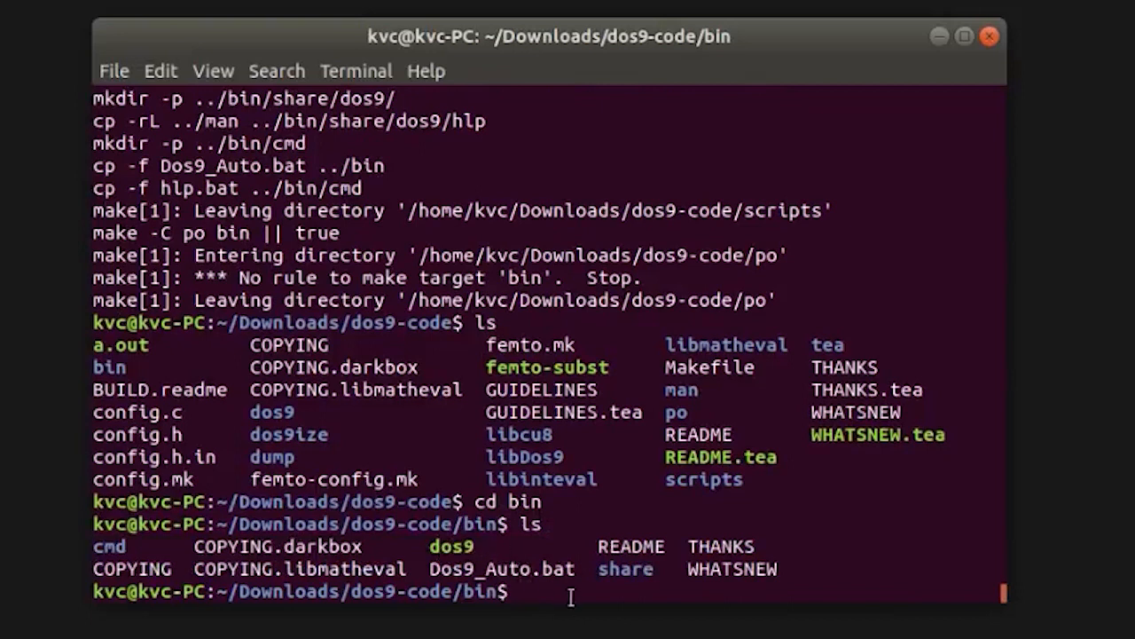
pyautogui.write('./dos')
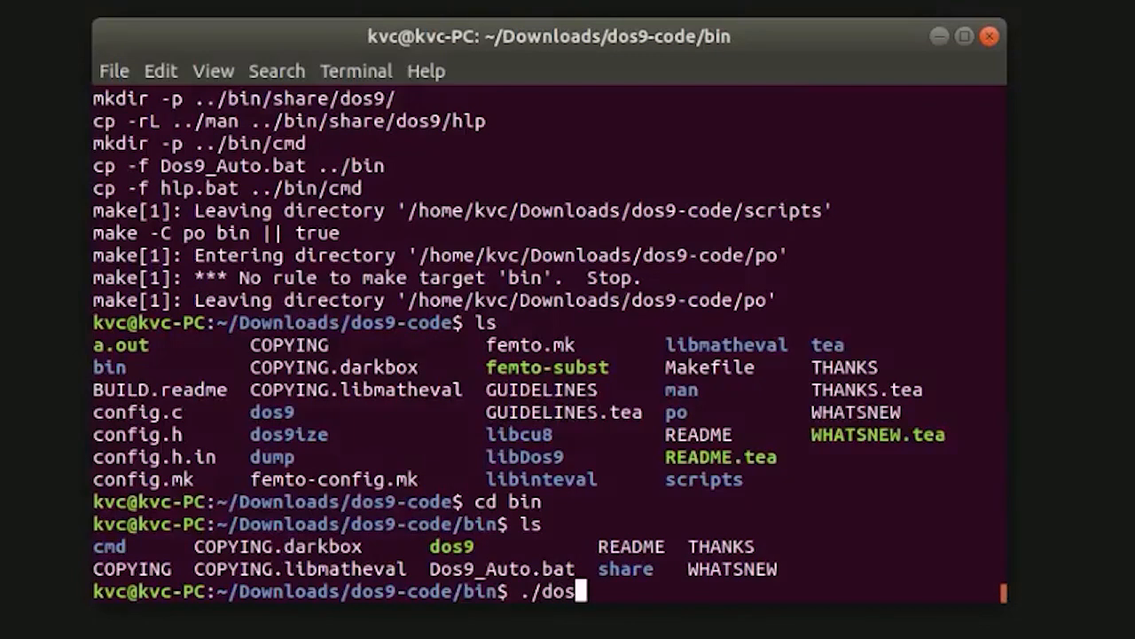
pyautogui.press('Return')
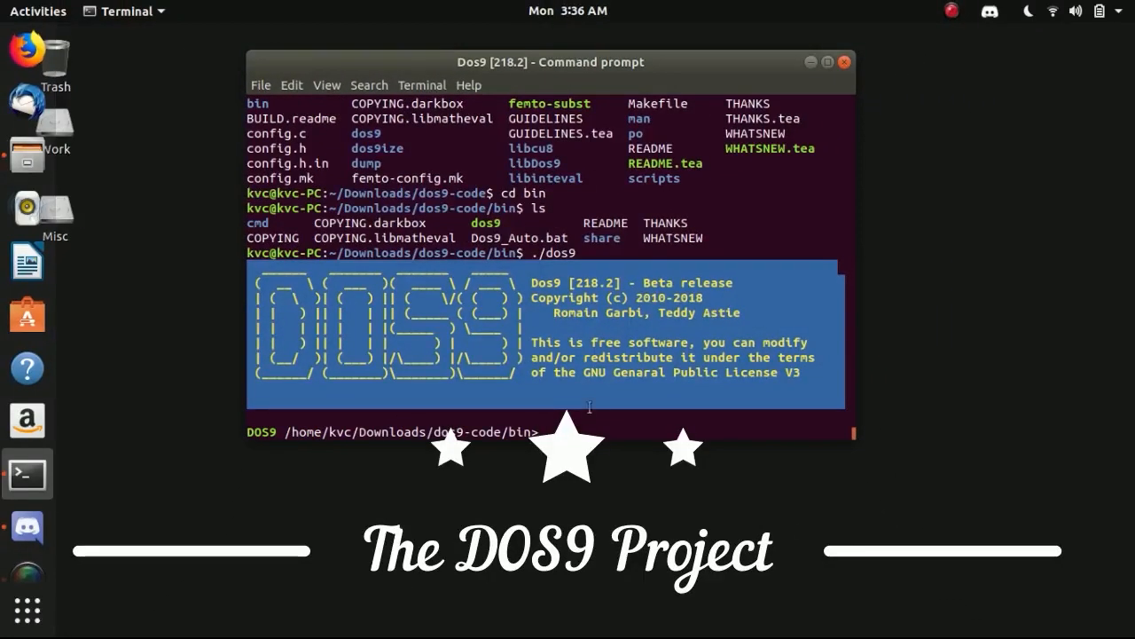
# Step: Arrange a second plain shell window and try cls there, where it isn't found
pyautogui.moveTo(532, 284); pyautogui.dragTo(700, 364)
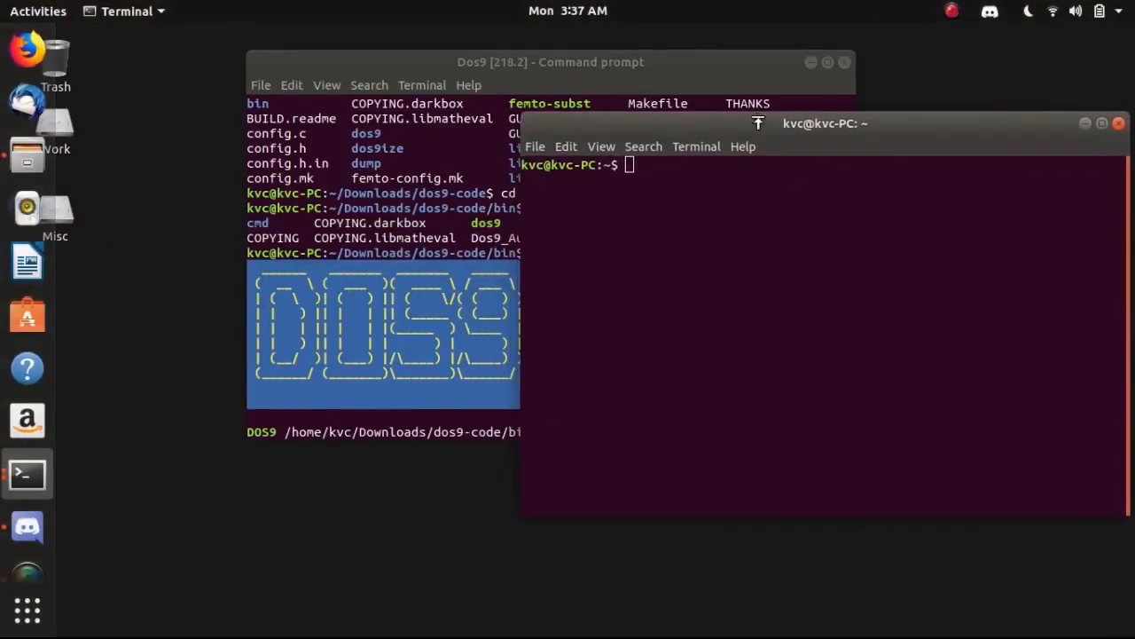
pyautogui.write('cls')
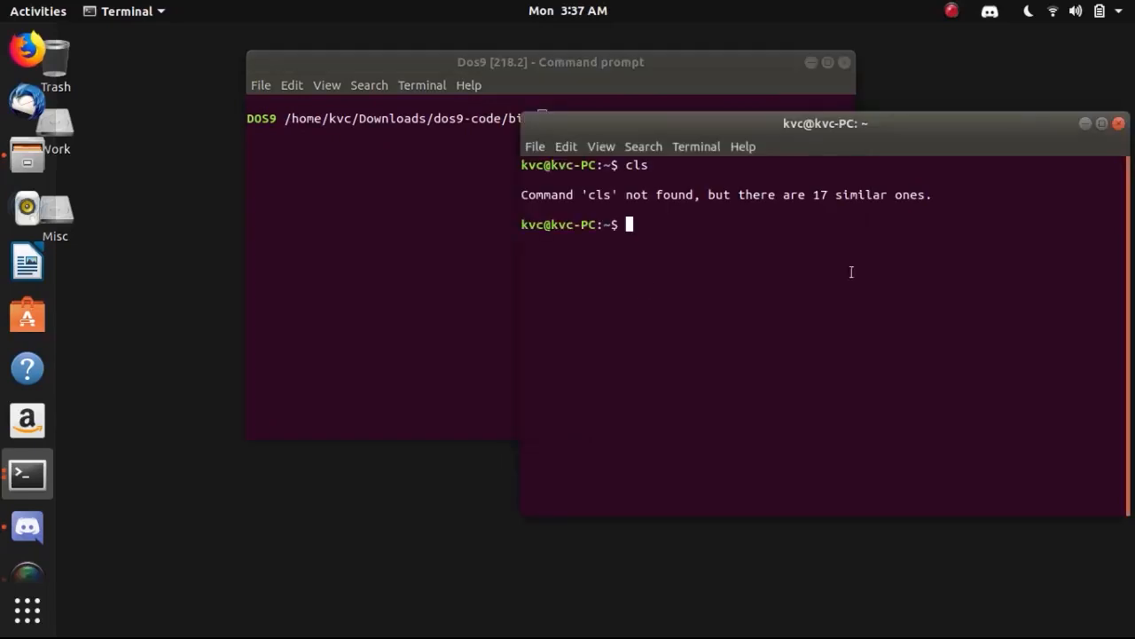
pyautogui.moveTo(825, 124); pyautogui.dragTo(772, 167)
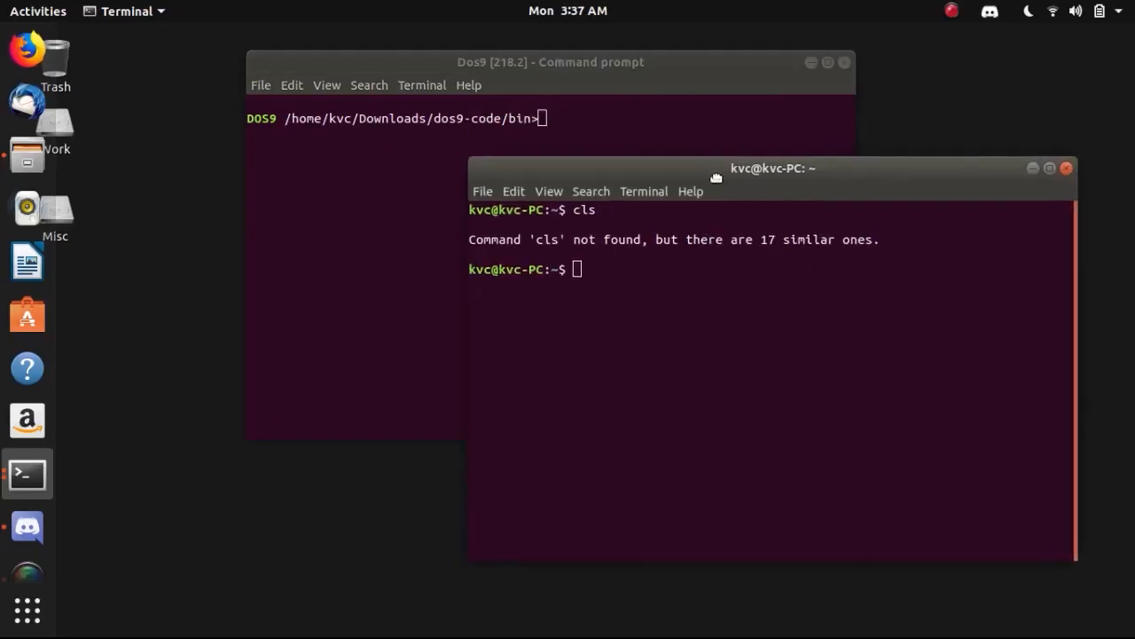
# Step: Run echo off at the DOS9 prompt
pyautogui.write('echo o')
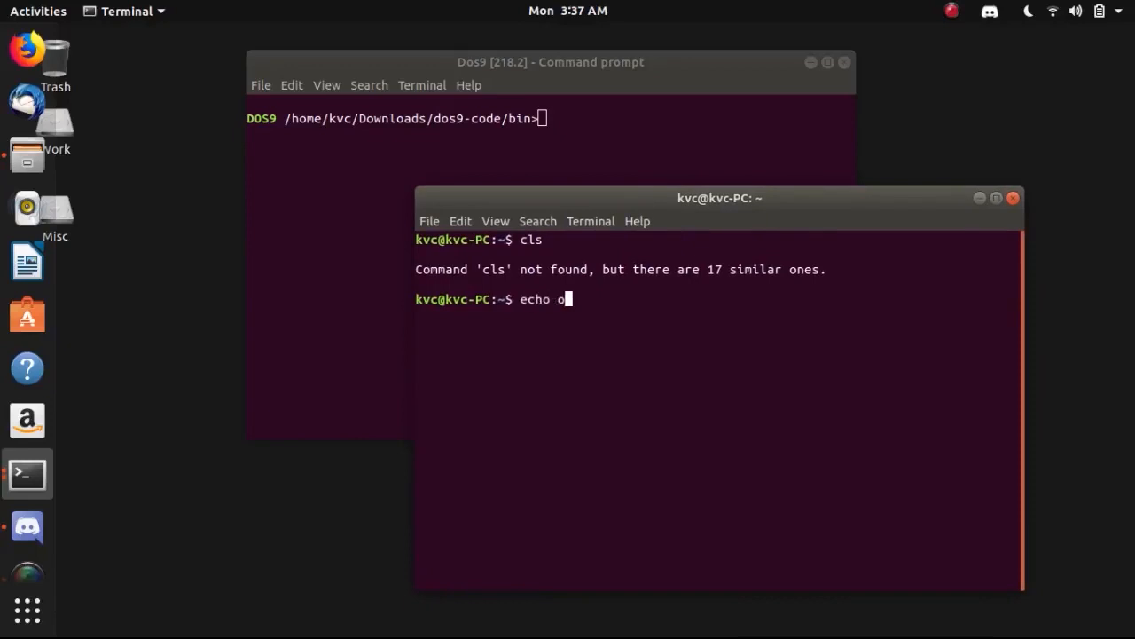
pyautogui.press('Return')
pyautogui.write('e')
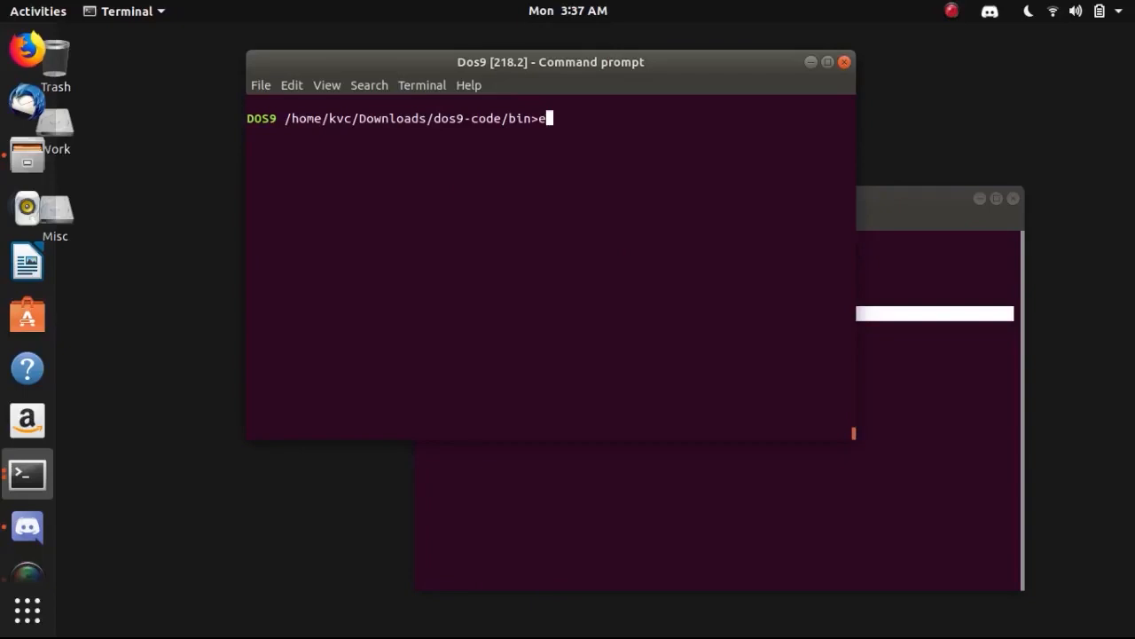
pyautogui.write('cho off')
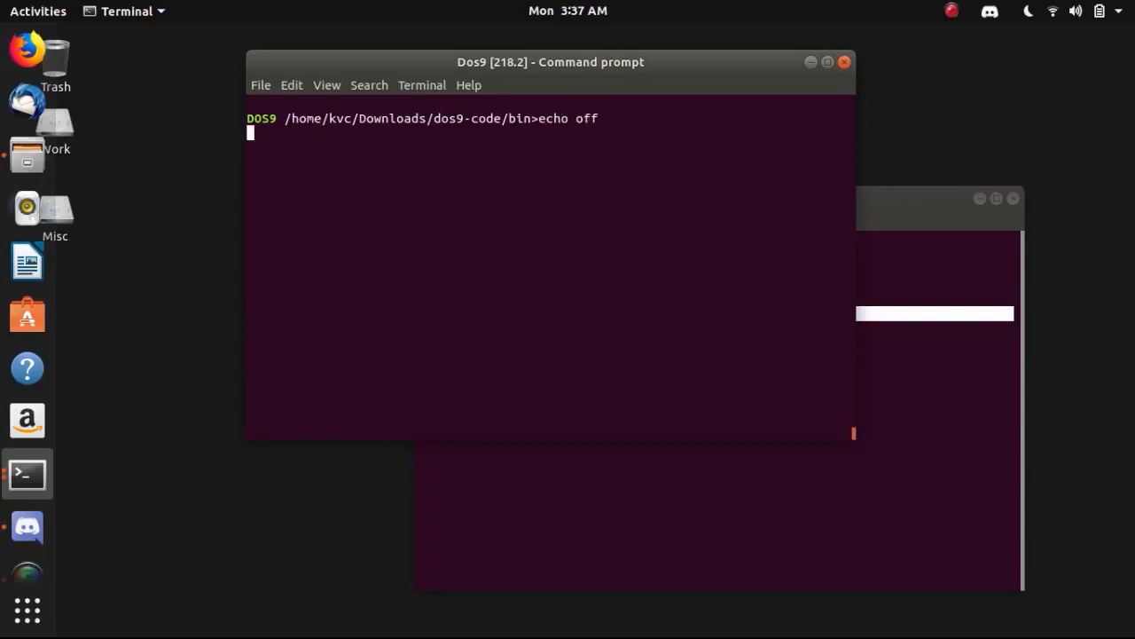
pyautogui.write('e')
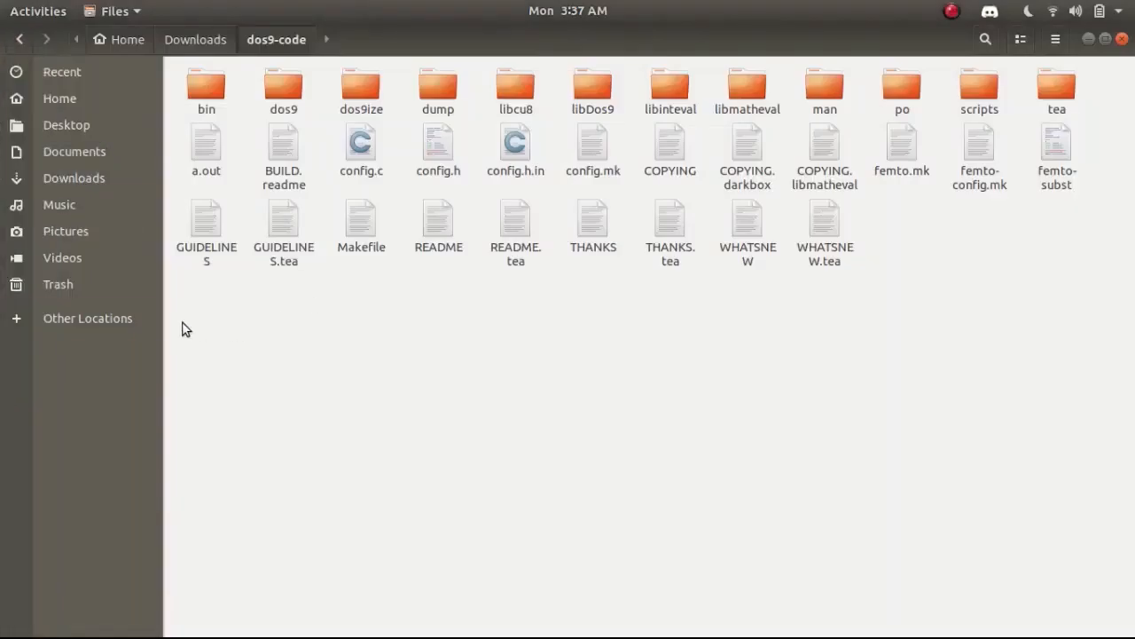
# Step: Look inside dos9-code's bin folder in Files
pyautogui.doubleClick(206, 88)
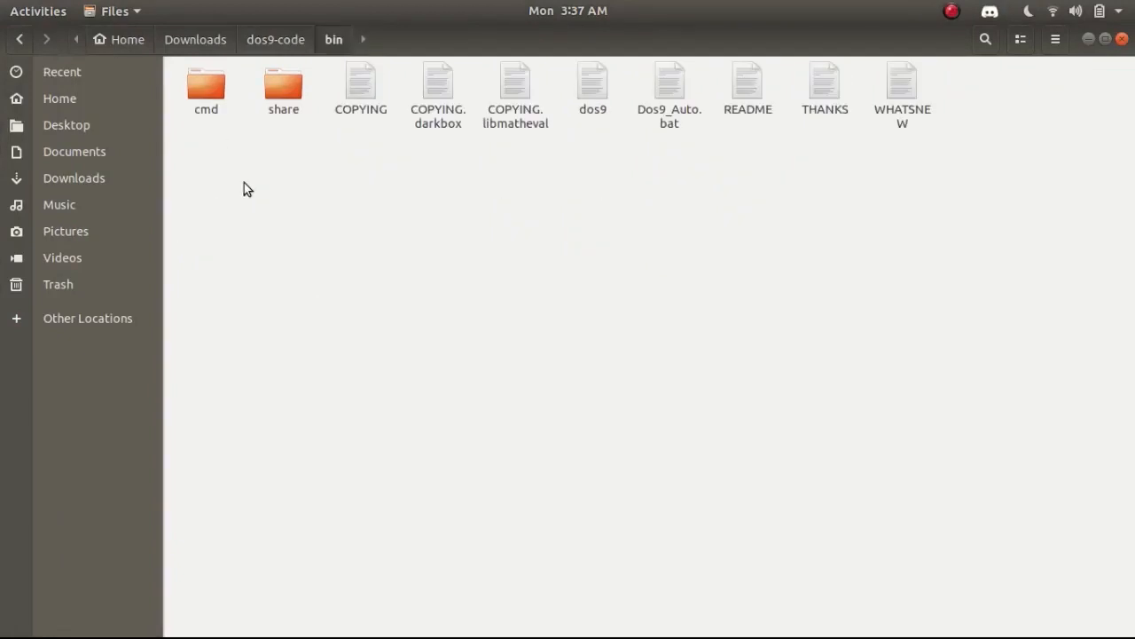
pyautogui.moveTo(412, 256)
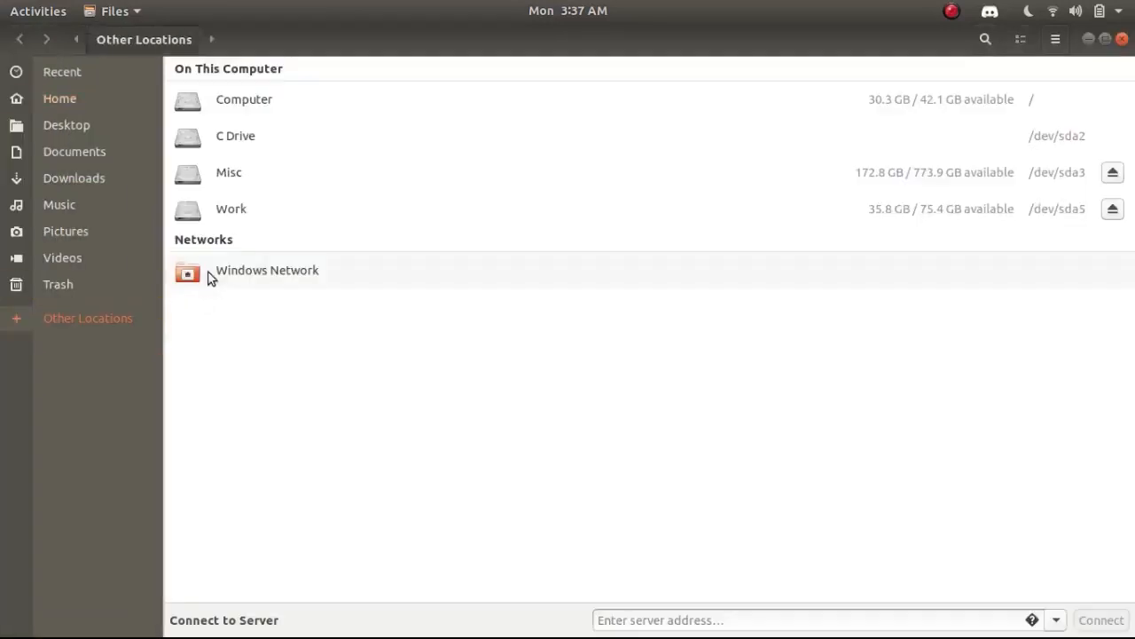
# Step: Open the Misc drive and run Guessing Game Demo.dos9
pyautogui.doubleClick(227, 172)
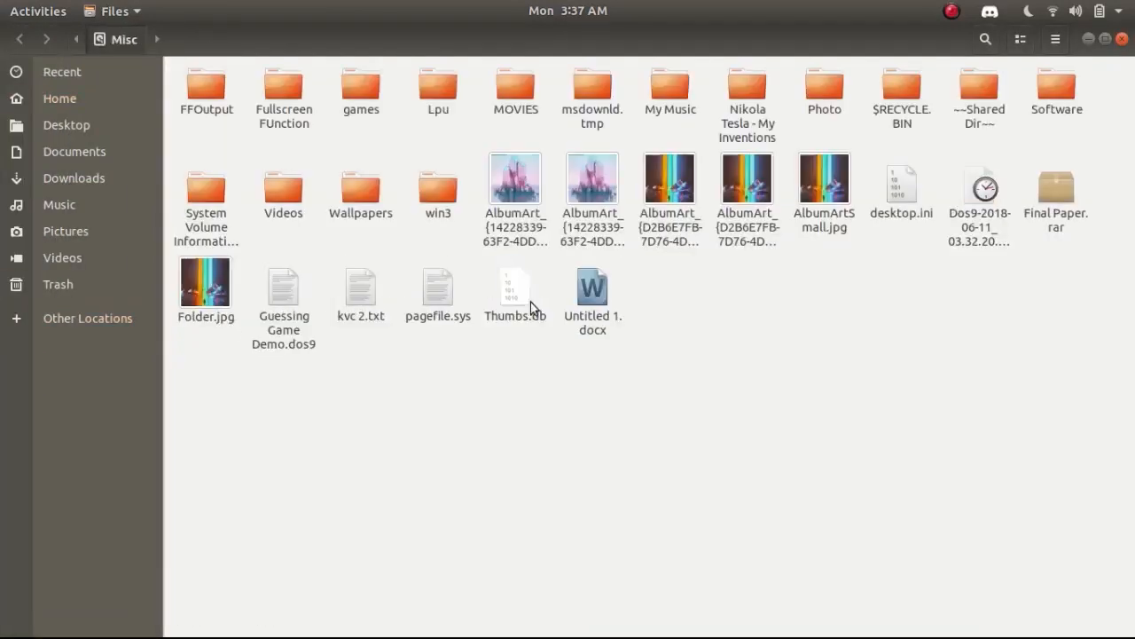
pyautogui.click(284, 298)
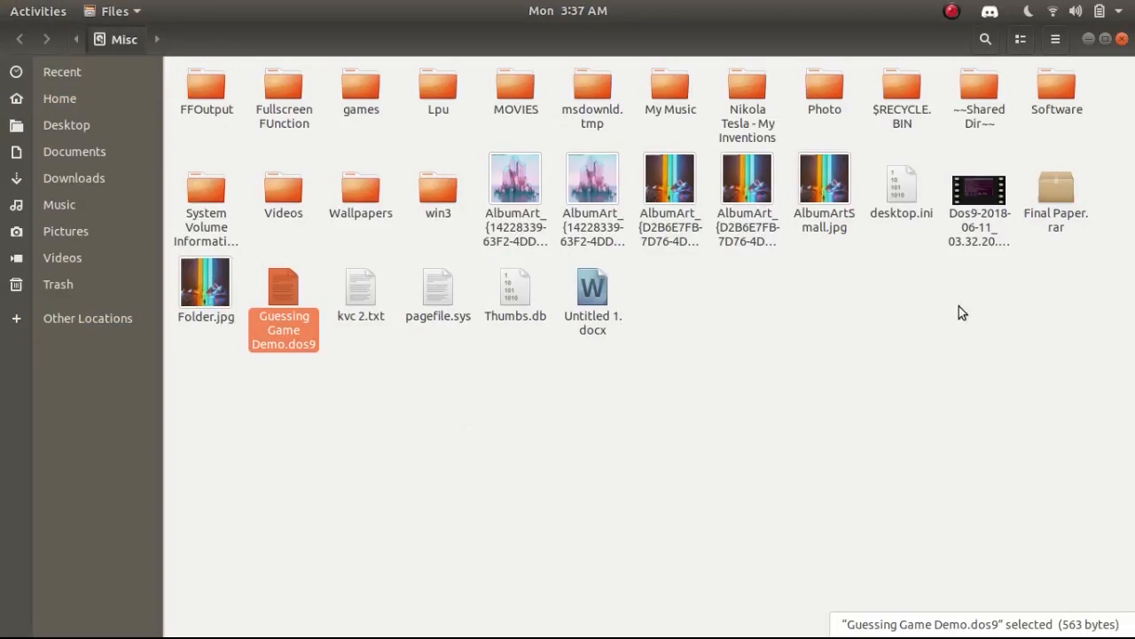
pyautogui.doubleClick(284, 293)
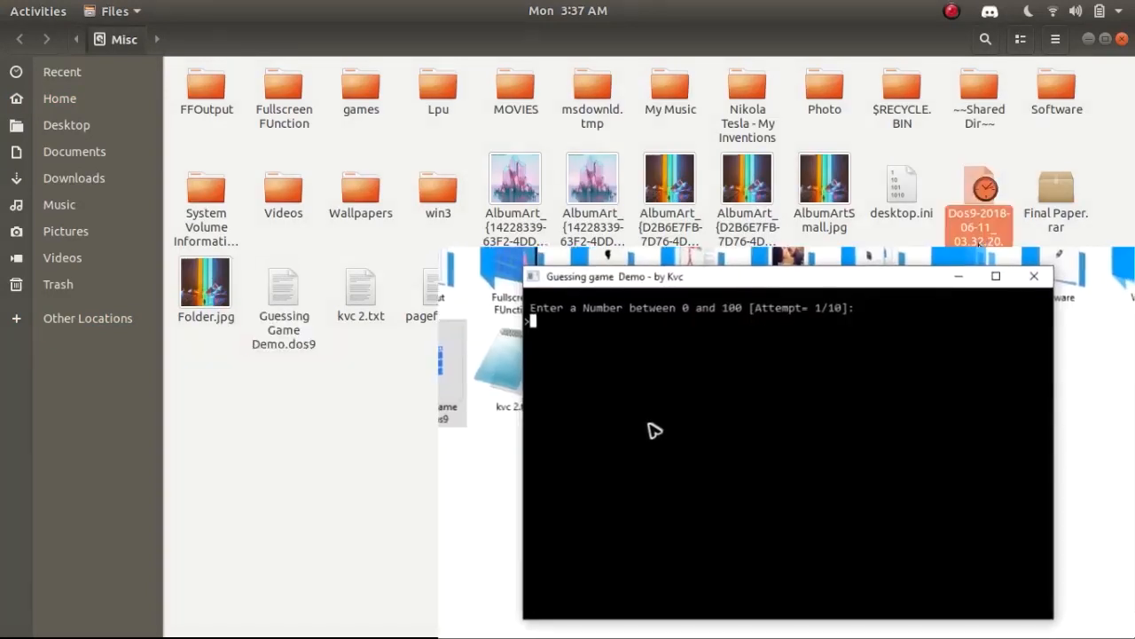
# Step: Enter the guesses 50, 70 and 75 in the guessing game
pyautogui.write('50')
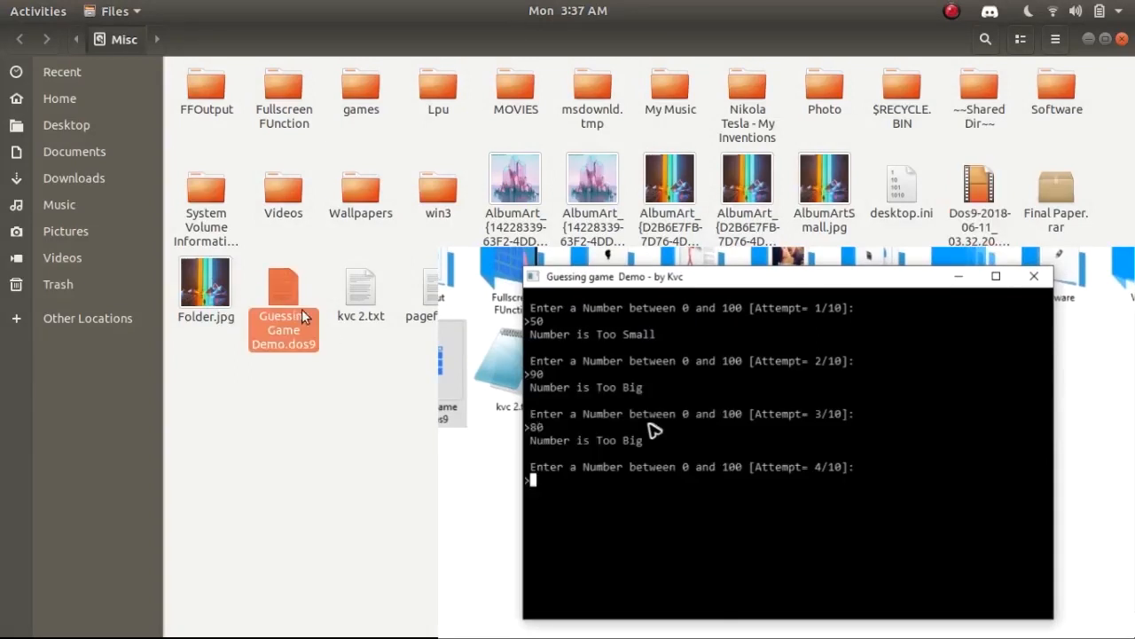
pyautogui.write('70')
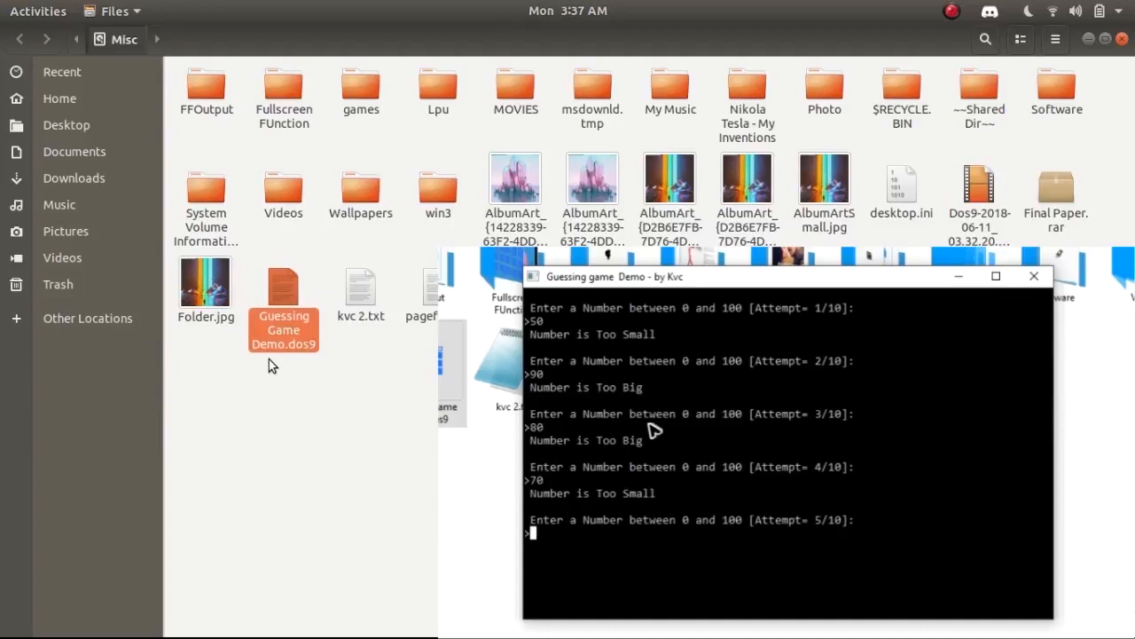
pyautogui.write('75')
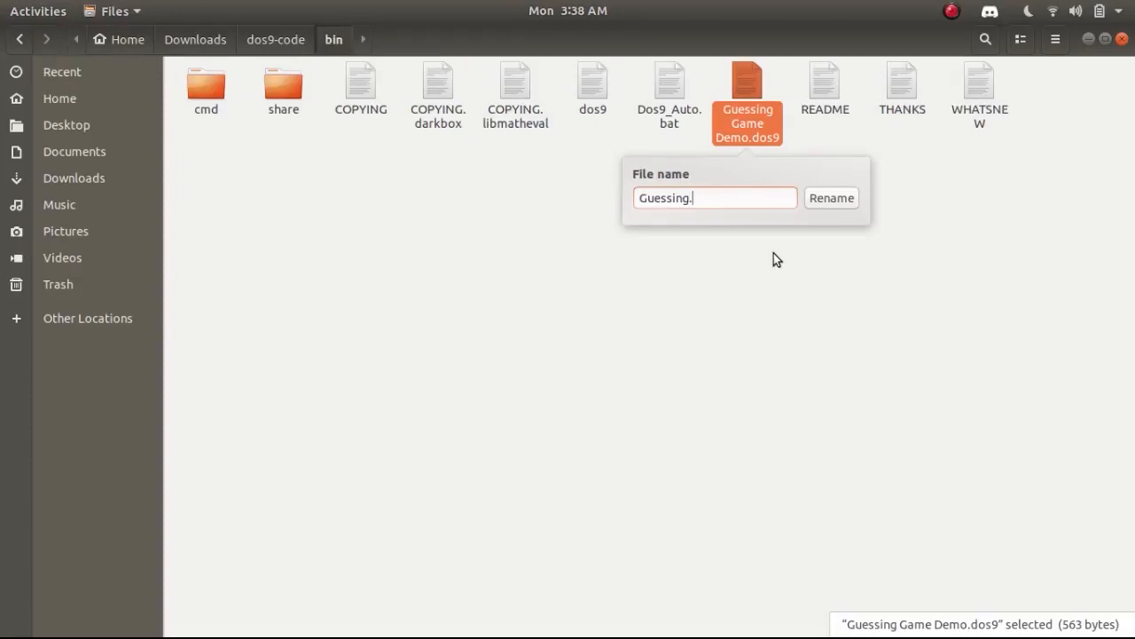
# Step: Confirm the rename to Guessing.bat and list the bin folder with ls at the DOS9 prompt
pyautogui.click(830, 199)
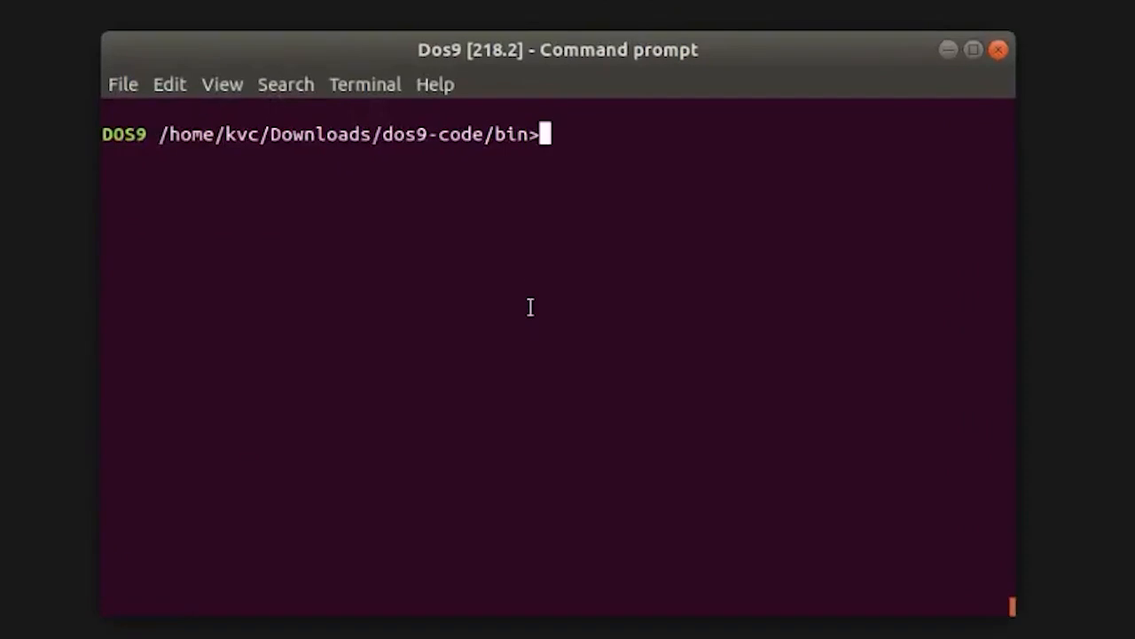
pyautogui.write('ls')
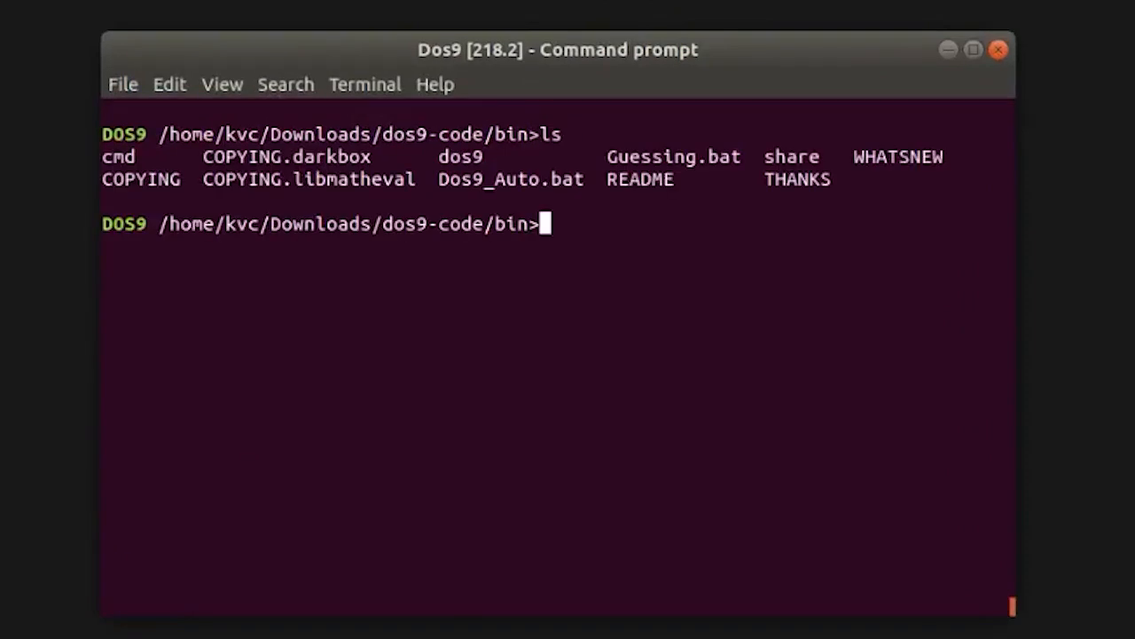
pyautogui.write('gu')
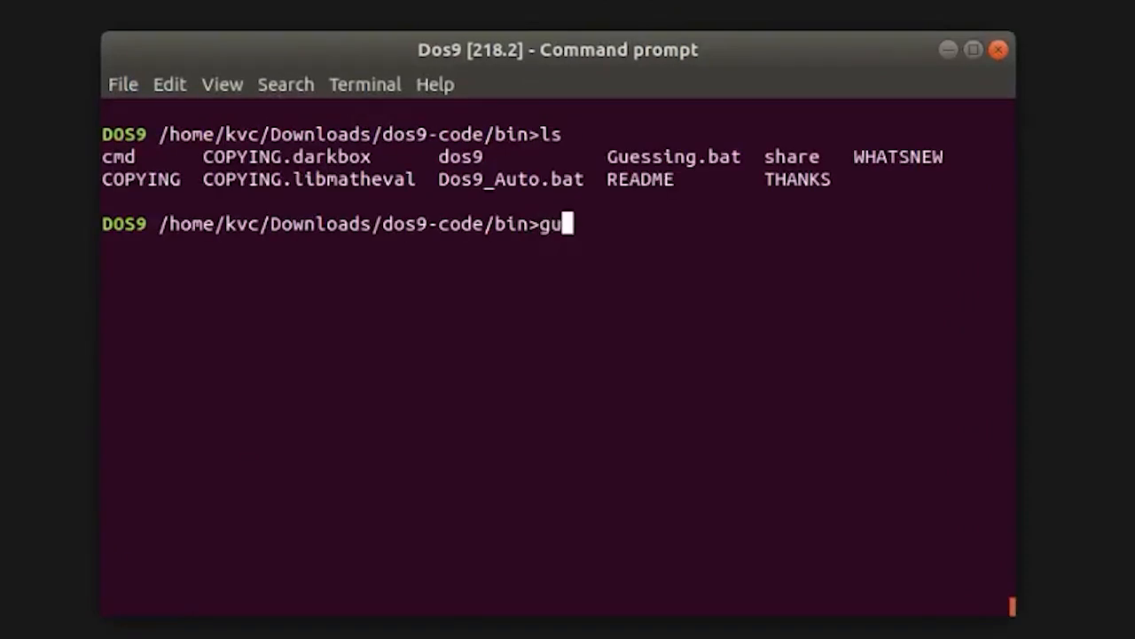
pyautogui.write('es')
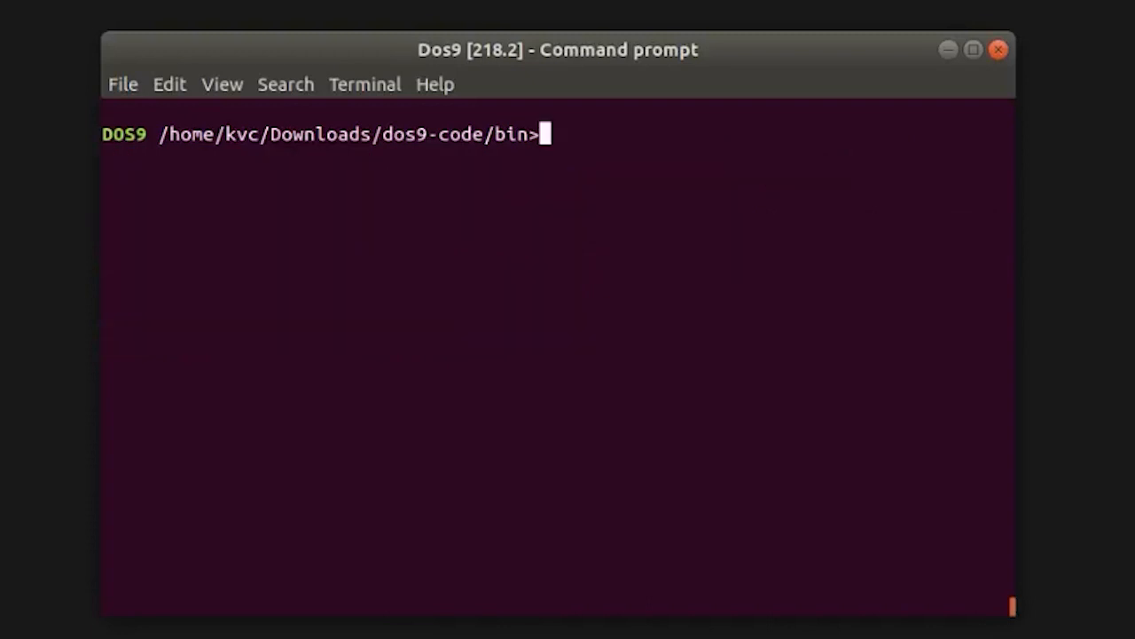
# Step: Run Guessing.bat and enter guesses 50, 25, 12 and 9
pyautogui.write('Guessing')
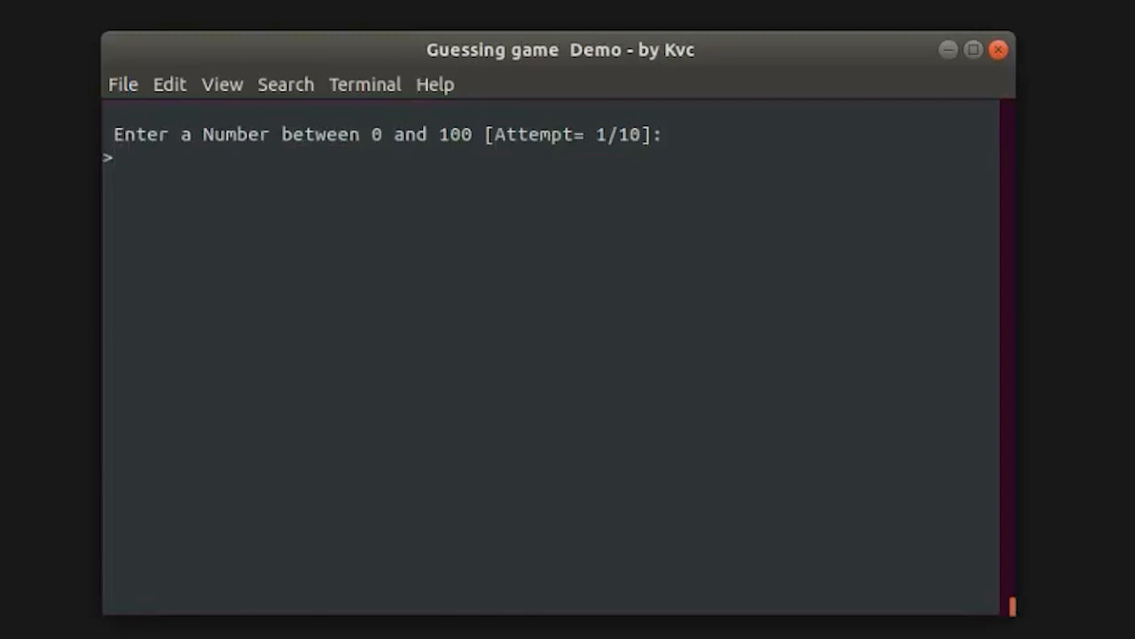
pyautogui.moveTo(411, 151)
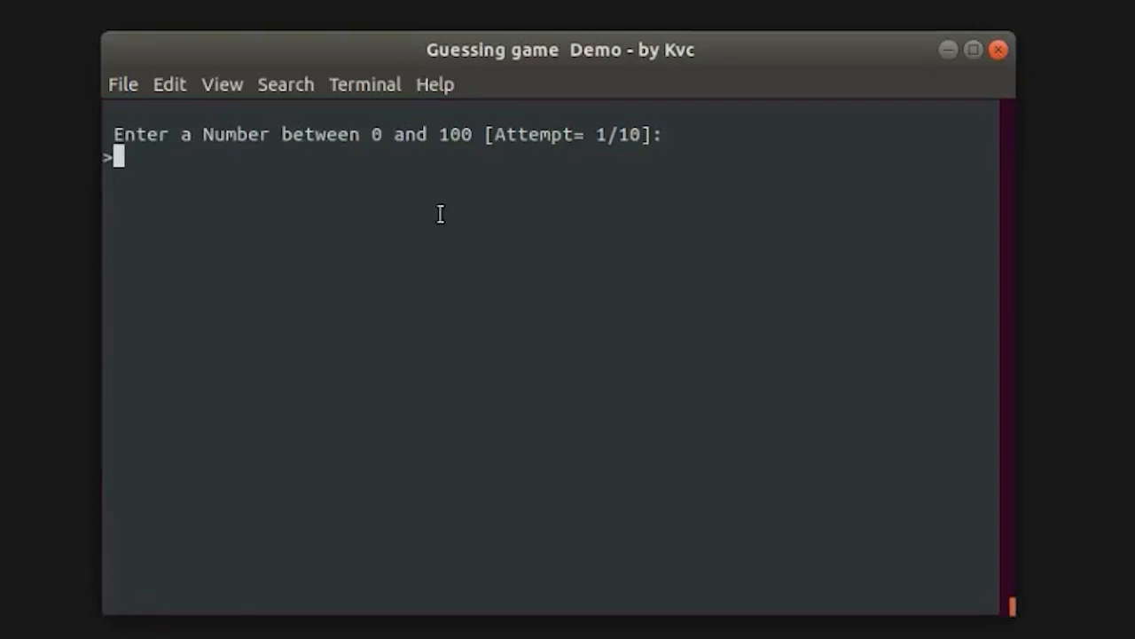
pyautogui.write('50')
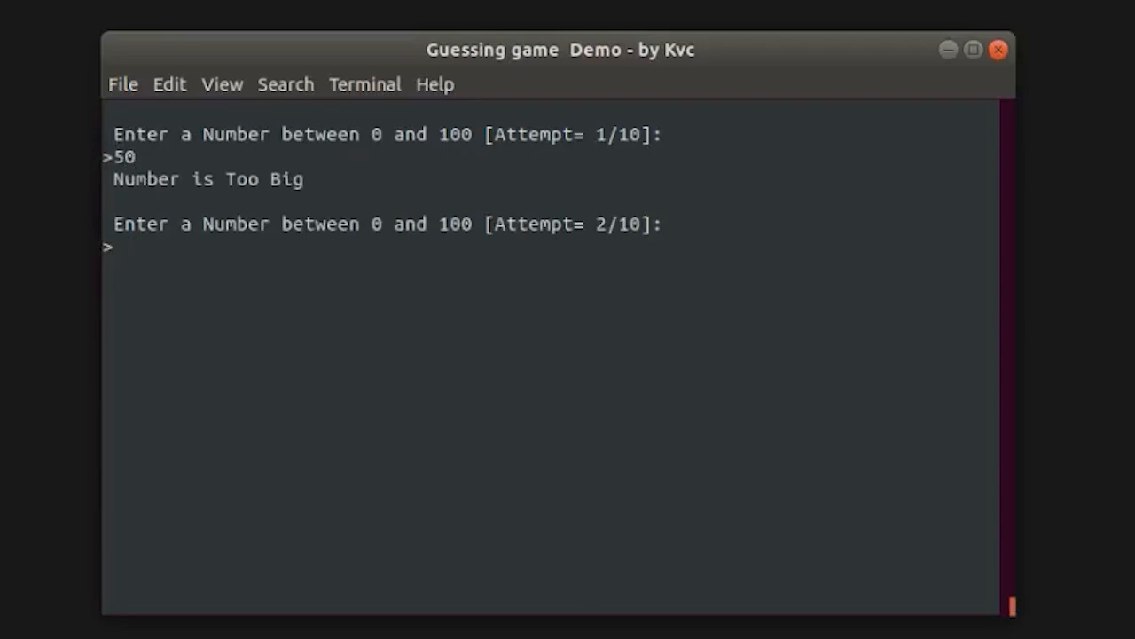
pyautogui.write('25')
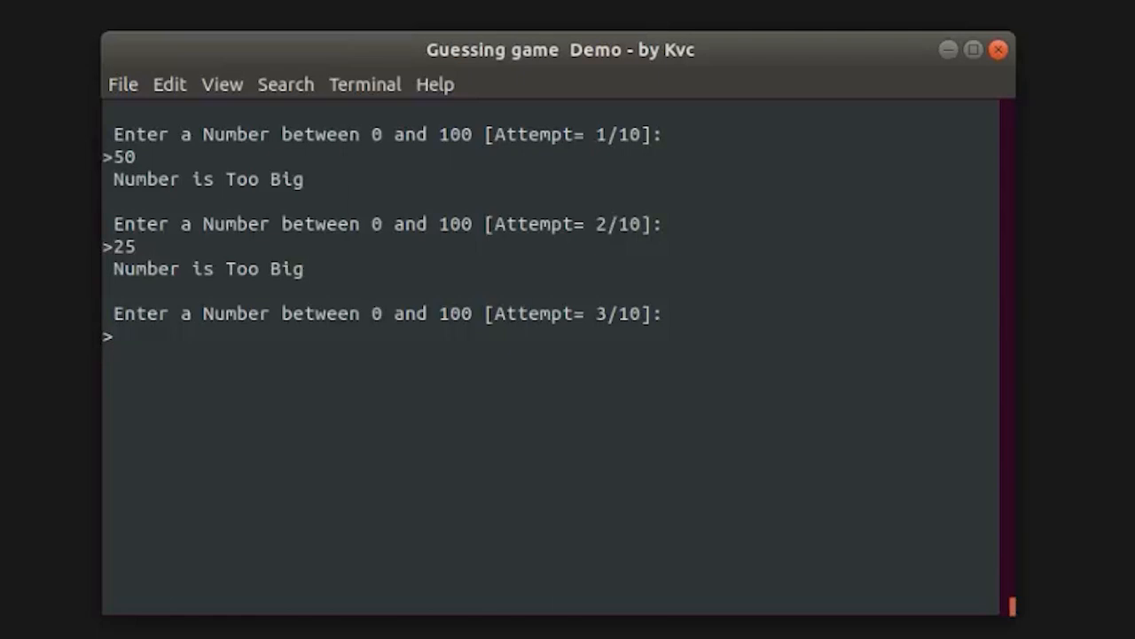
pyautogui.write('12')
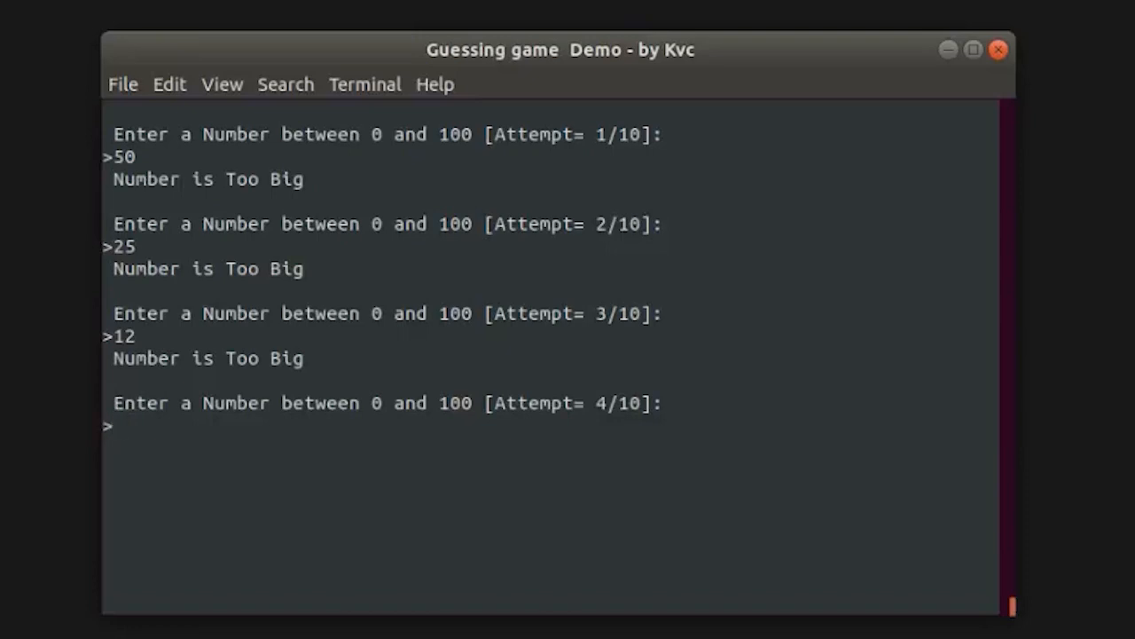
pyautogui.write('9')
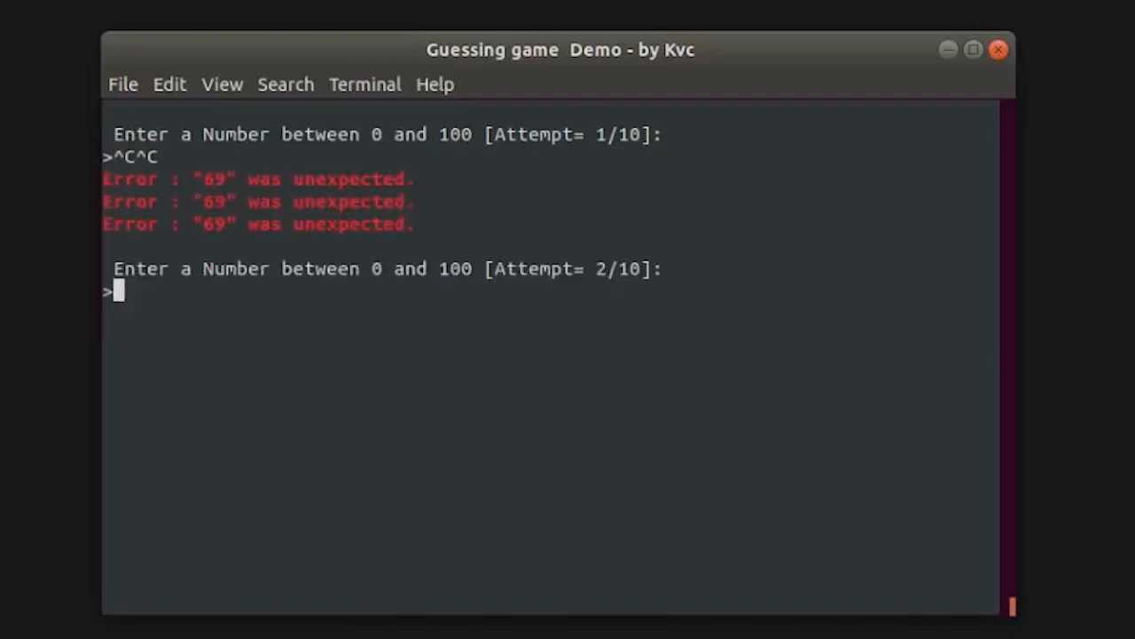
# Step: Stop the game with Ctrl+C and close its terminal window, killing the running process
pyautogui.press('ctrl+c')
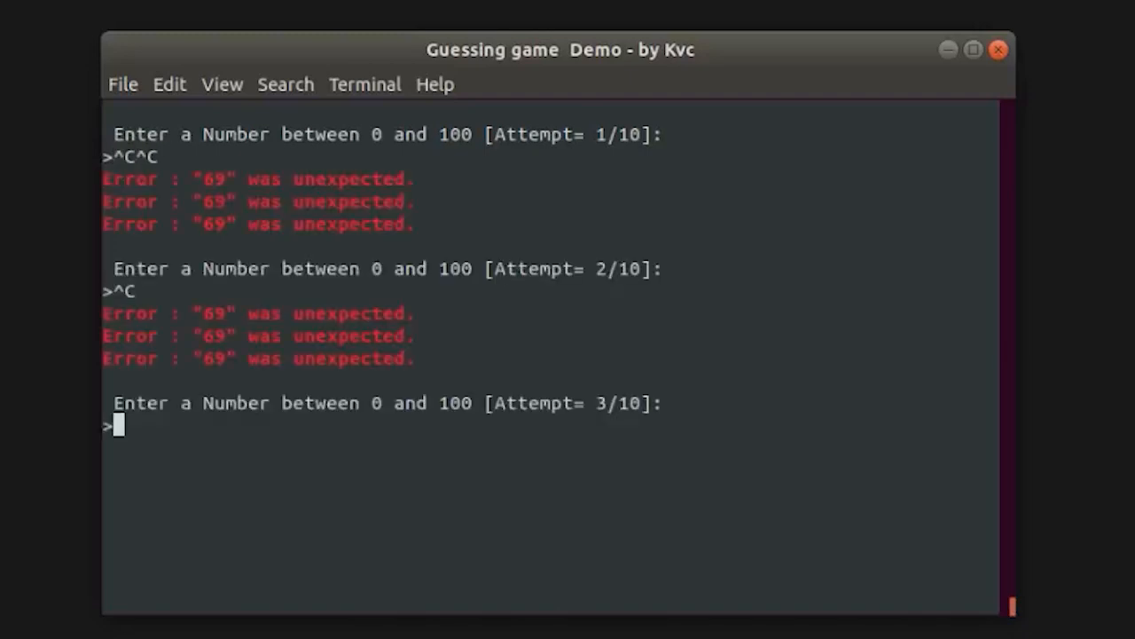
pyautogui.click(997, 50)
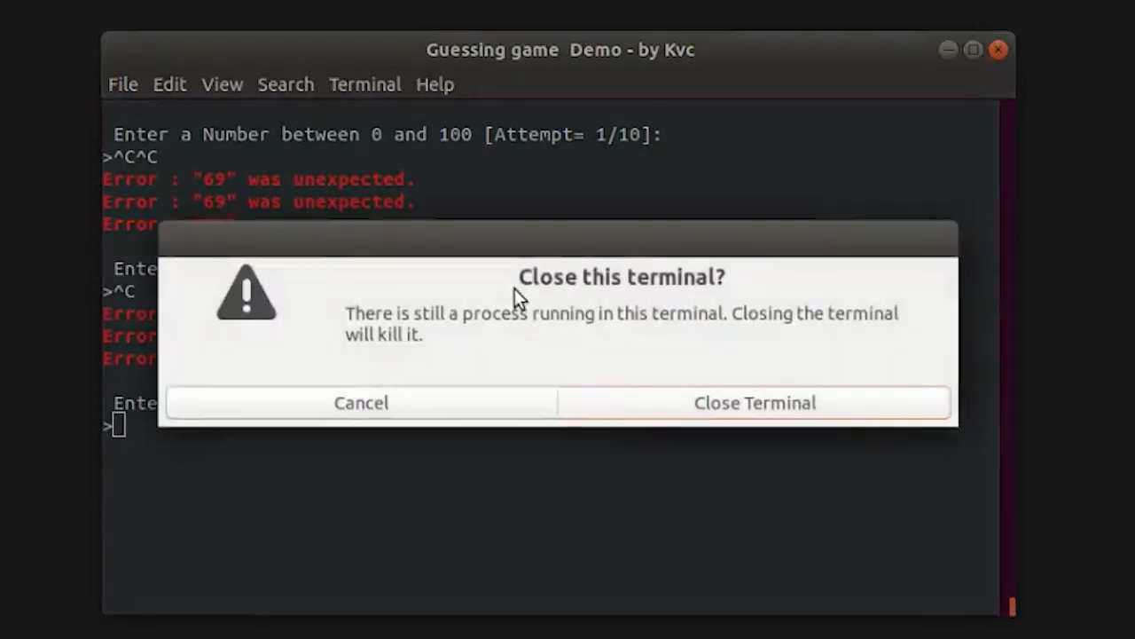
pyautogui.click(754, 401)
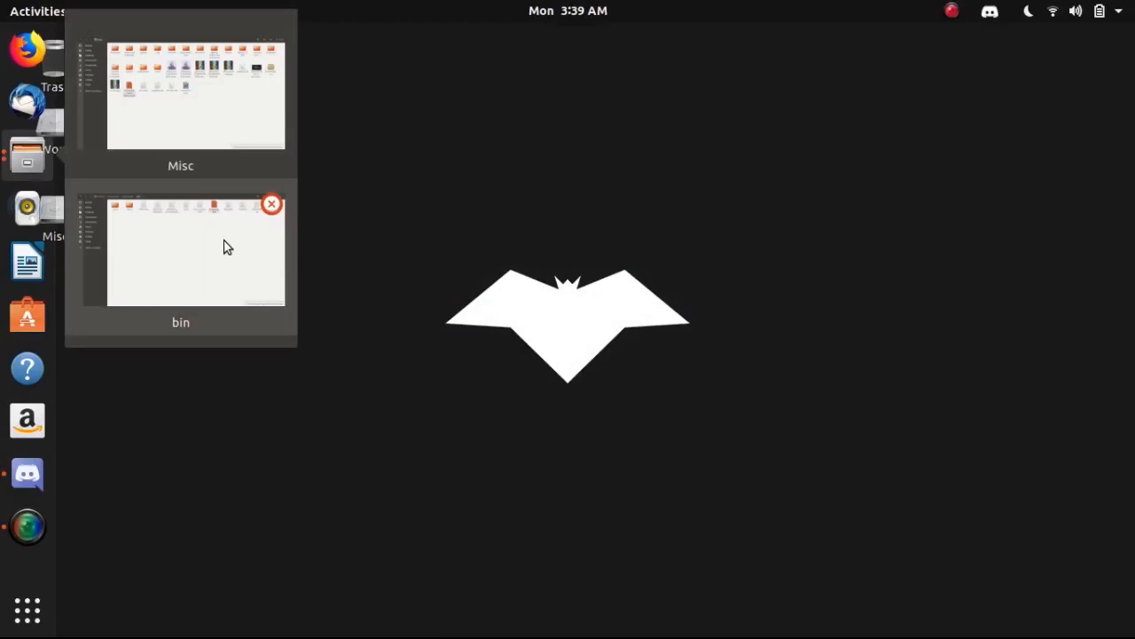
# Step: Open a terminal in the bin folder from Files and start DOS9 there
pyautogui.click(181, 96)
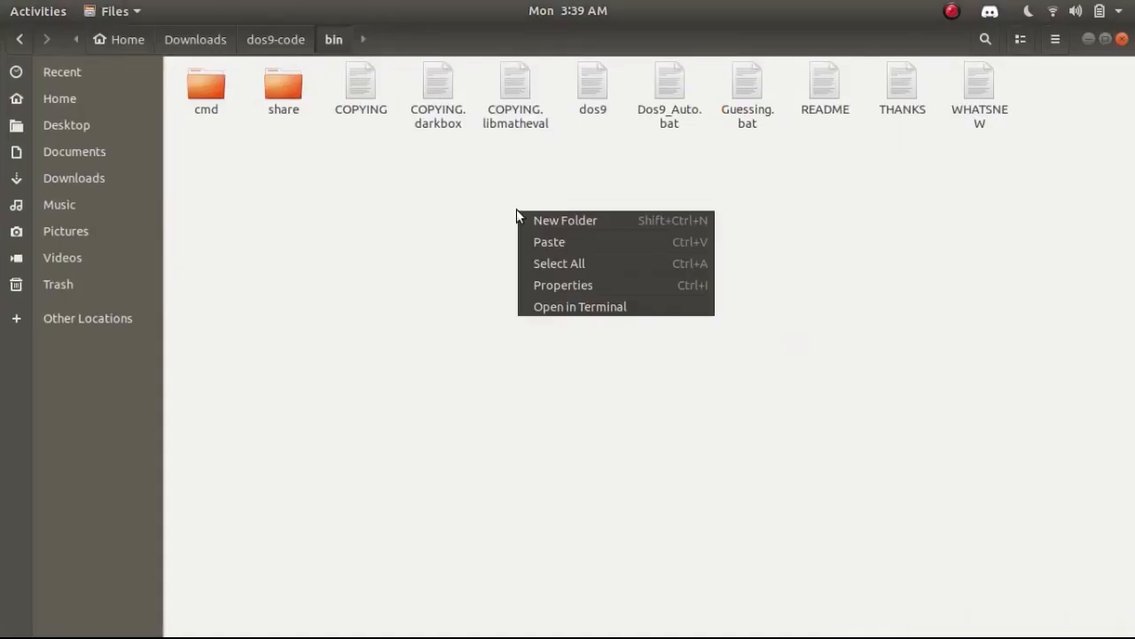
pyautogui.click(579, 305)
pyautogui.write('./dos9')
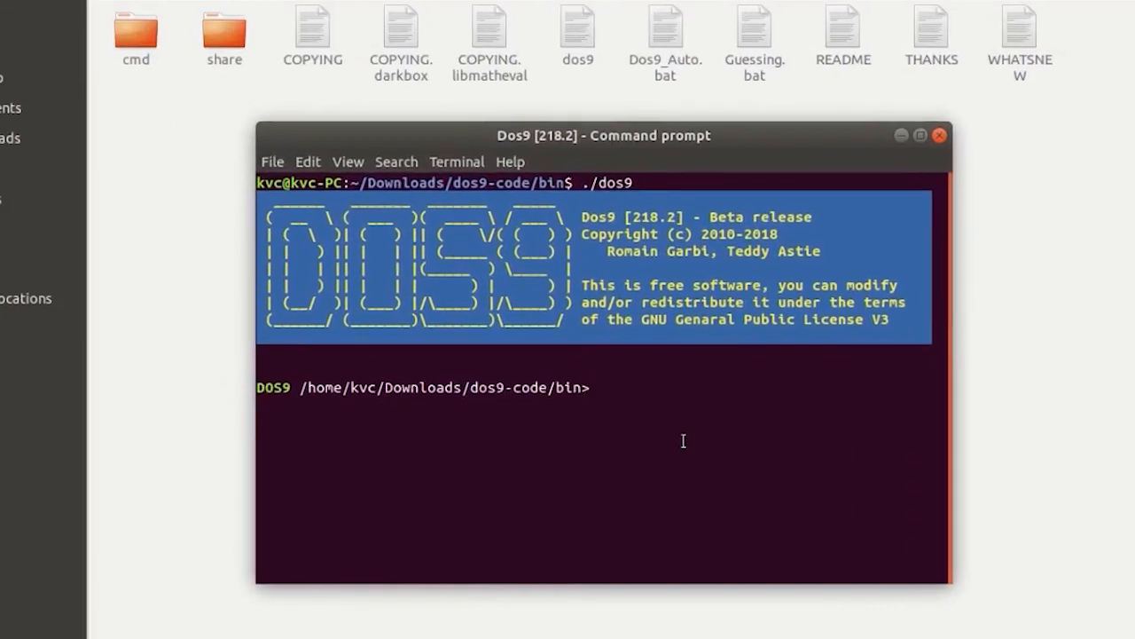
pyautogui.write('color')
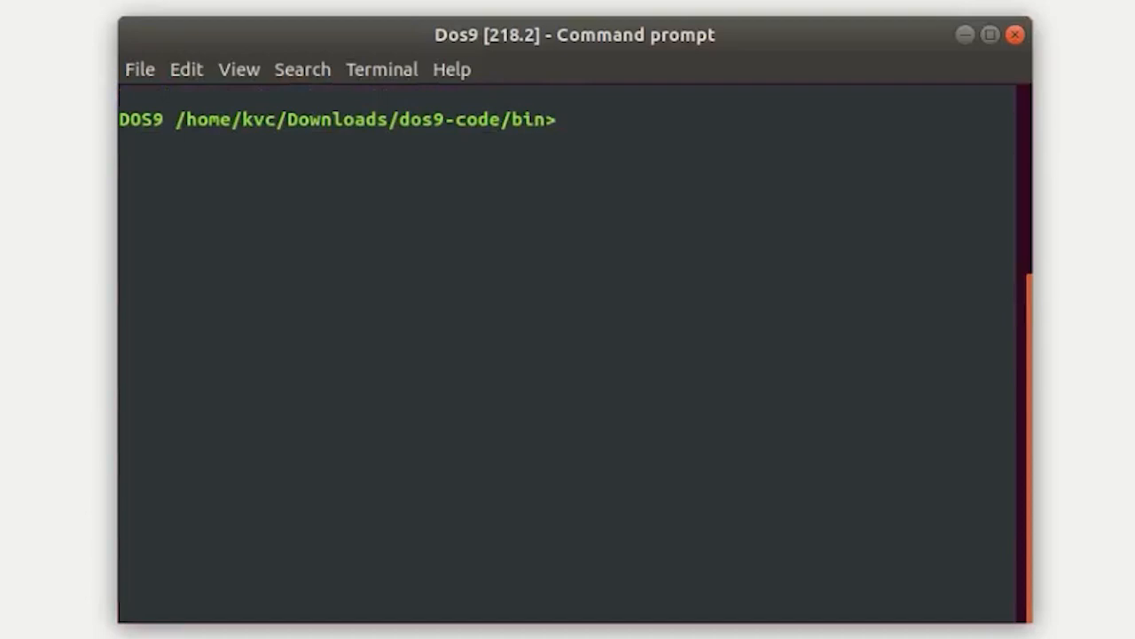
# Step: Run tree at the DOS9 prompt (not recognized) and copy the prompt's folder path
pyautogui.write('r\\t')
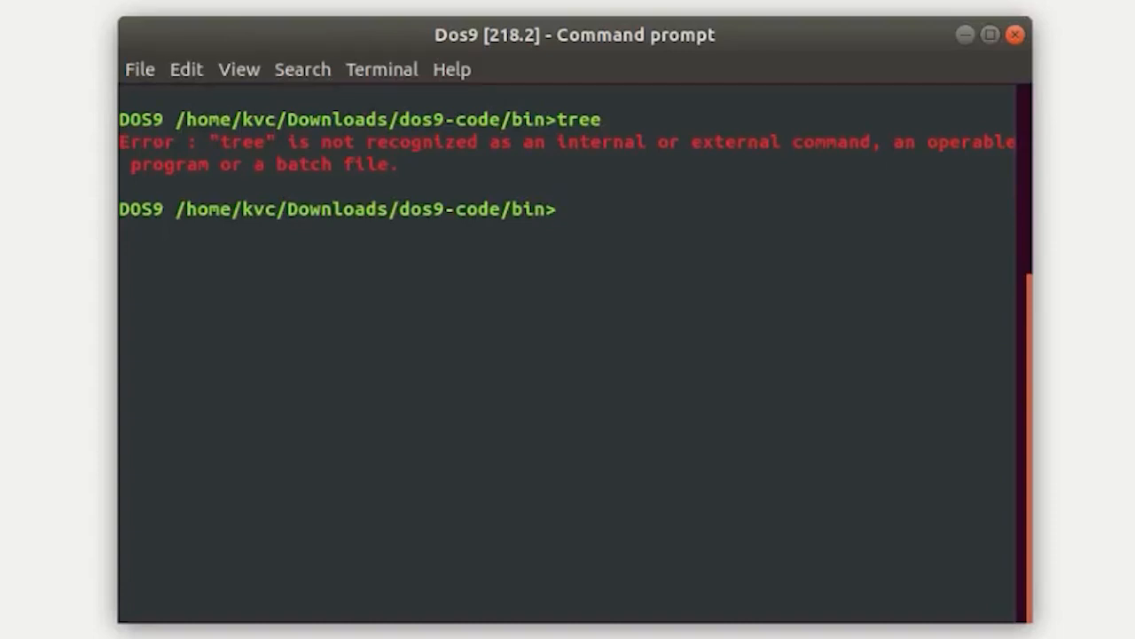
pyautogui.rightClick(371, 252)
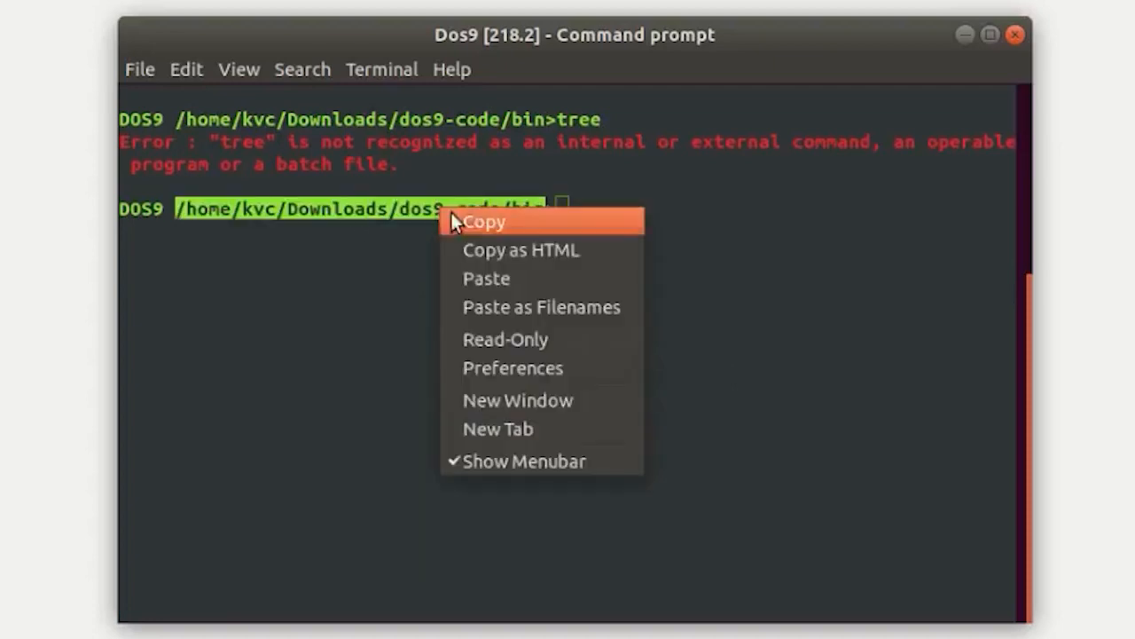
pyautogui.click(484, 220)
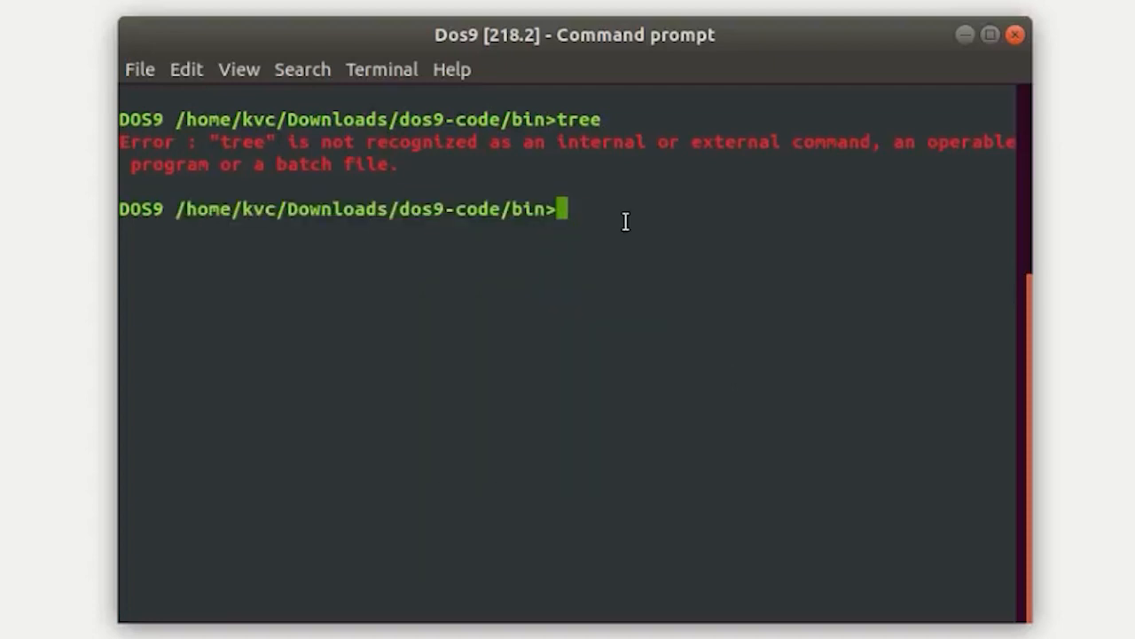
pyautogui.moveTo(545, 275)
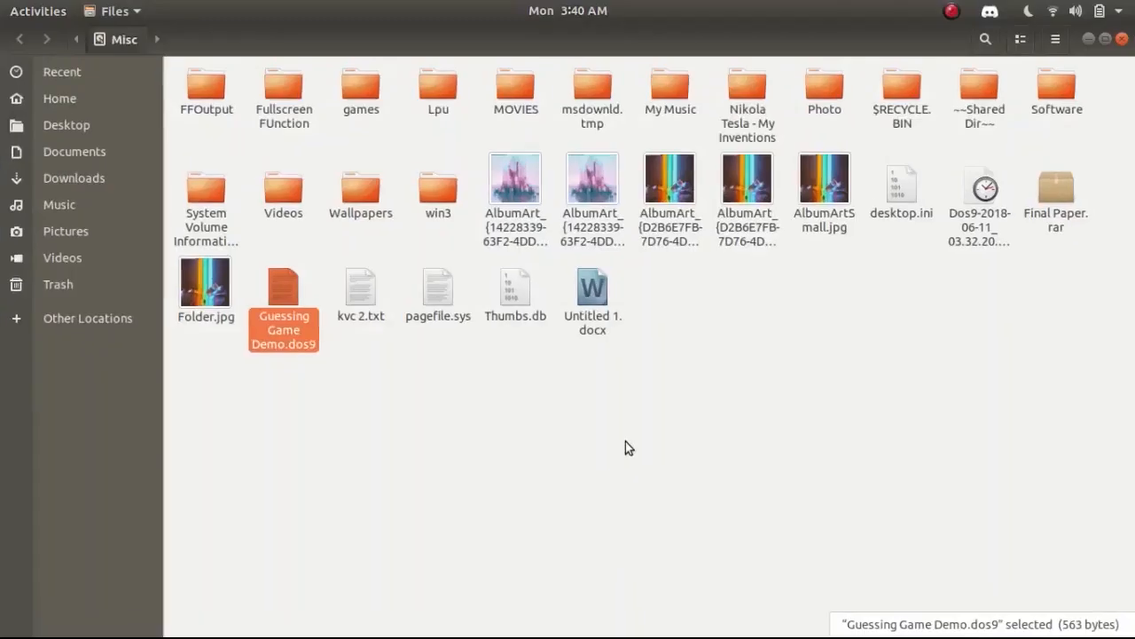
pyautogui.moveTo(422, 108)
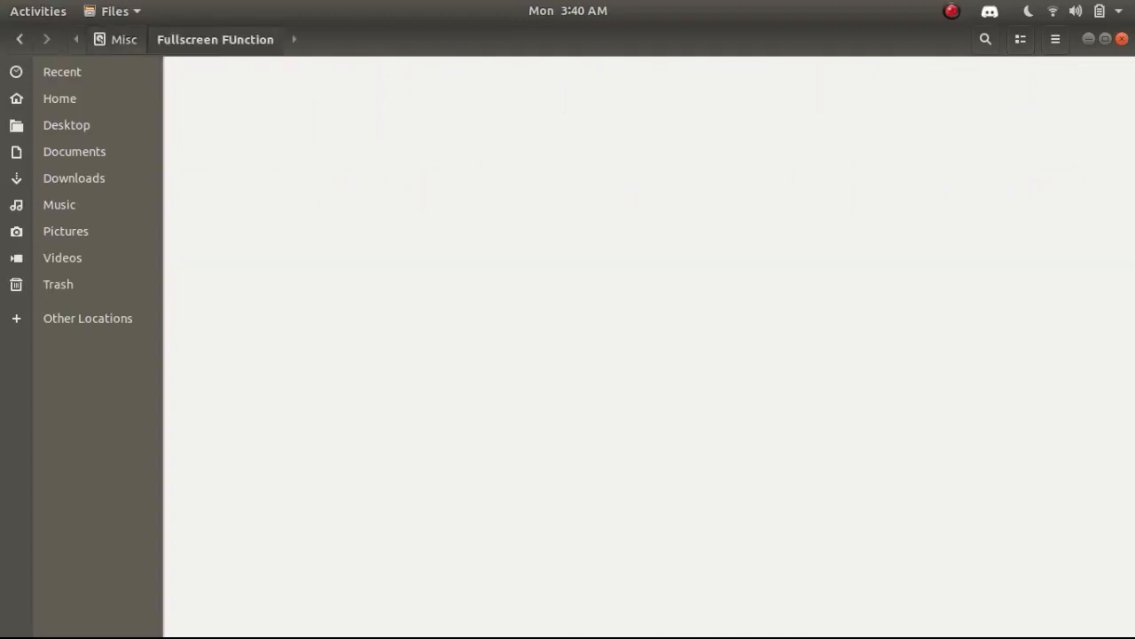
# Step: Try opening Window.exe in Fullscreen FUnction and dismiss the Archive Manager error
pyautogui.click(360, 92)
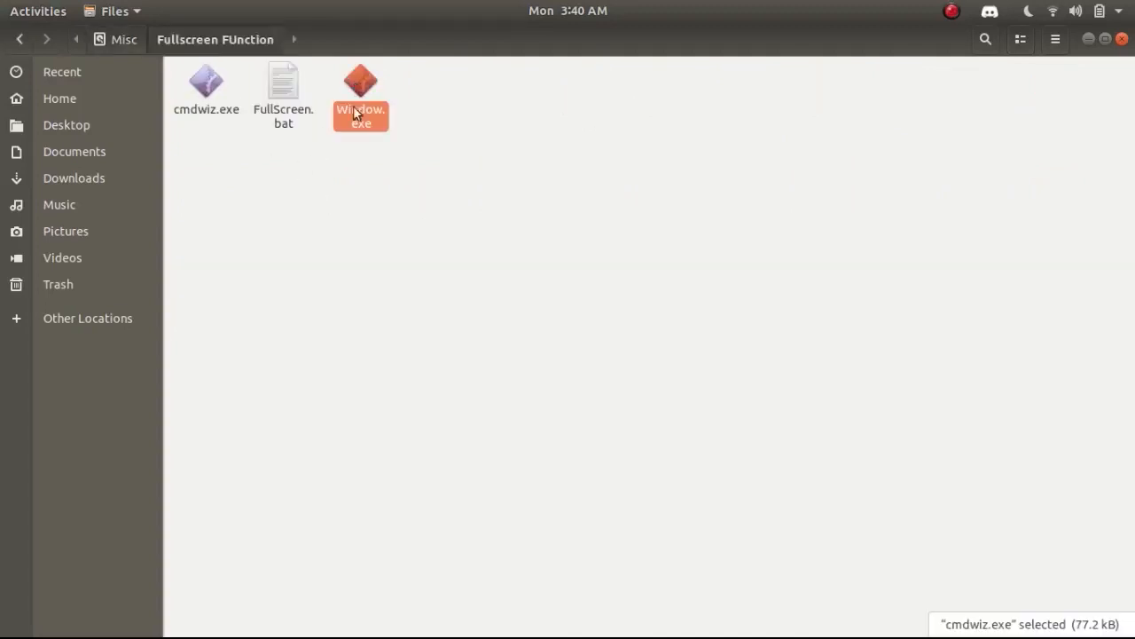
pyautogui.doubleClick(361, 88)
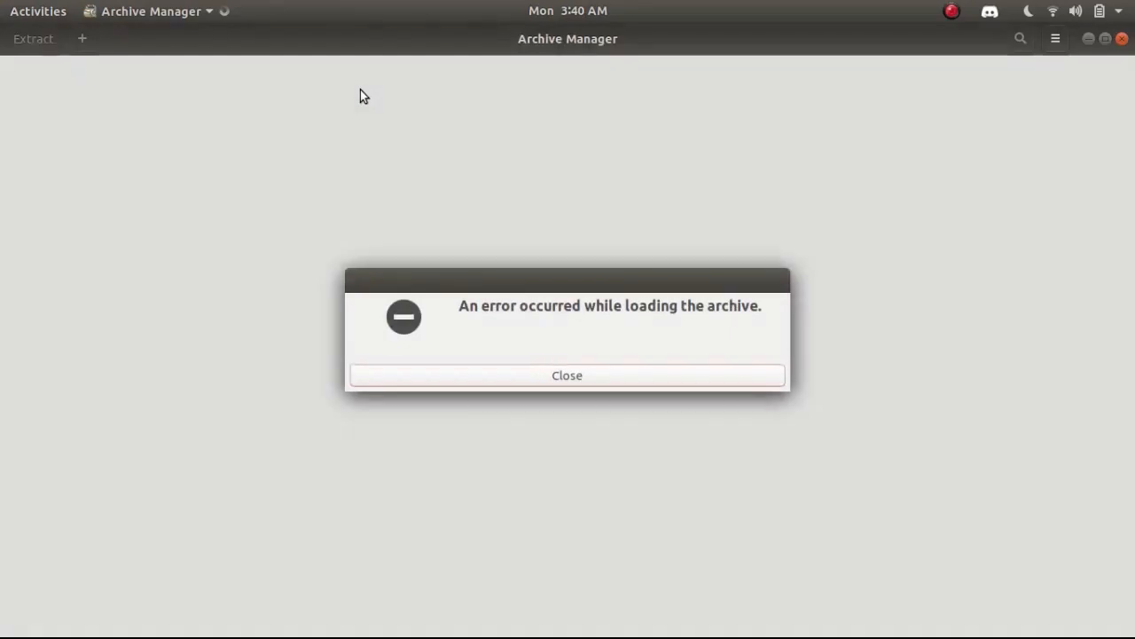
pyautogui.click(568, 375)
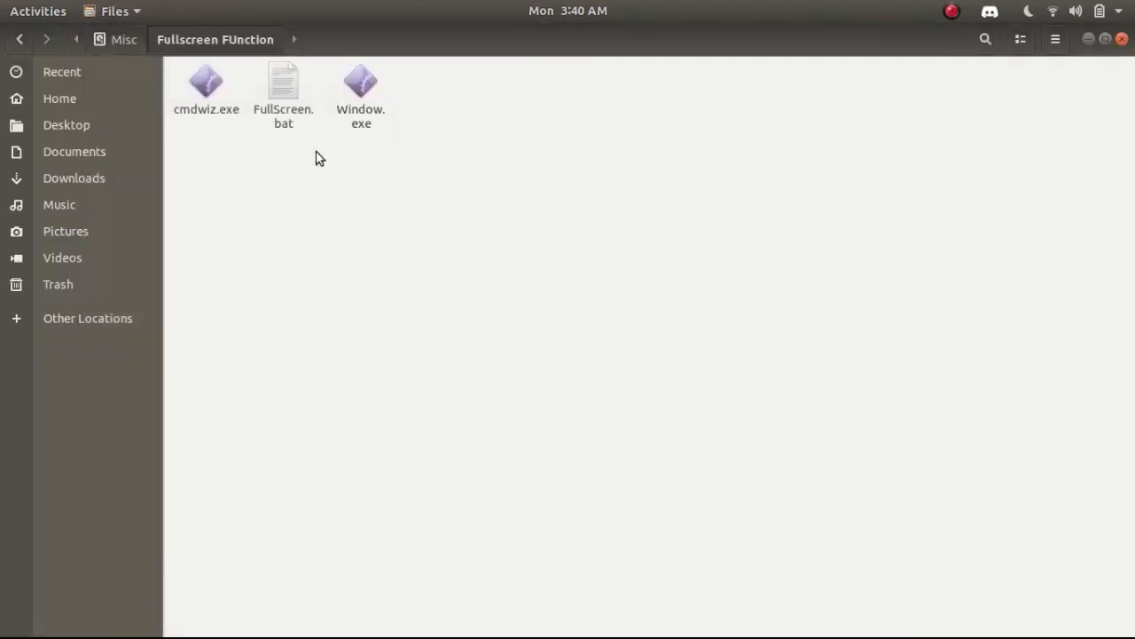
# Step: Copy all three fullscreen files from the folder
pyautogui.rightClick(362, 85)
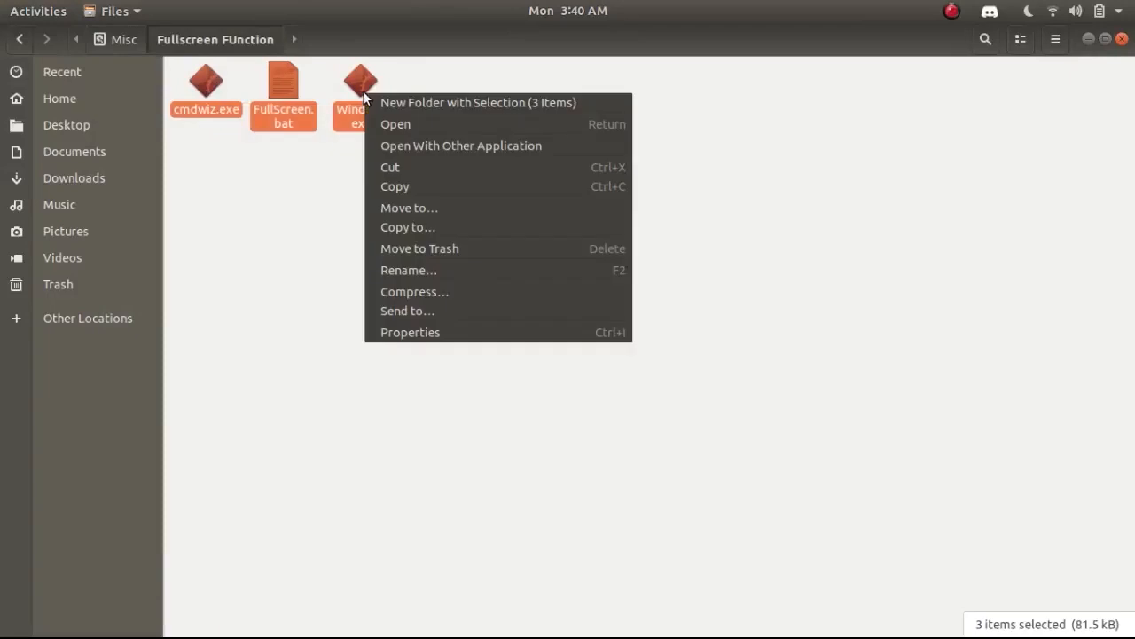
pyautogui.click(299, 204)
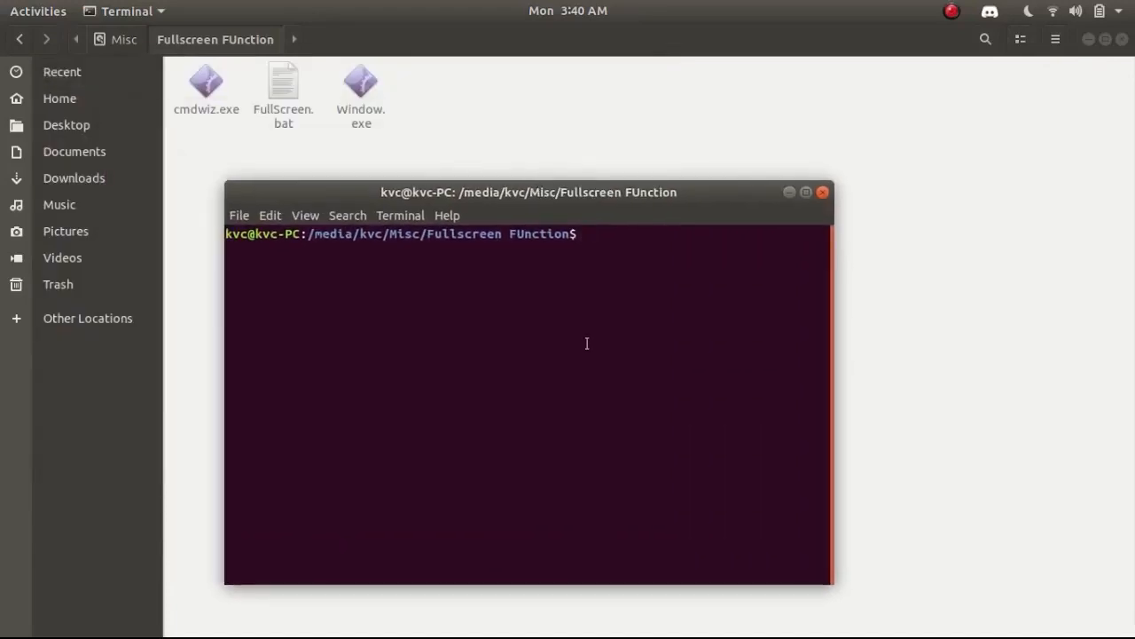
# Step: Attempt ./dos9 in Fullscreen FUnction, then paste the three copied files into dos9-code/bin
pyautogui.write('wine')
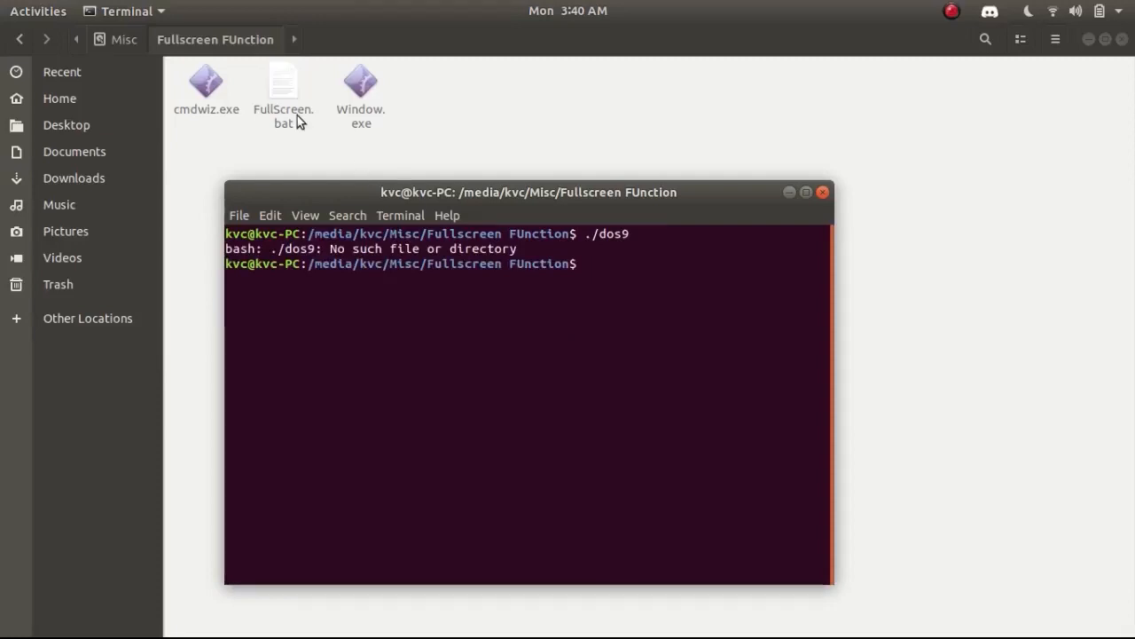
pyautogui.rightClick(283, 88)
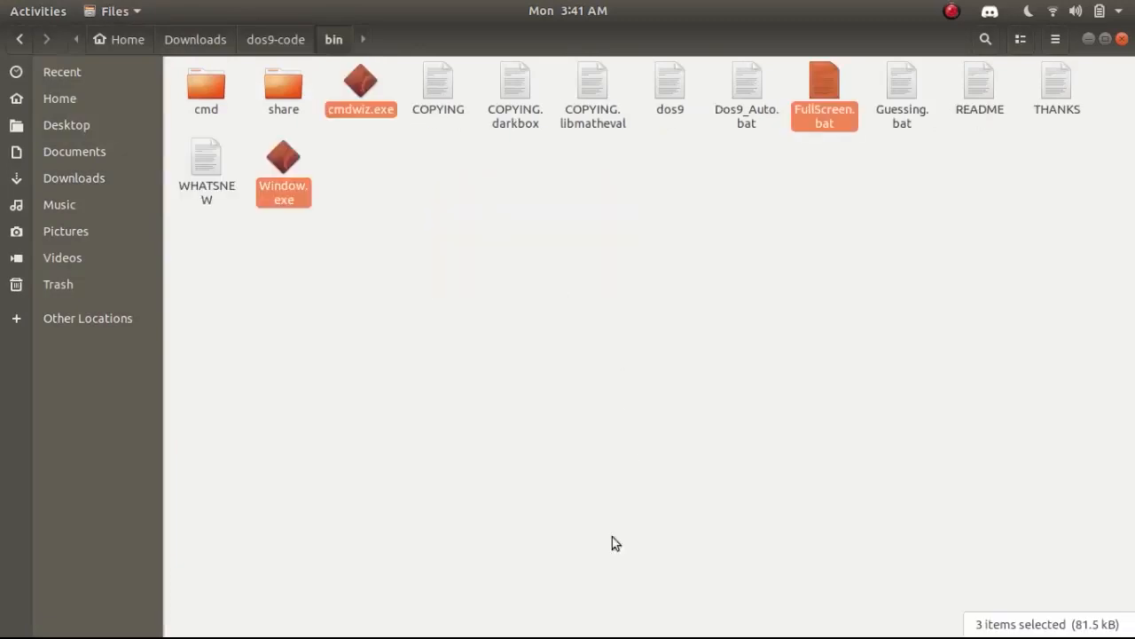
# Step: Raise the DOS9 prompt window, enter color 0a and clear the screen with cls
pyautogui.click(37, 11)
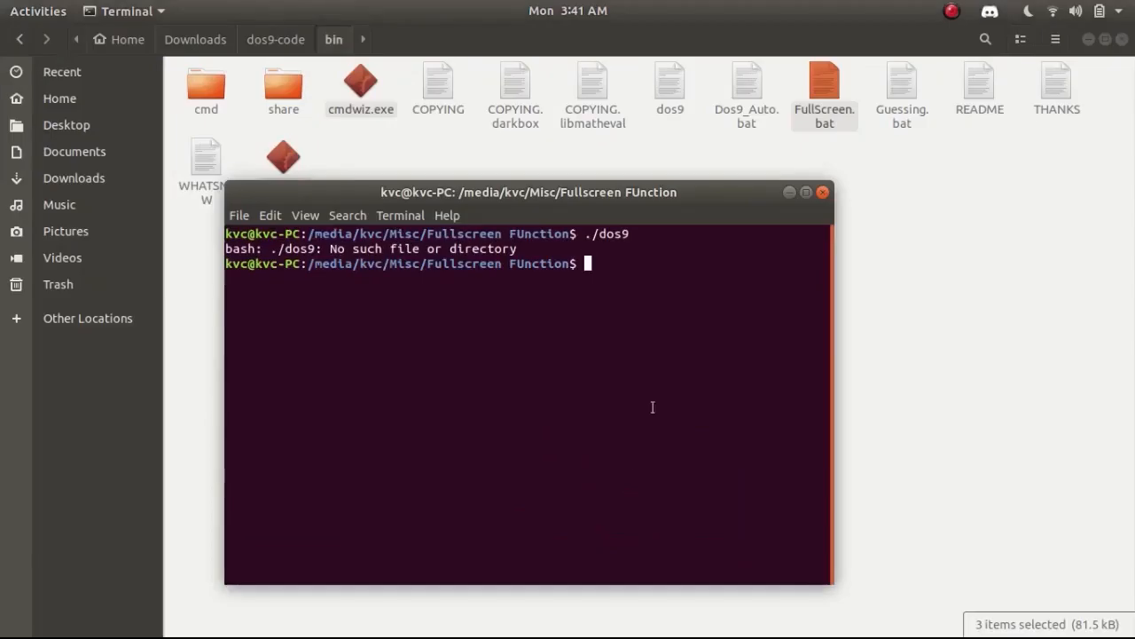
pyautogui.click(37, 10)
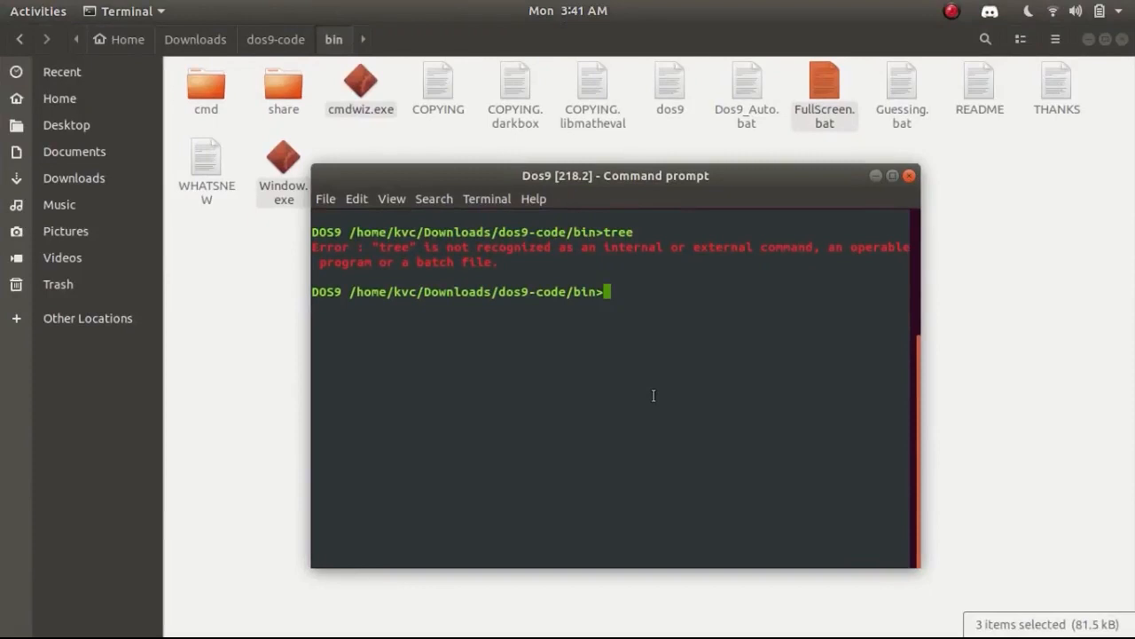
pyautogui.press('Up')
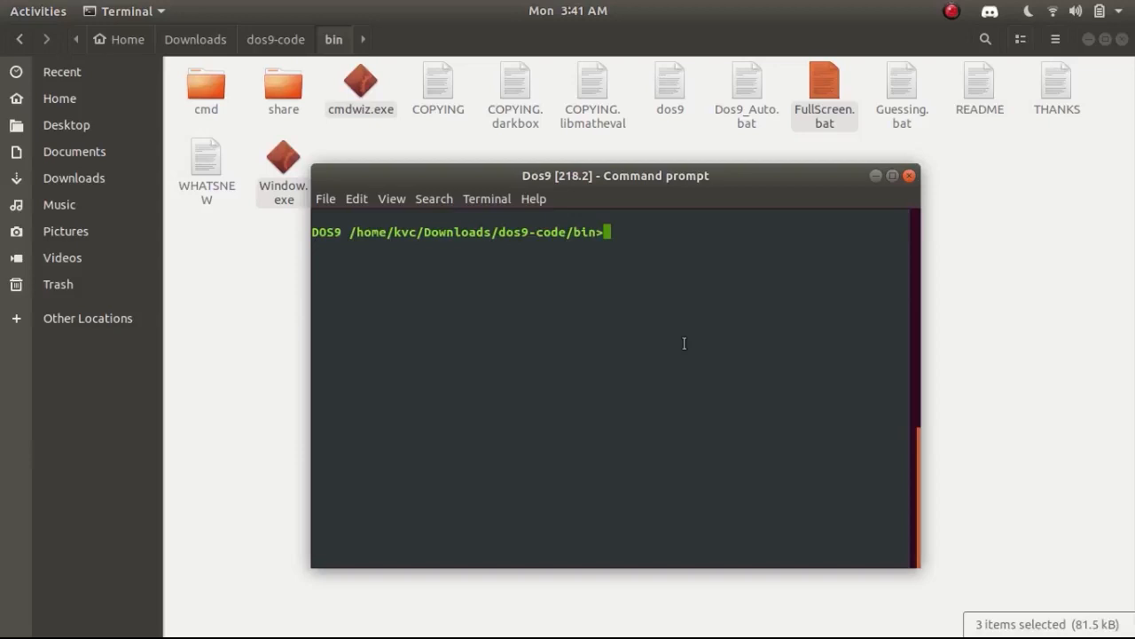
pyautogui.write('Unwanted')
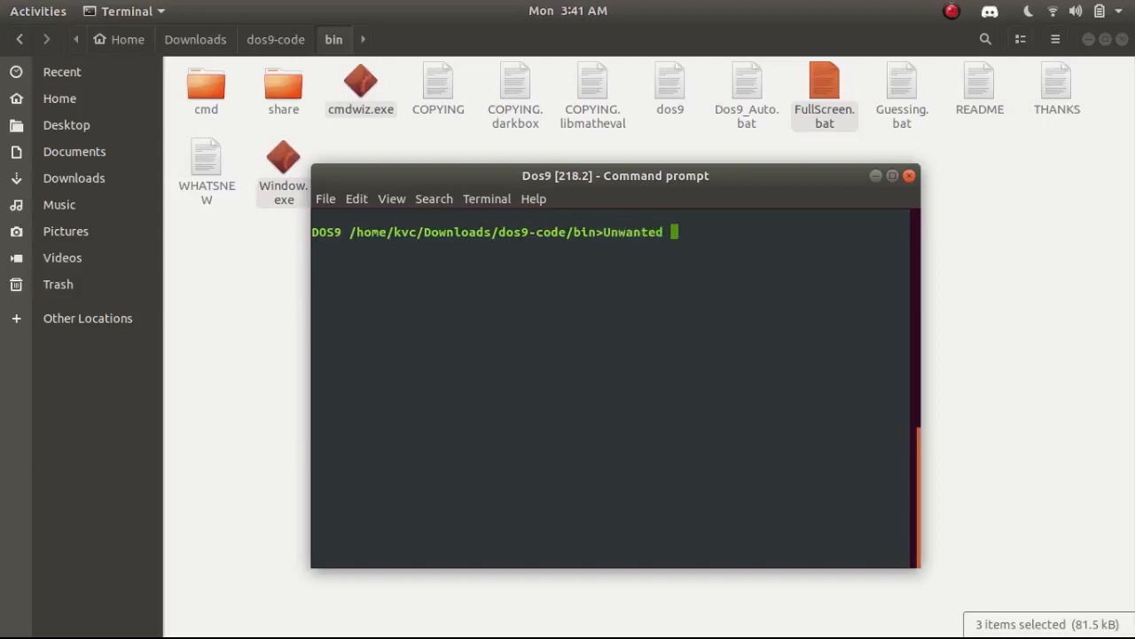
pyautogui.write("'CLS'")
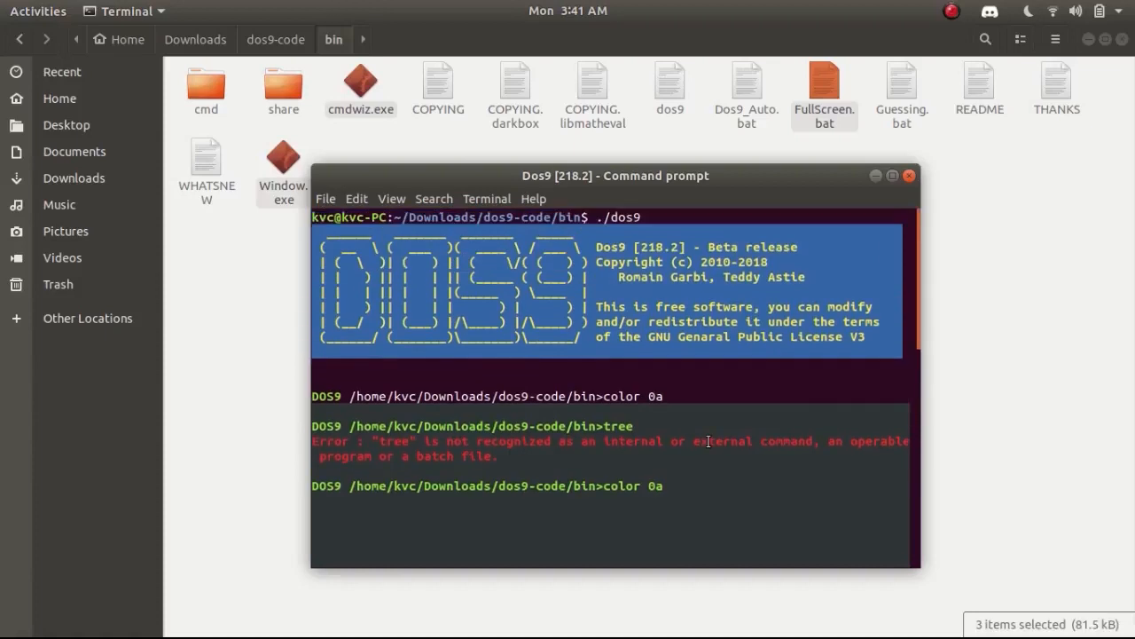
pyautogui.write('cls')
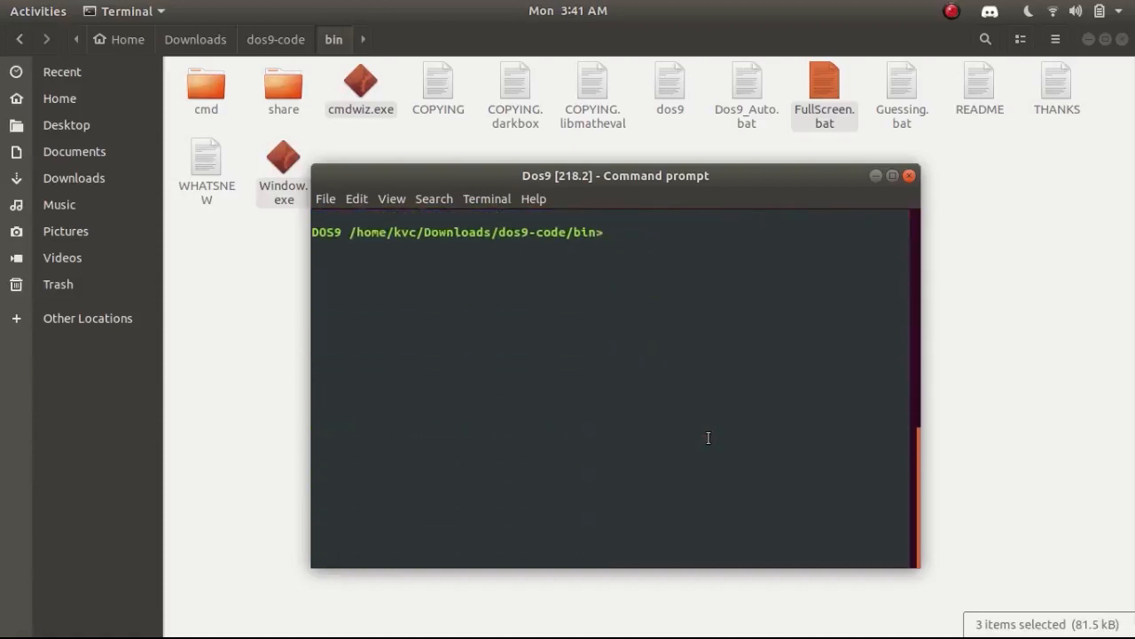
# Step: Focus the DOS9 window and list the bin folder with ls
pyautogui.click(891, 176)
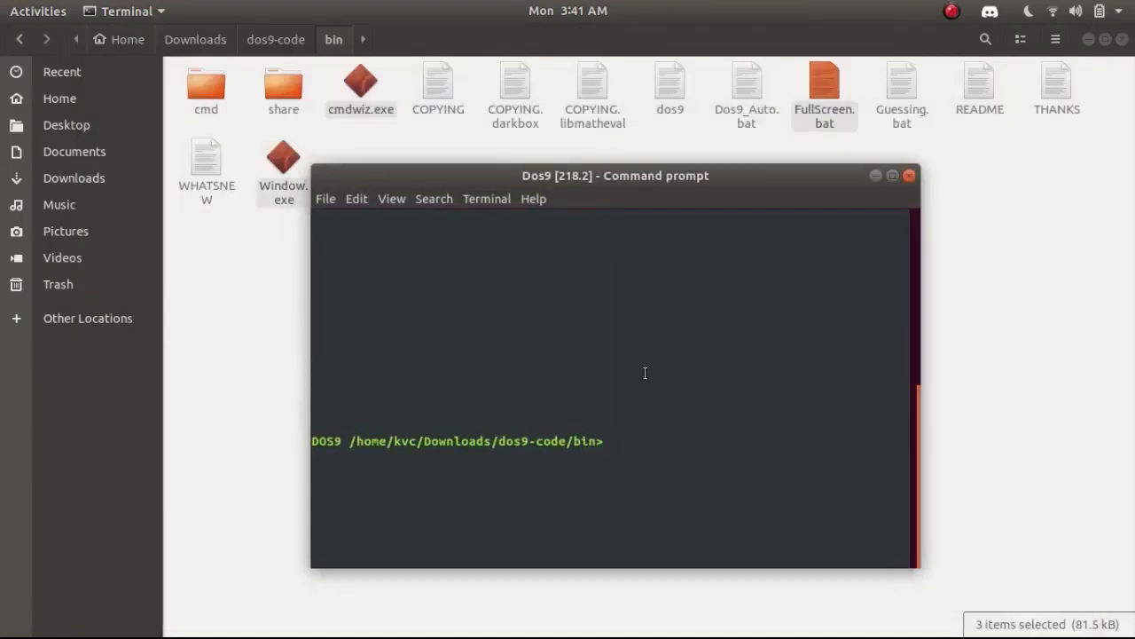
pyautogui.write('fu')
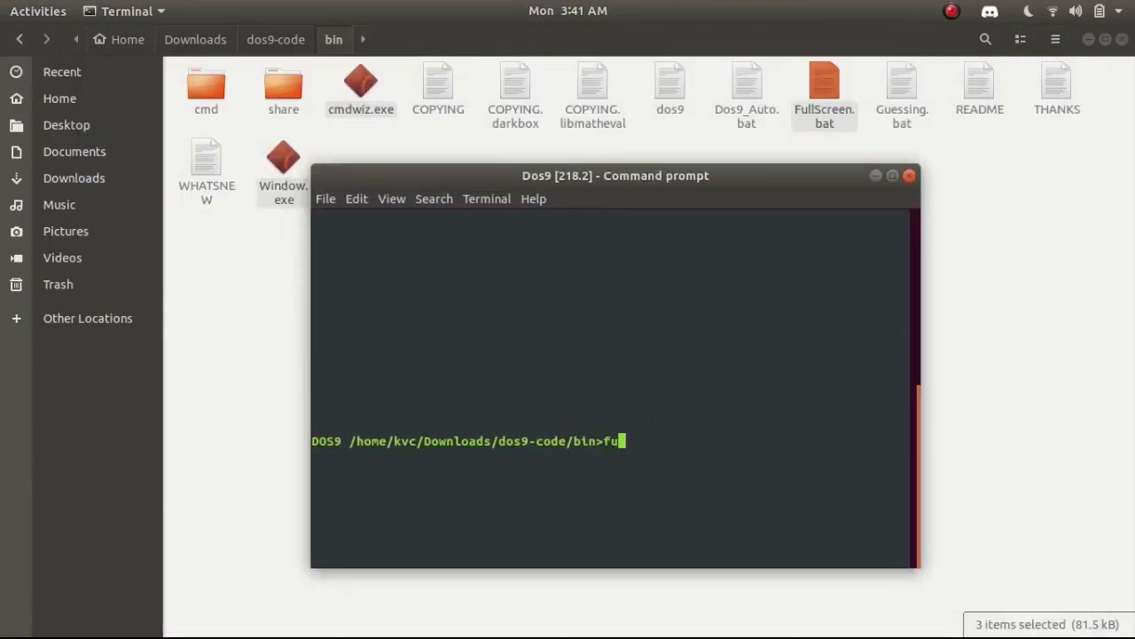
pyautogui.write('llscr')
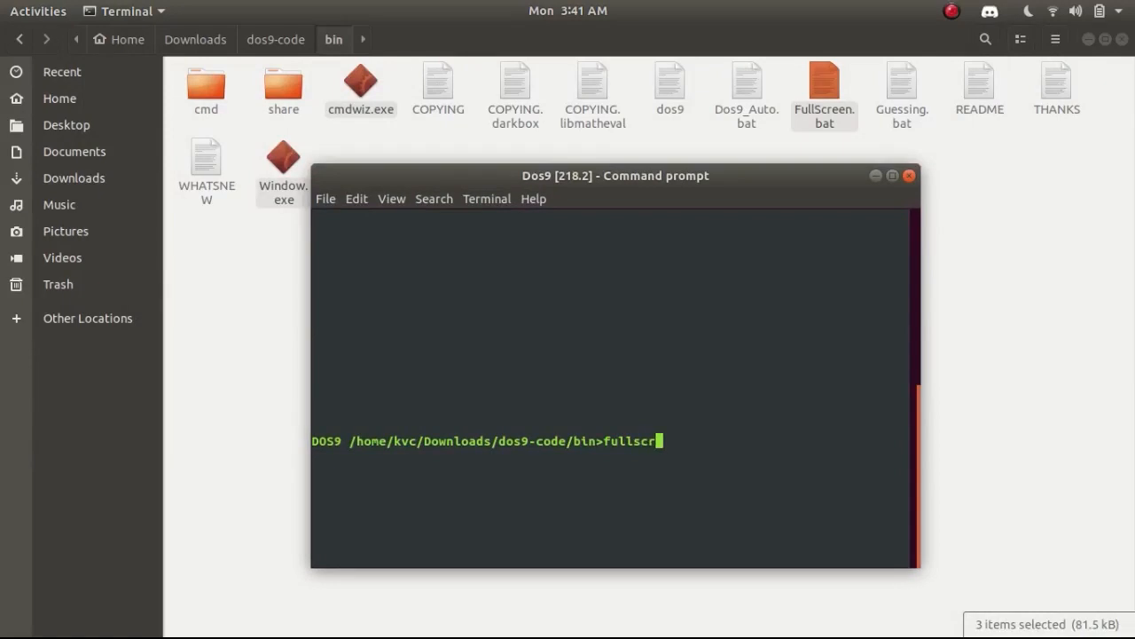
pyautogui.write('een.bat')
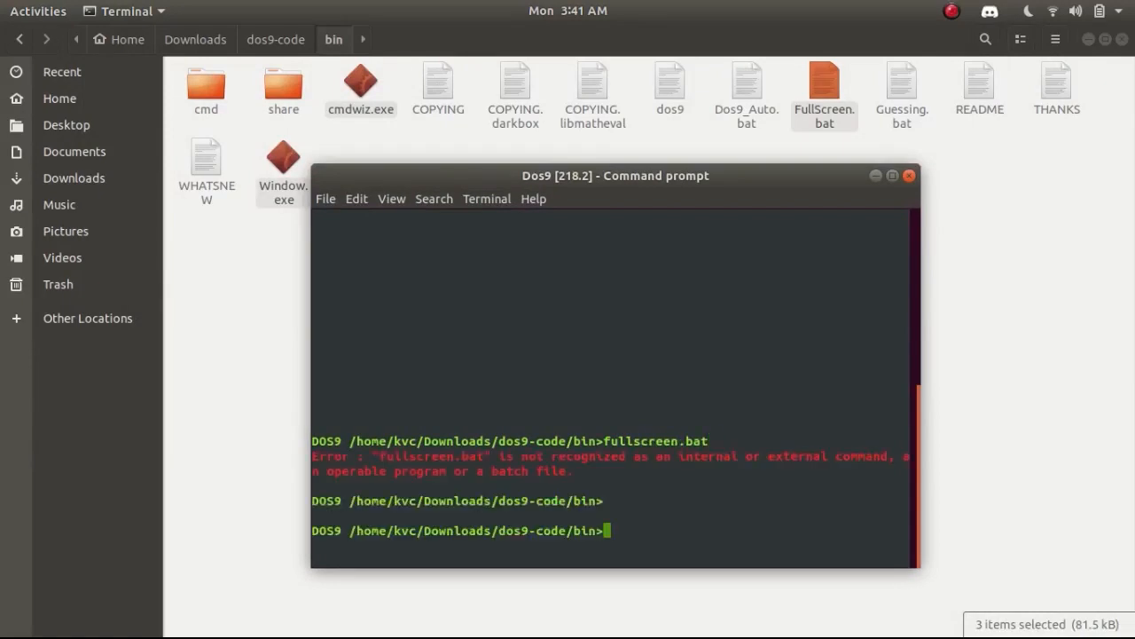
pyautogui.write('ls')
pyautogui.write('FullS')
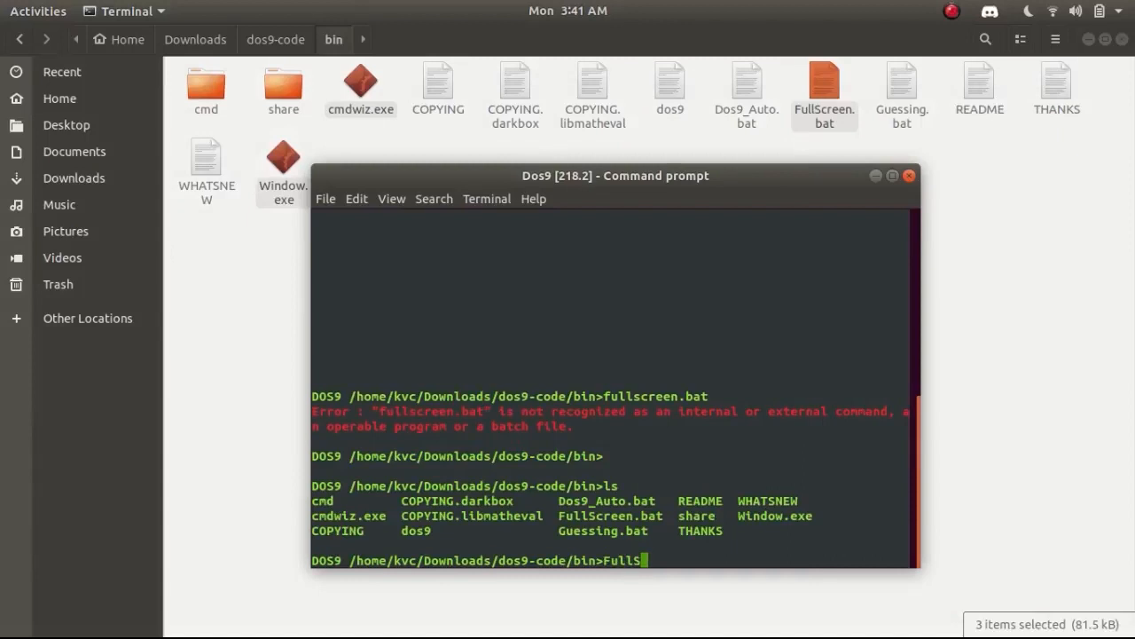
# Step: Run FullScreen.bat, which fails on missing Cmdwiz.exe, then switch back to Files
pyautogui.write('creen')
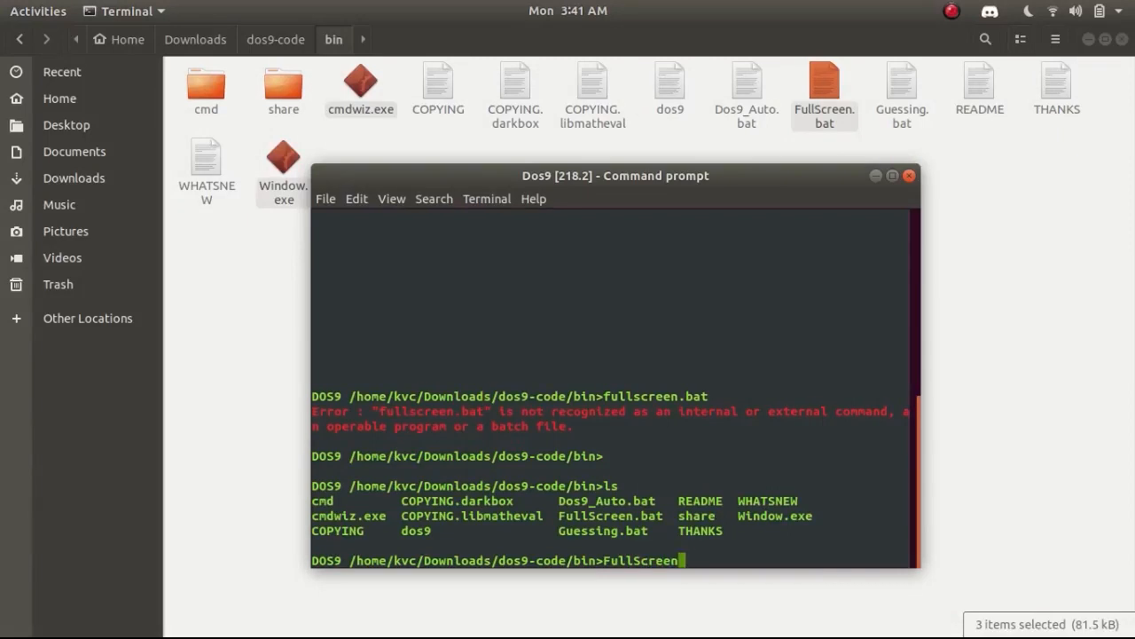
pyautogui.write('.bat')
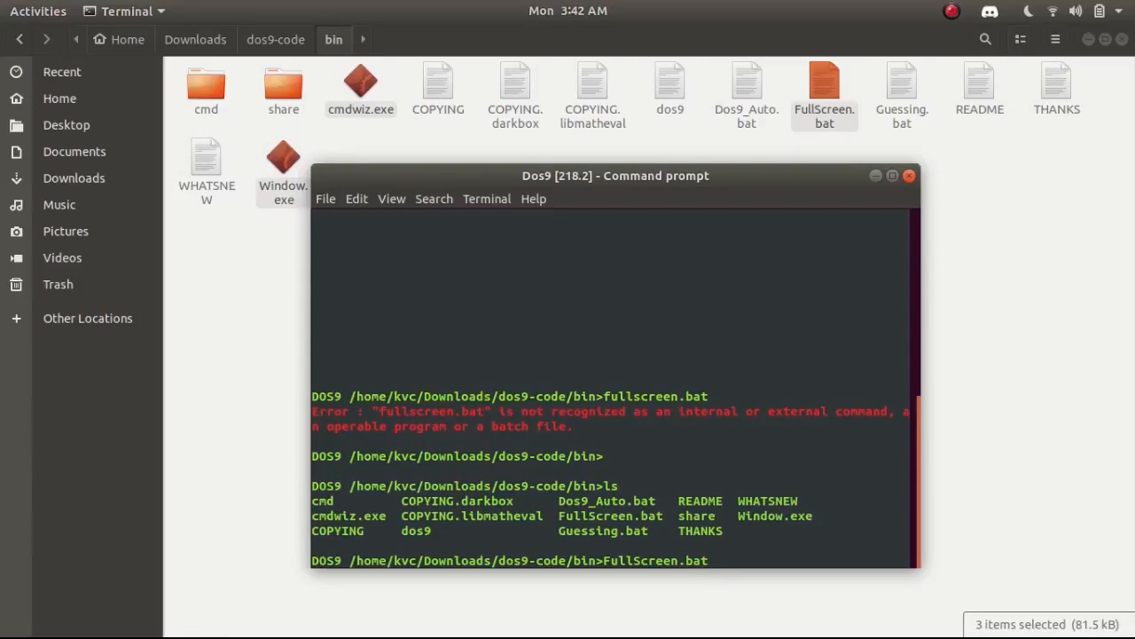
pyautogui.press('Return')
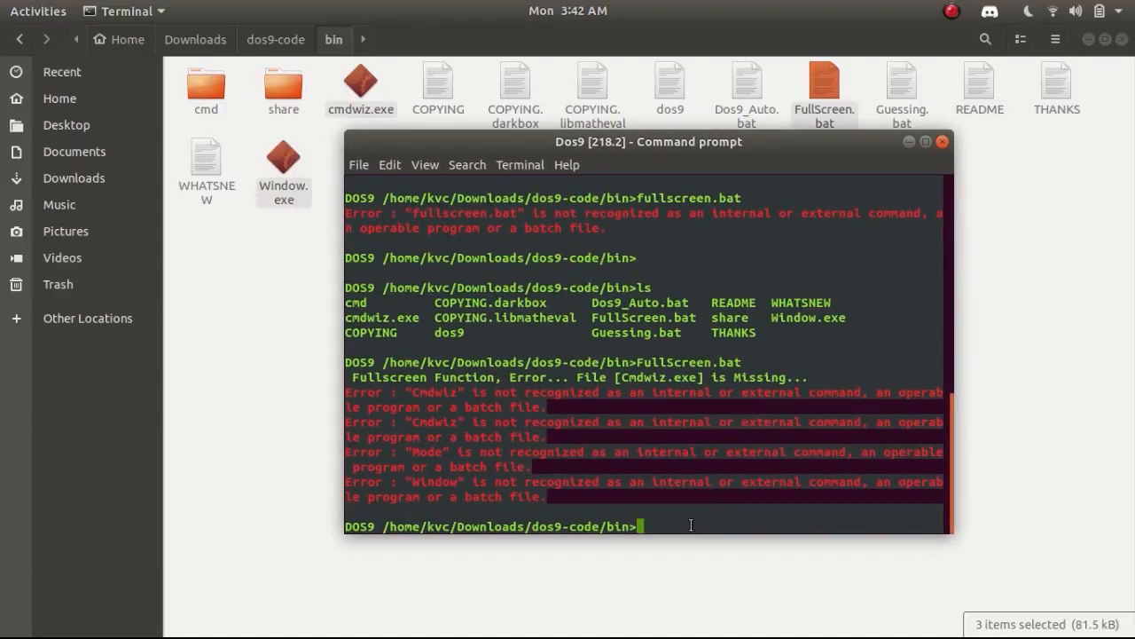
pyautogui.click(37, 11)
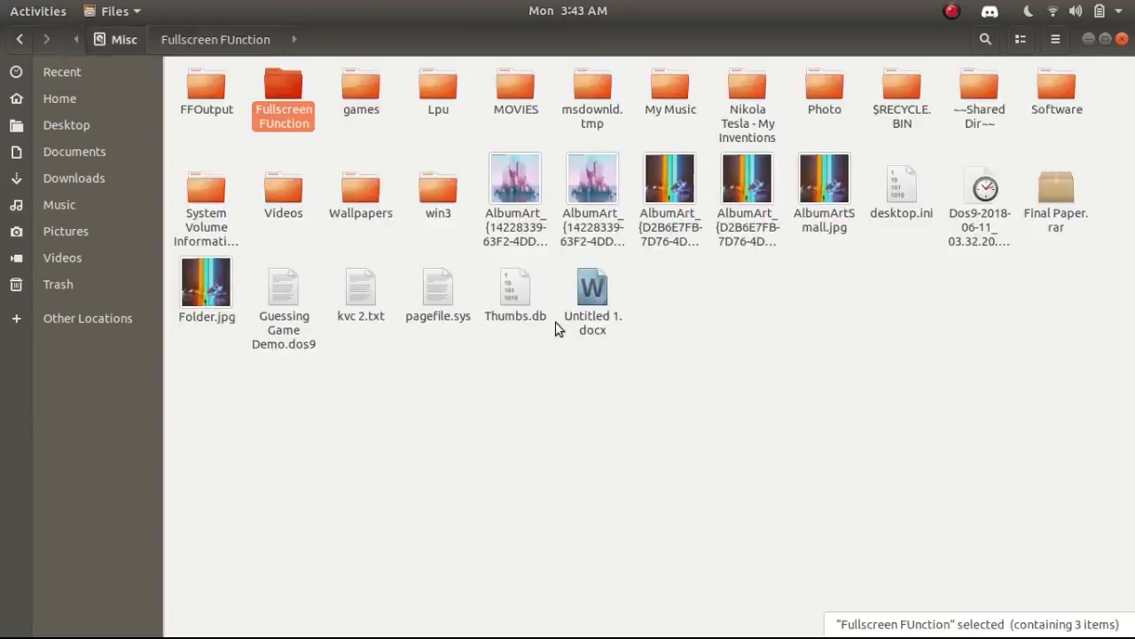
pyautogui.moveTo(453, 423)
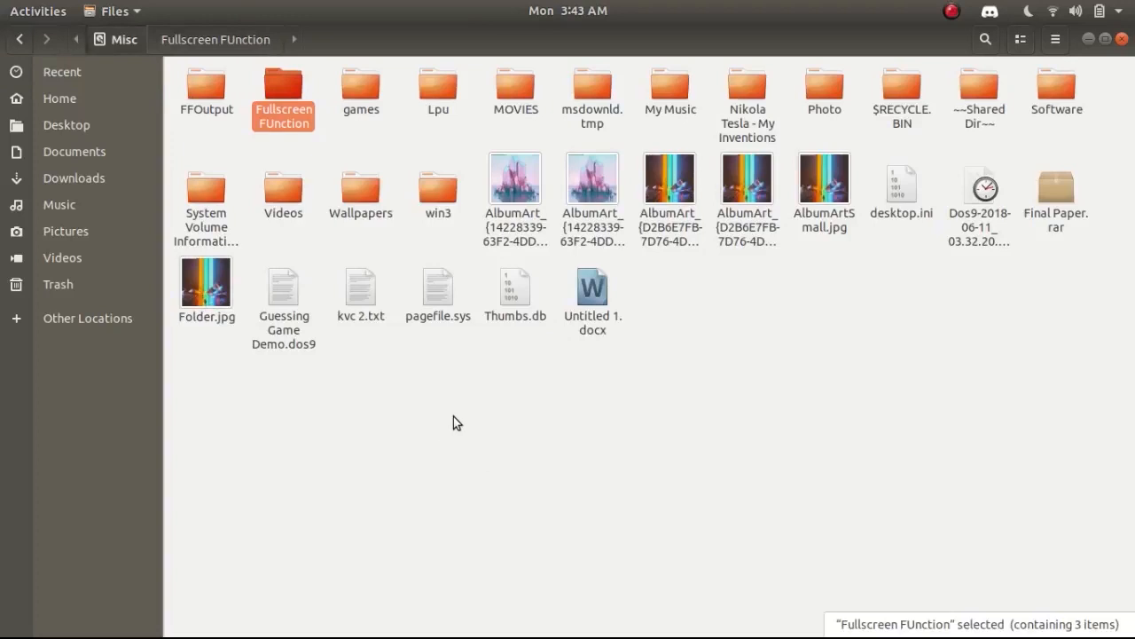
# Step: Browse Work > OneDrive > Blog > TheBATeam > BT Pending Projects in Files
pyautogui.click(87, 317)
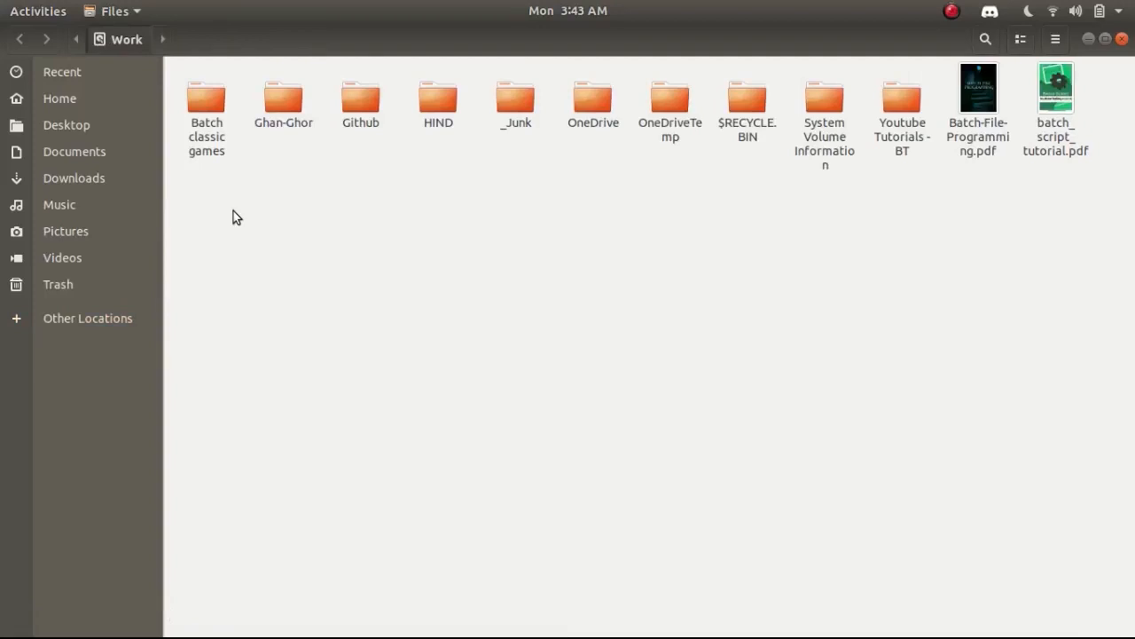
pyautogui.moveTo(511, 387)
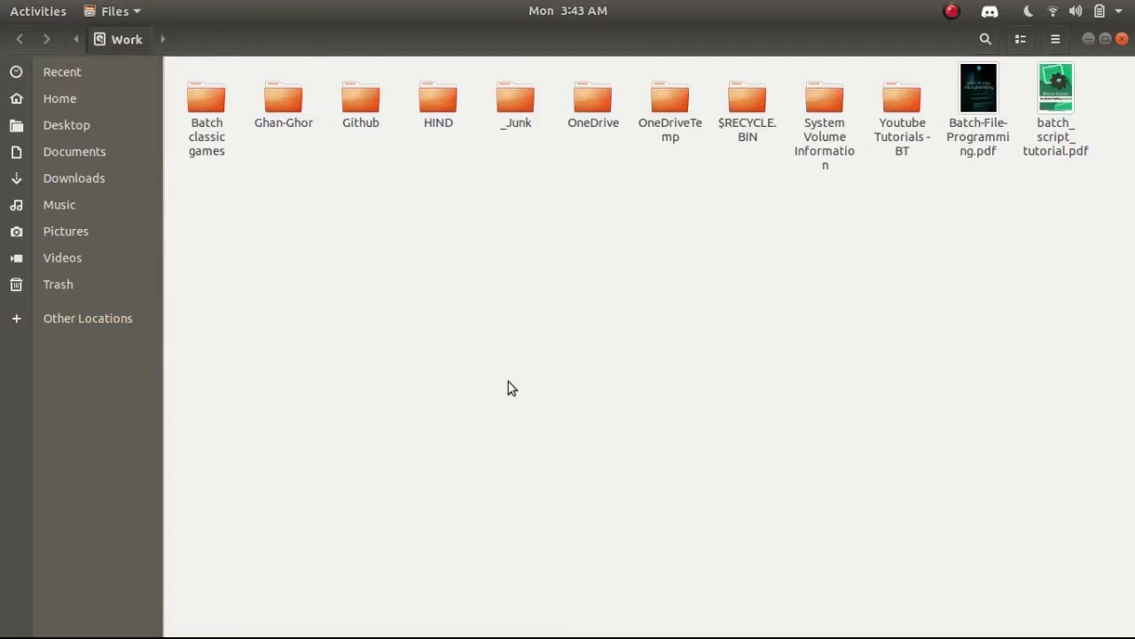
pyautogui.moveTo(497, 327)
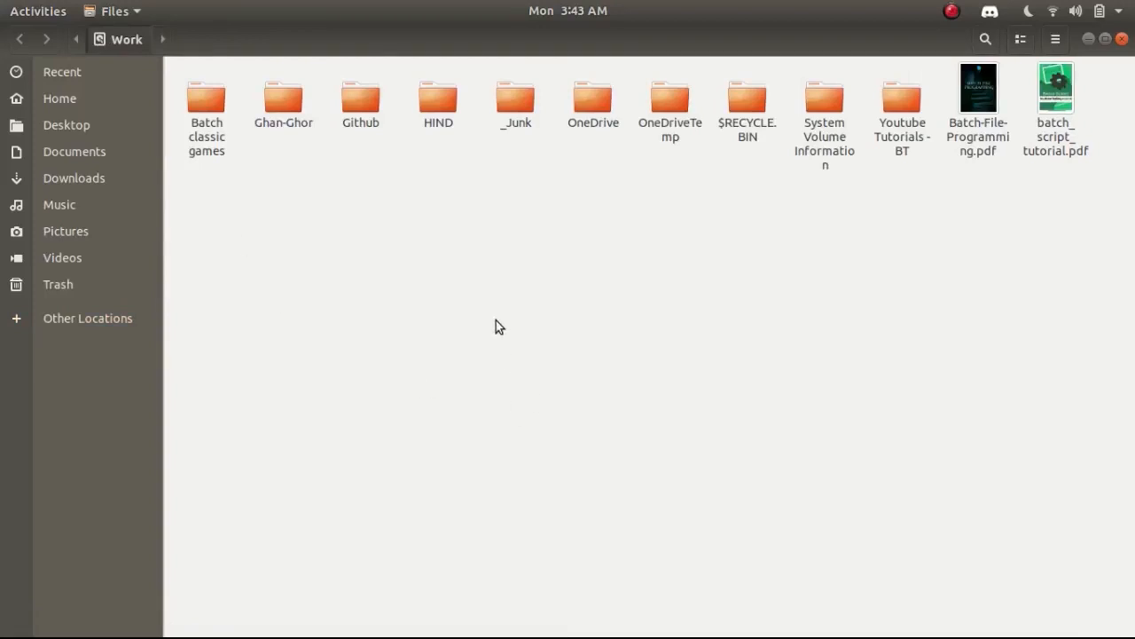
pyautogui.doubleClick(592, 98)
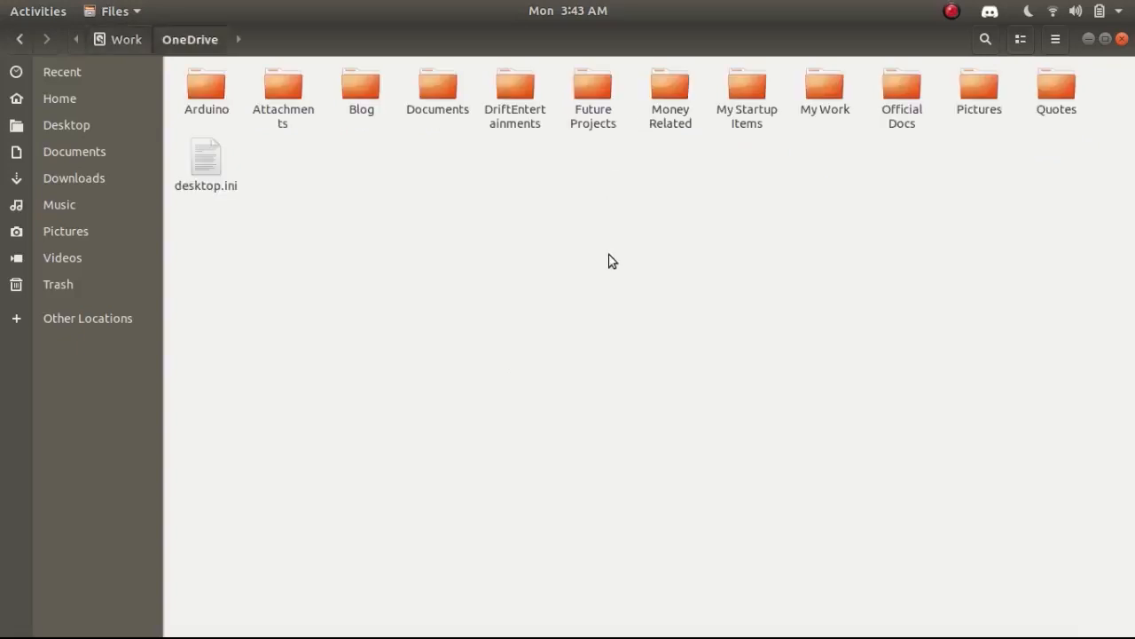
pyautogui.doubleClick(362, 85)
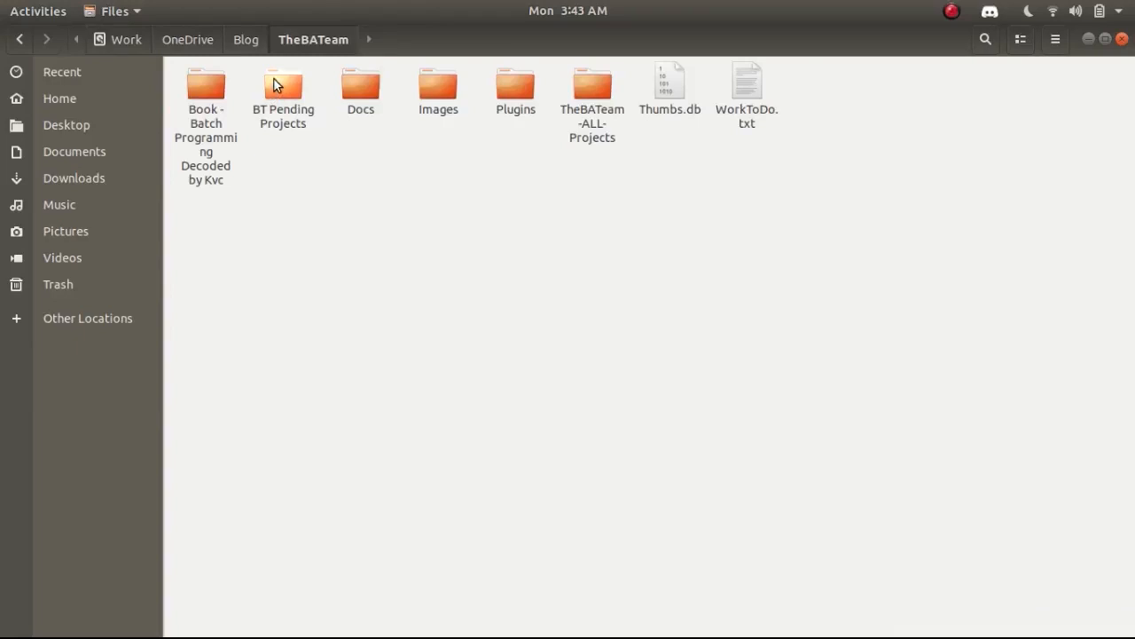
pyautogui.doubleClick(284, 85)
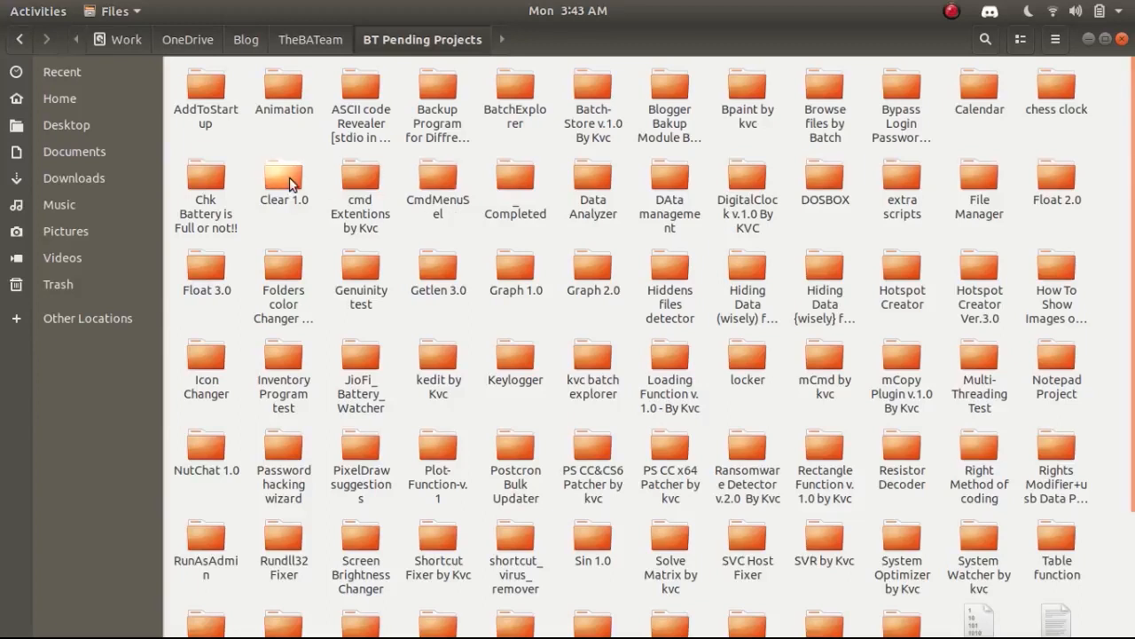
# Step: Look into Clear 1.0 and AddToStartup 2.0, then copy BatchExplorerWithFeature15.bat from BatchExplorer
pyautogui.doubleClick(284, 176)
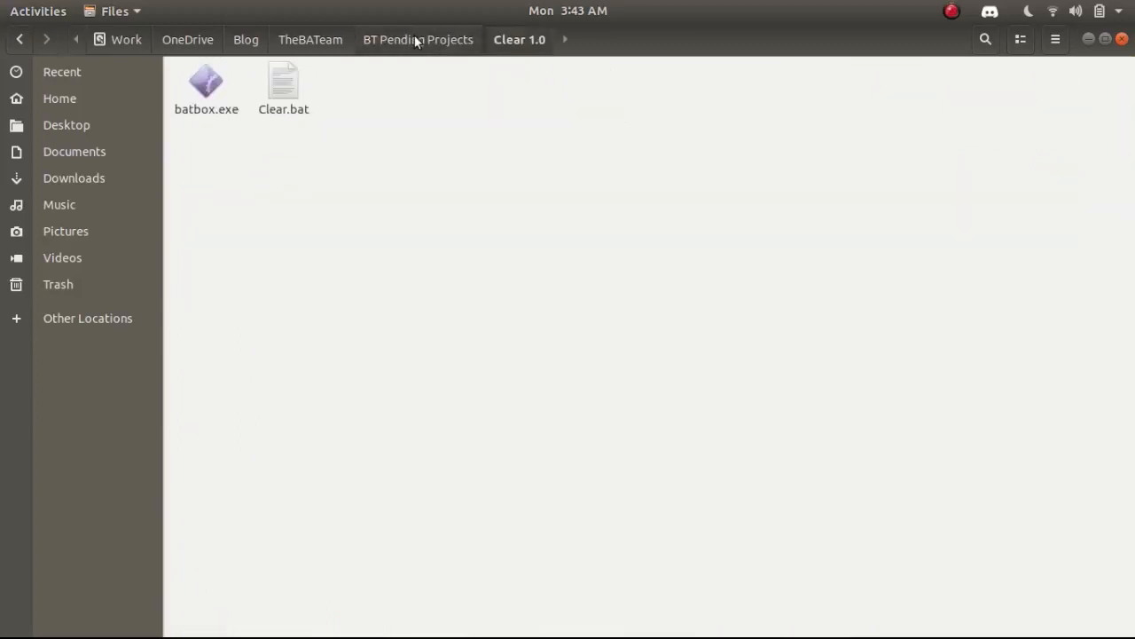
pyautogui.click(418, 39)
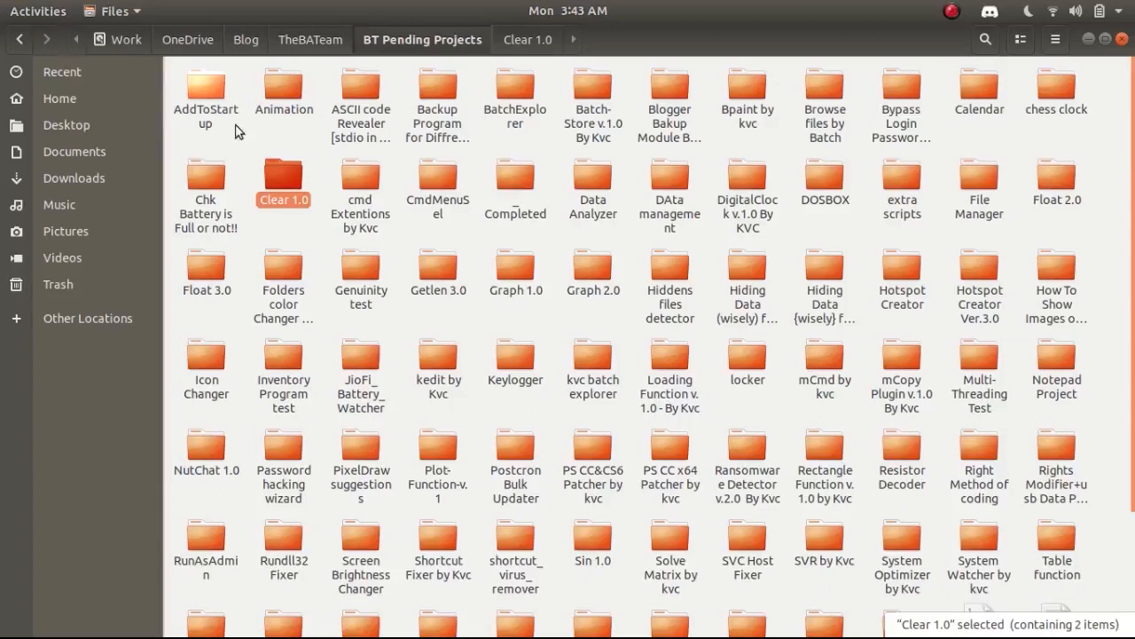
pyautogui.doubleClick(206, 89)
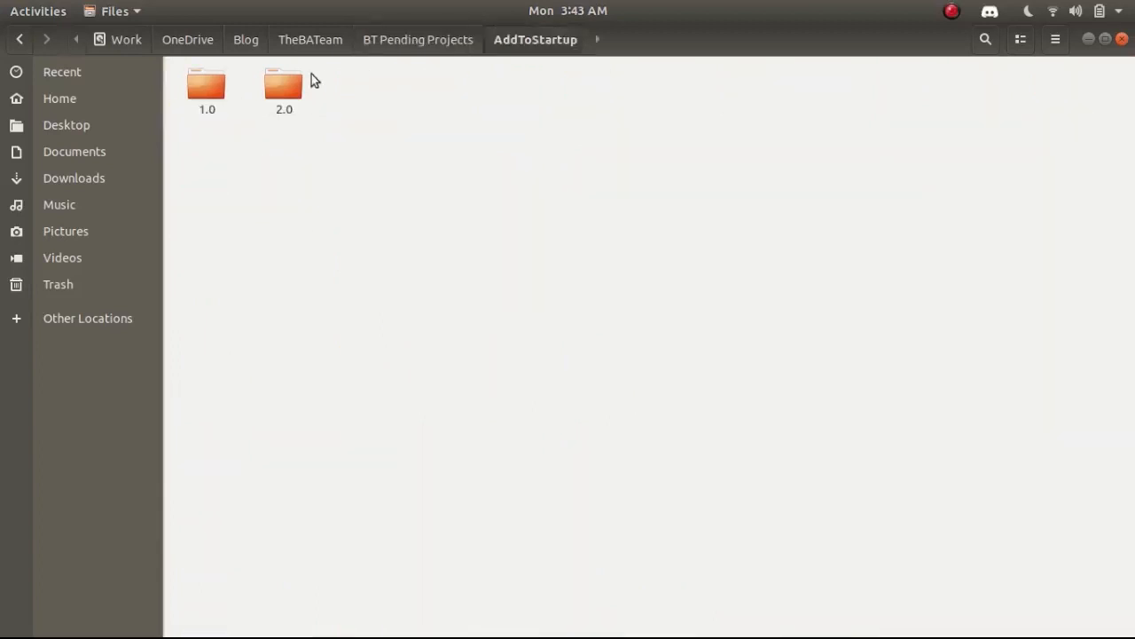
pyautogui.doubleClick(206, 86)
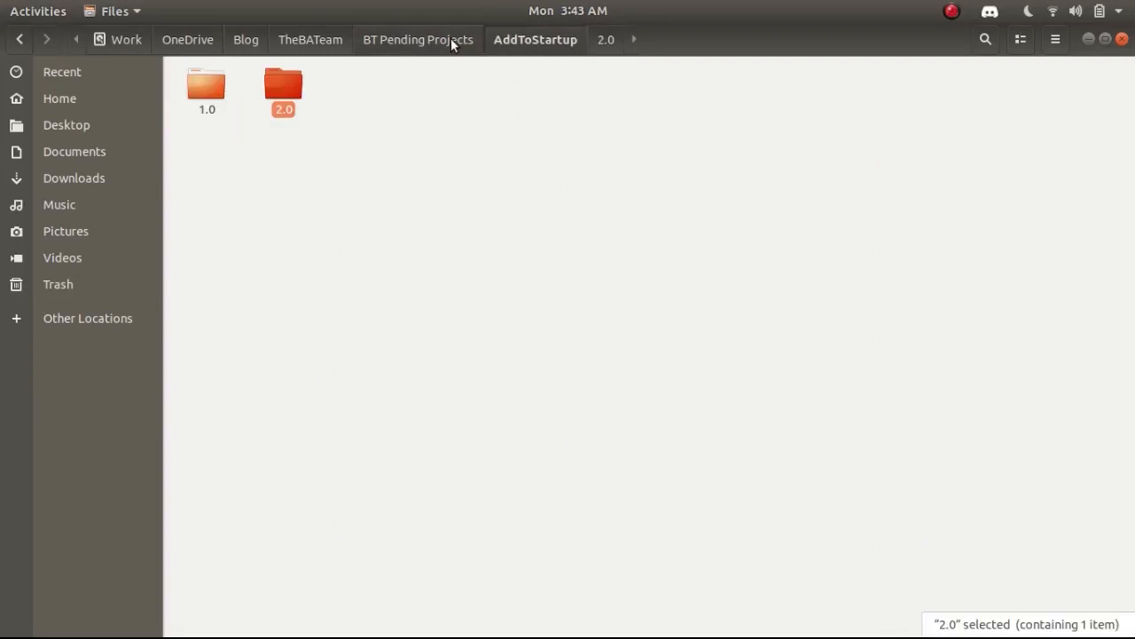
pyautogui.moveTo(346, 55)
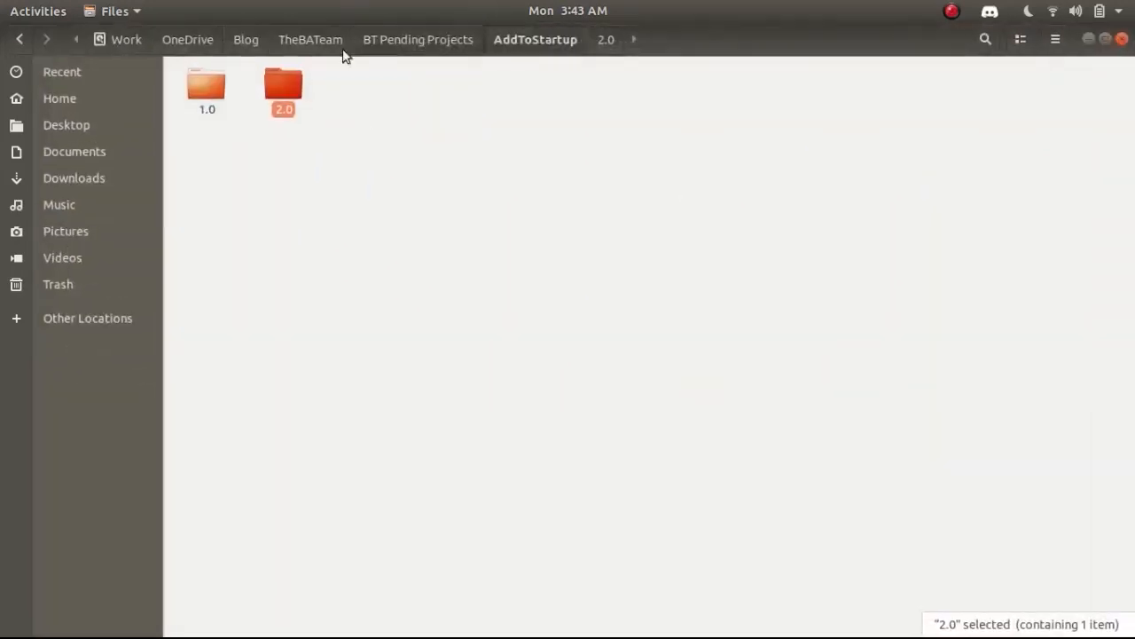
pyautogui.click(417, 39)
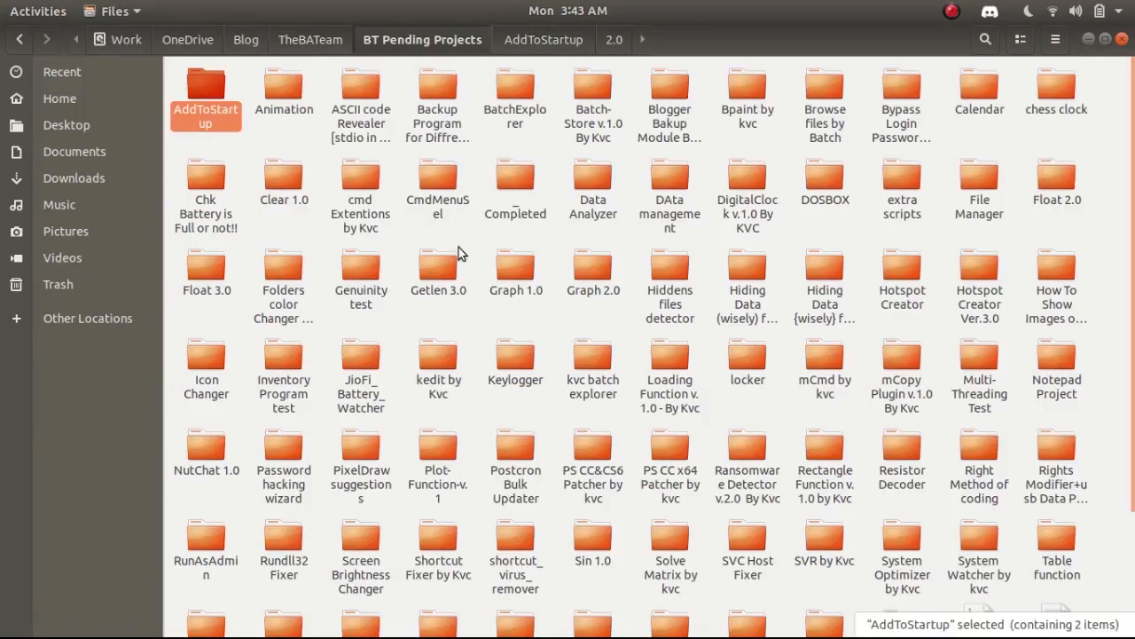
pyautogui.moveTo(663, 149)
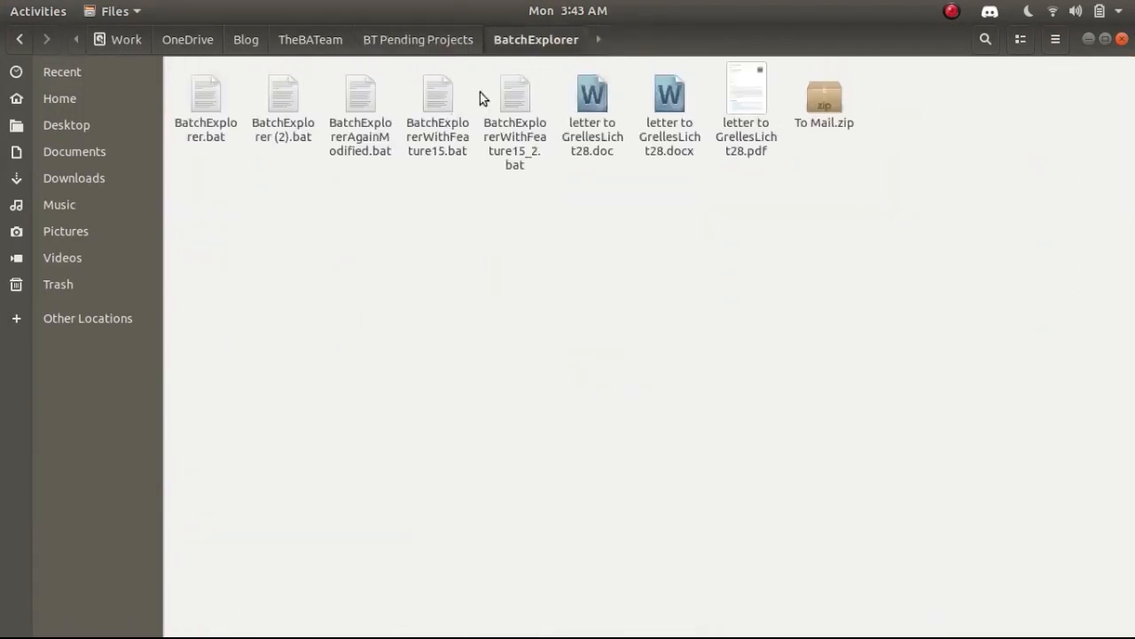
pyautogui.rightClick(437, 92)
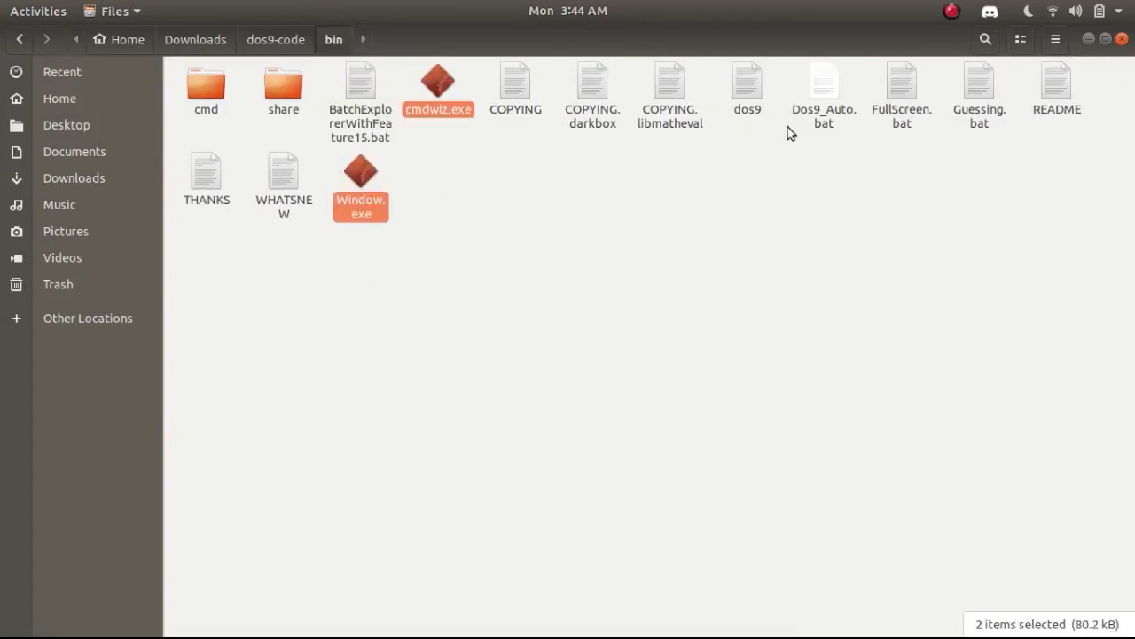
# Step: Delete cmdwiz.exe, FullScreen.bat and Window.exe from dos9-code's bin folder
pyautogui.click(902, 89)
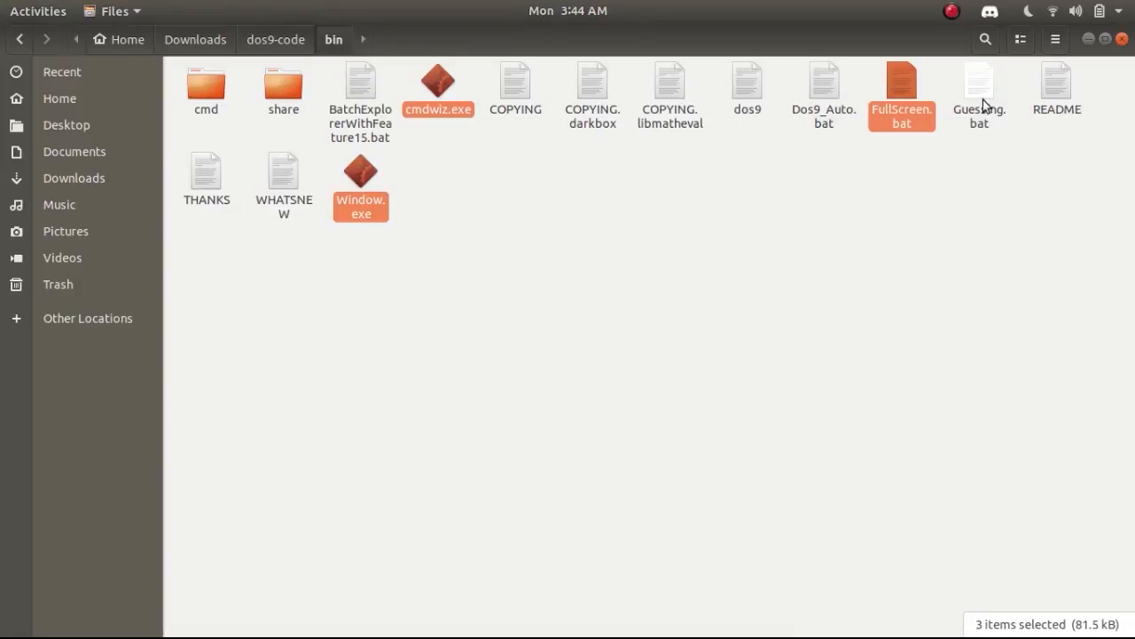
pyautogui.moveTo(981, 216)
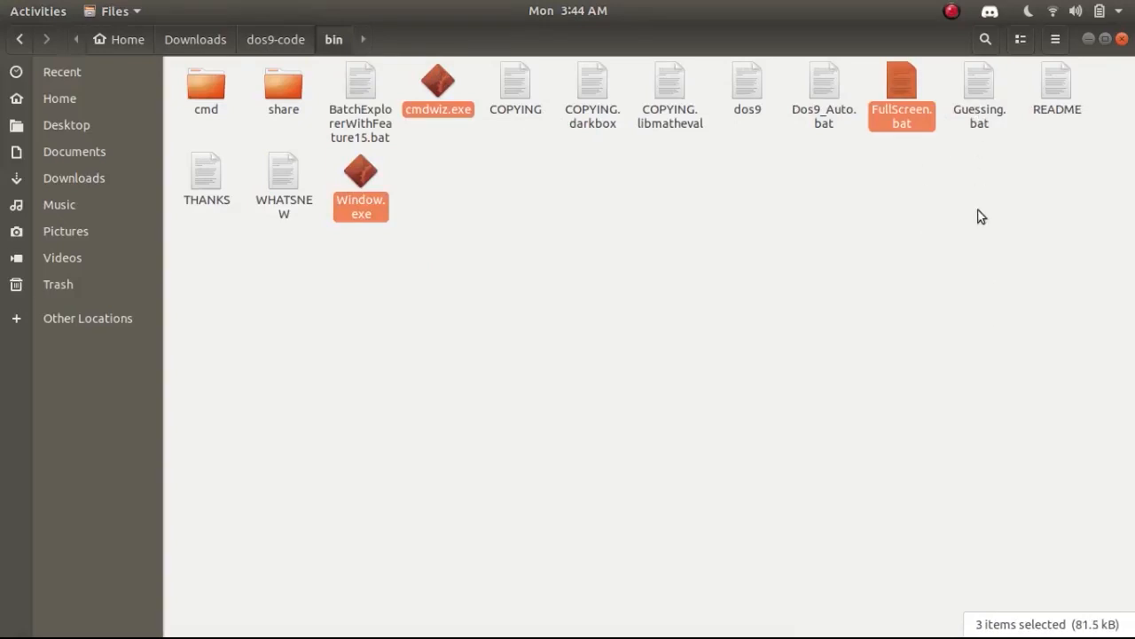
pyautogui.press('Delete')
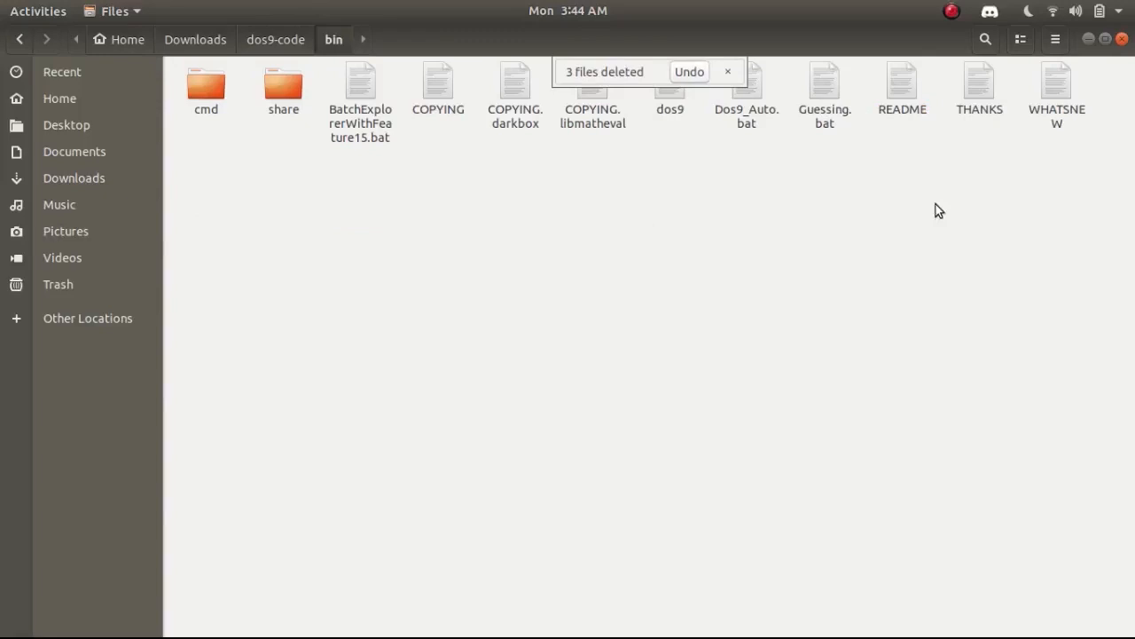
# Step: Start renaming BatchExplorerWithFeature15.bat, edit its name text, then return to the DOS9 prompt
pyautogui.click(358, 92)
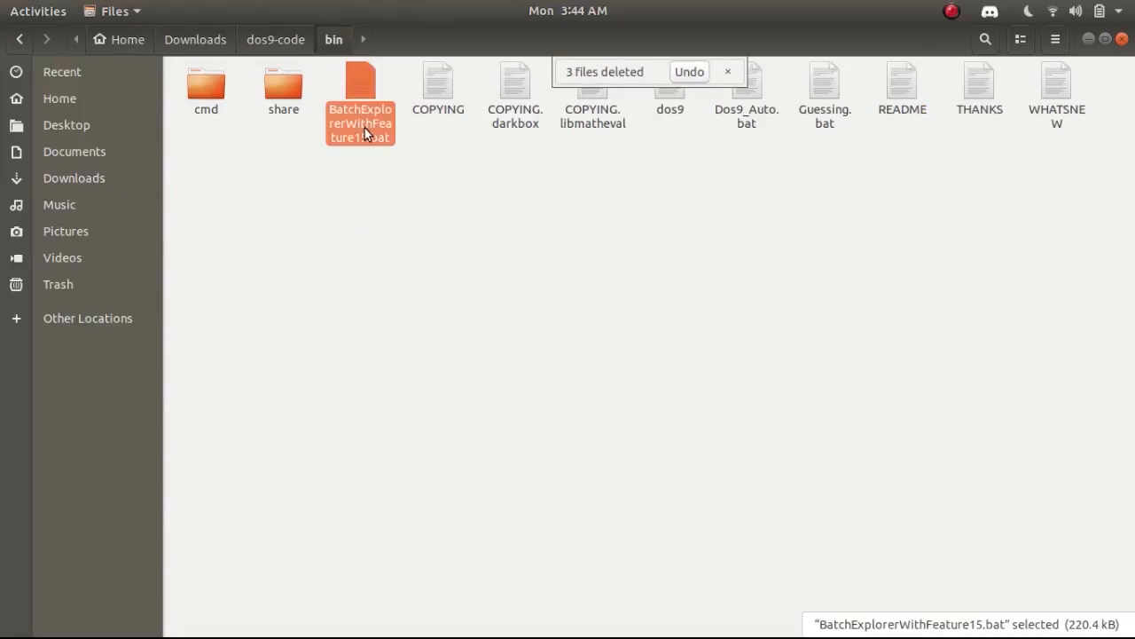
pyautogui.press('F2')
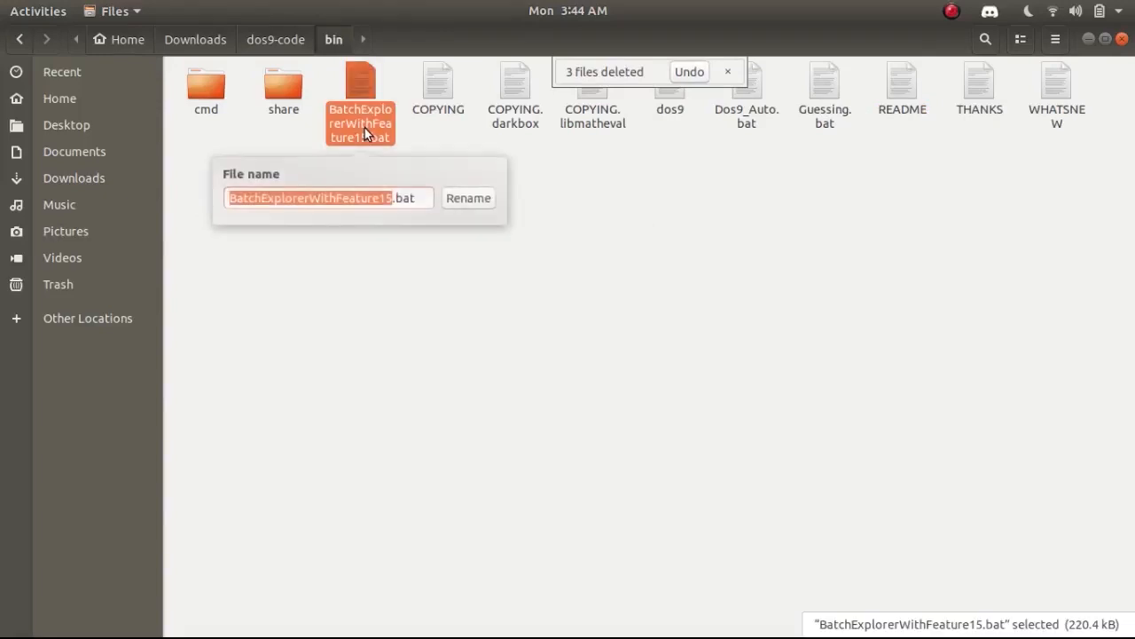
pyautogui.rightClick(319, 197)
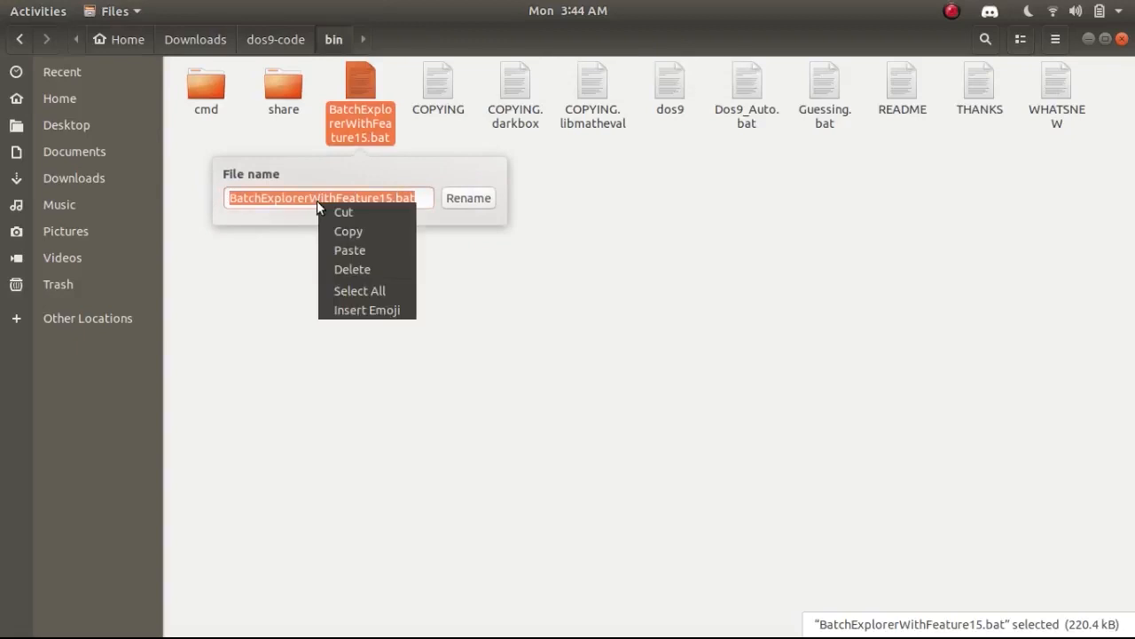
pyautogui.click(559, 202)
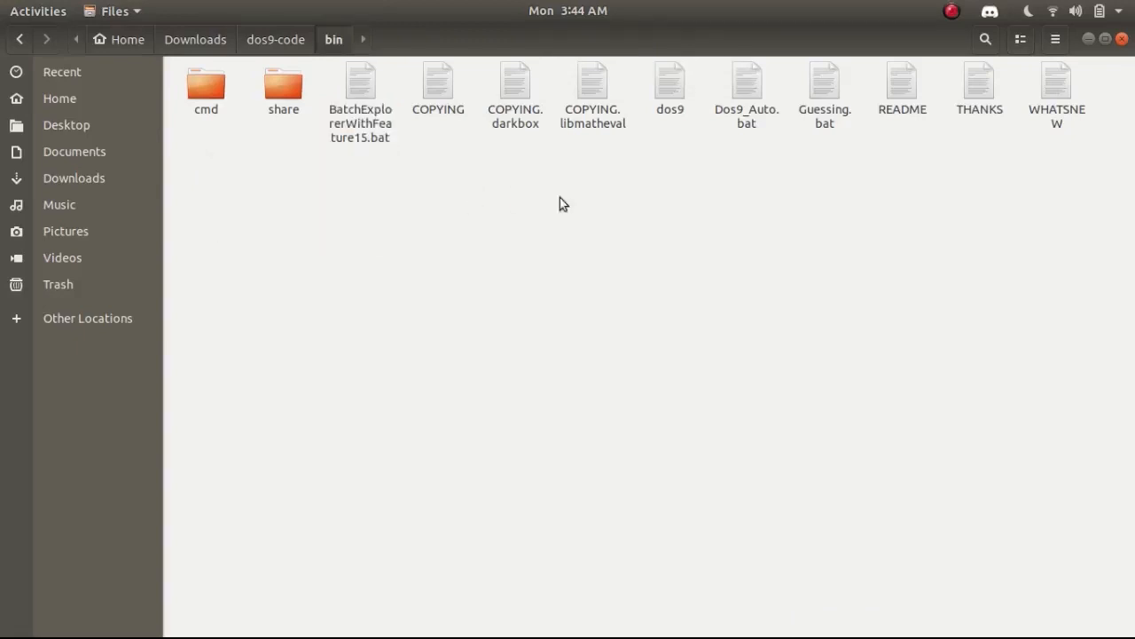
pyautogui.click(38, 11)
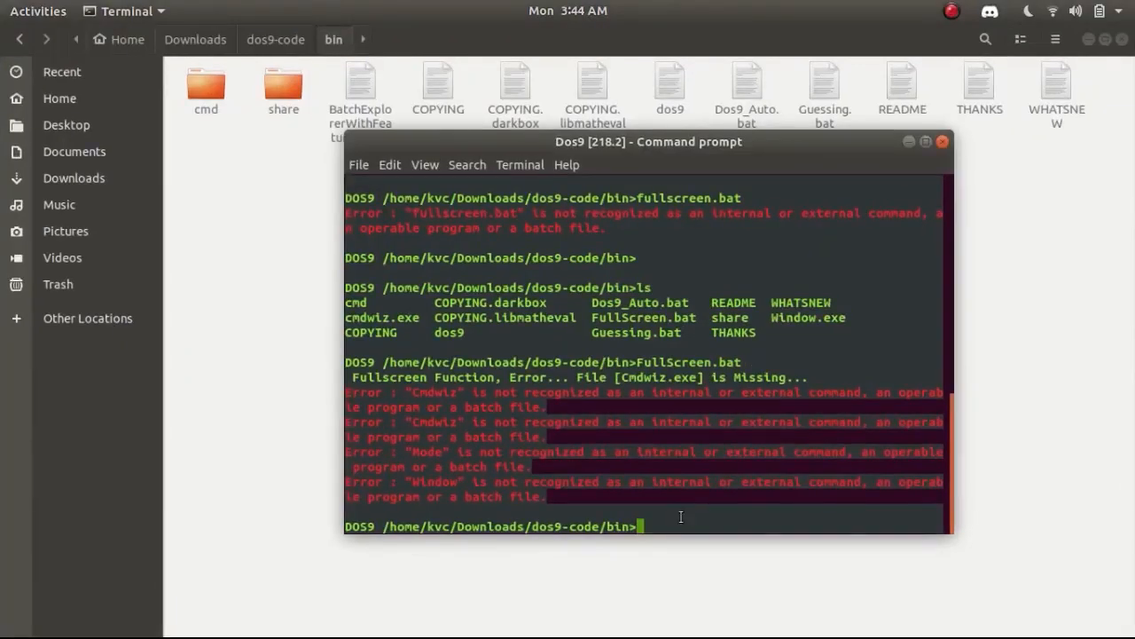
# Step: Run BatchExplorerWithFeature15.bat in DOS9 (invalid label error), then delete it from the bin folder
pyautogui.write('BatchExplorerWithFeature15.bat')
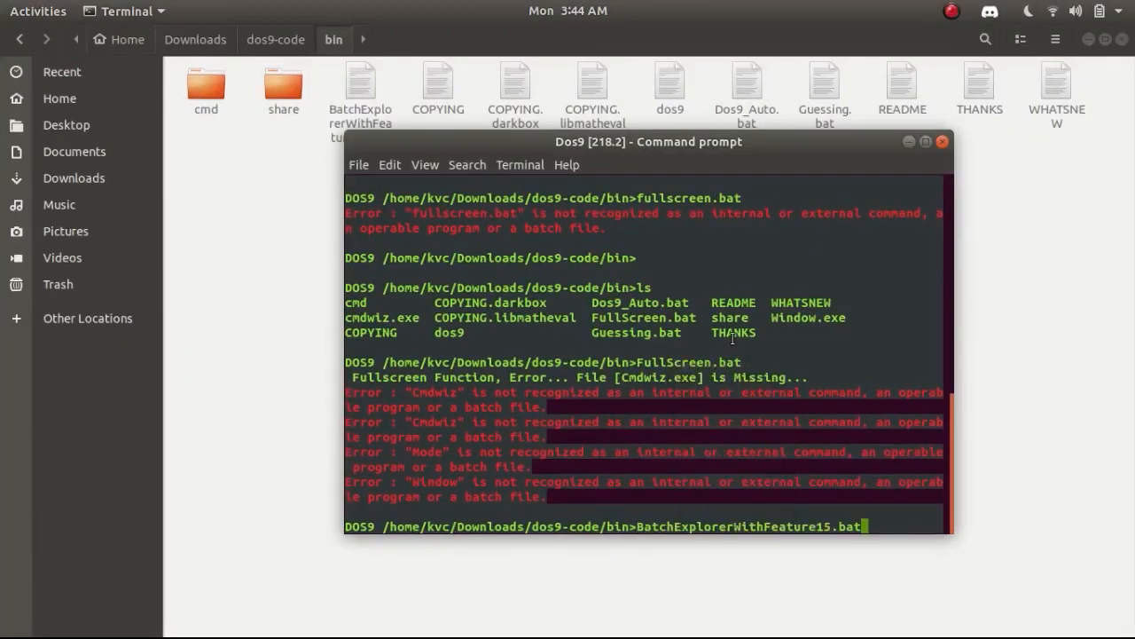
pyautogui.press('Return')
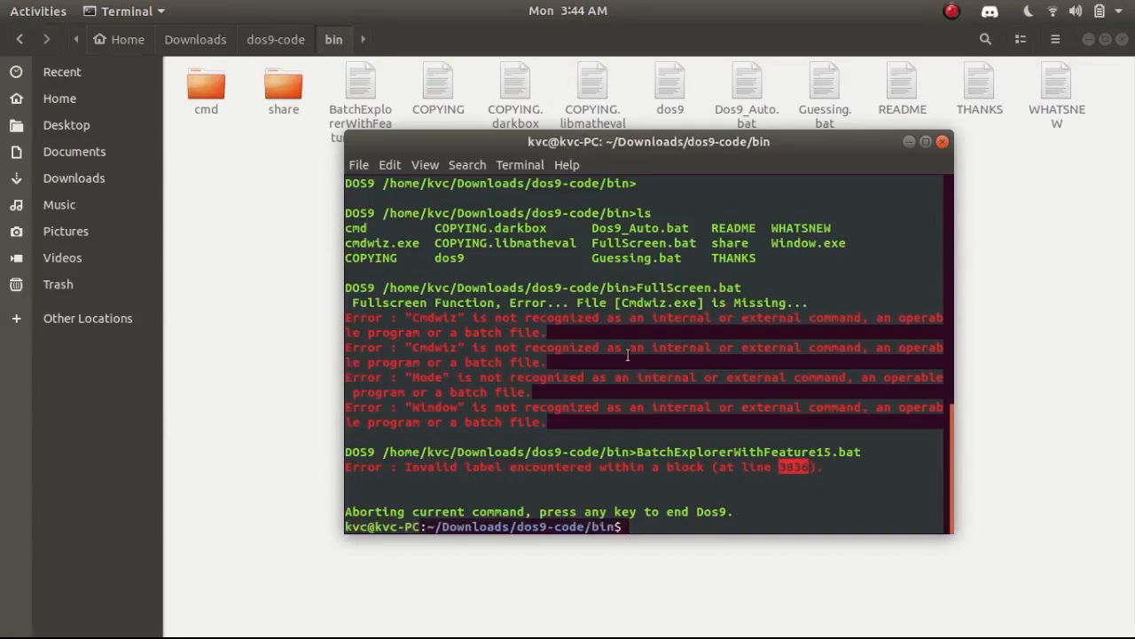
pyautogui.write('./d')
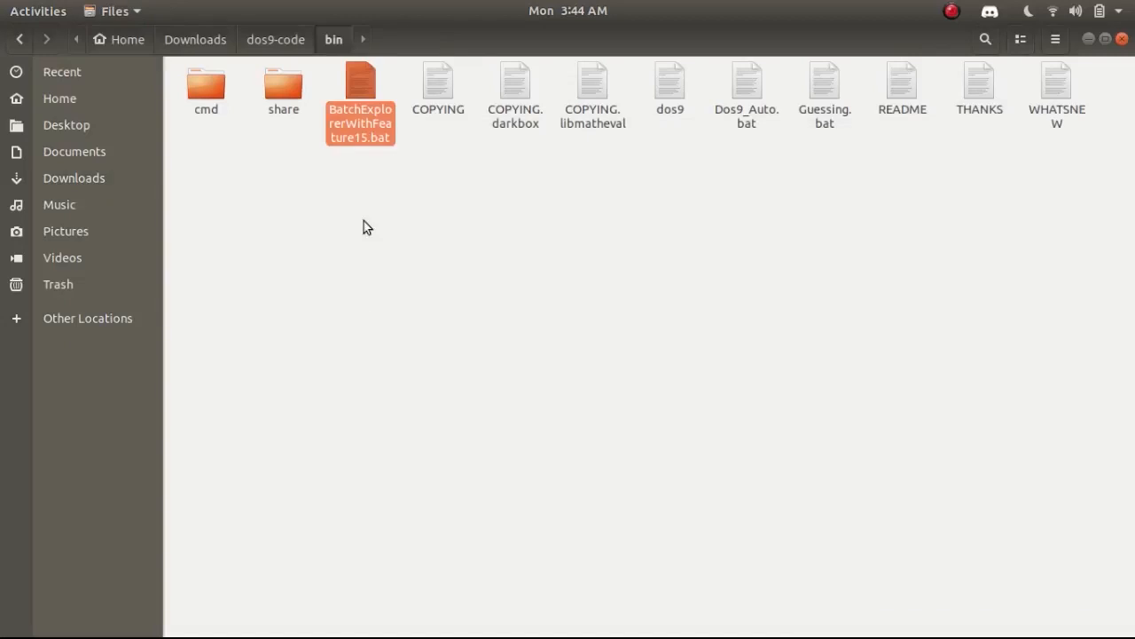
pyautogui.press('Delete')
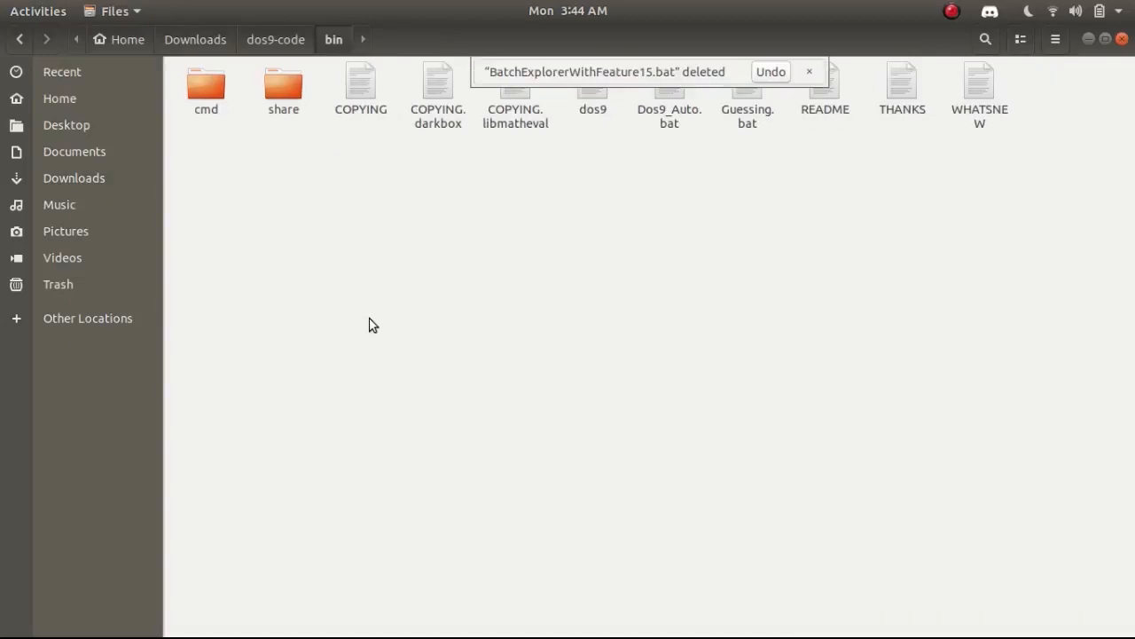
pyautogui.moveTo(543, 259)
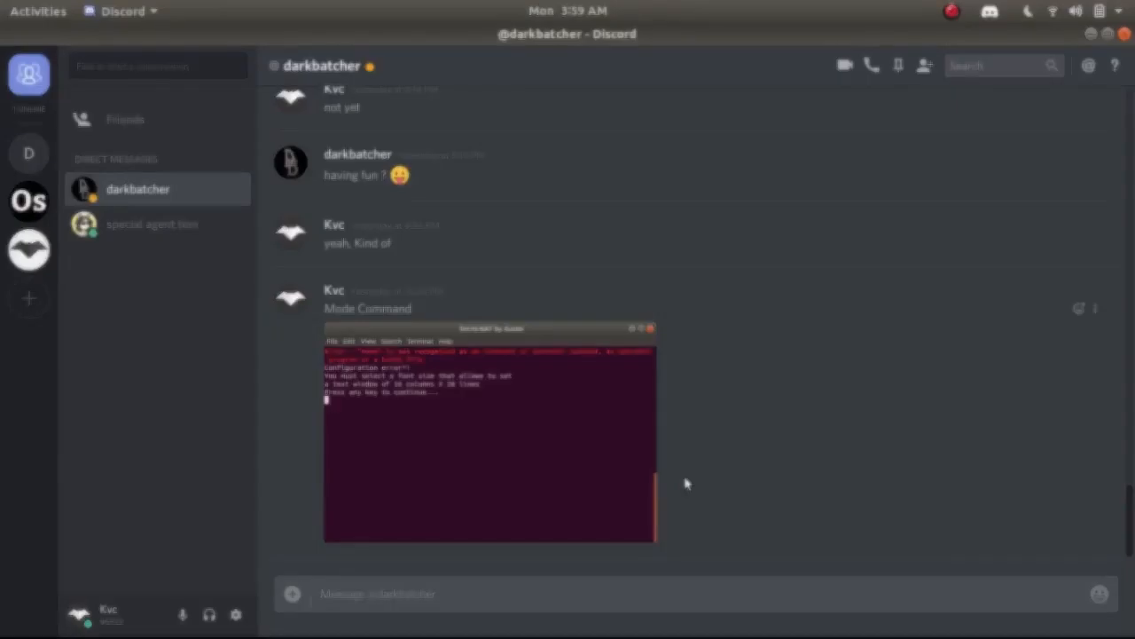
# Step: Ask darkbatcher whether external plugins can run from within batch files in a Linux environment
pyautogui.click(471, 592)
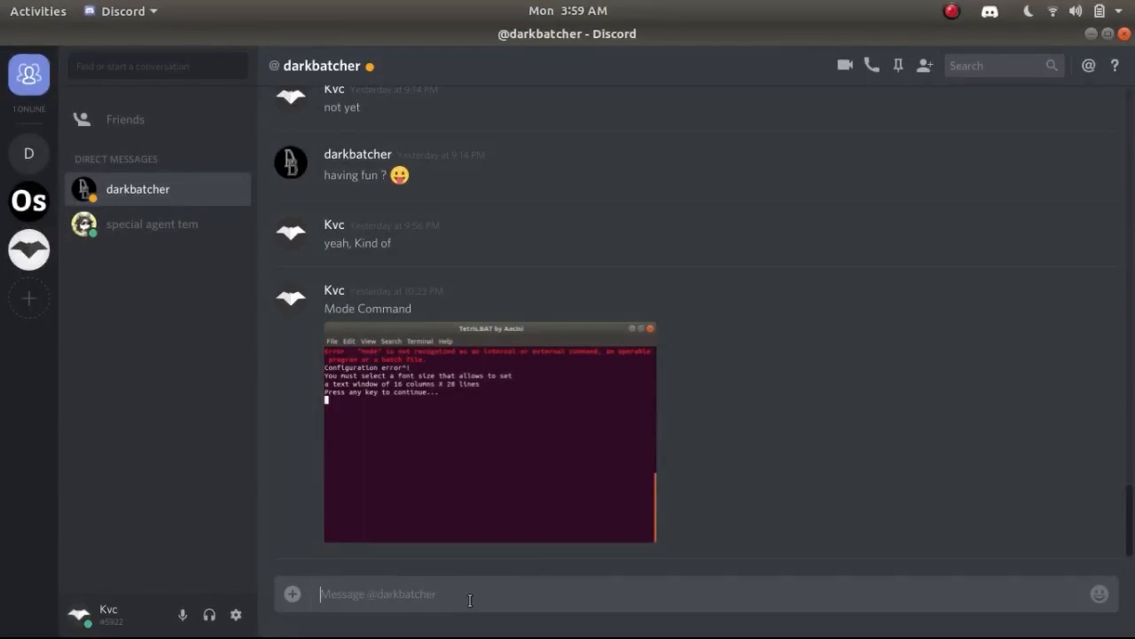
pyautogui.write('can you tell be a better alternative for the Running E')
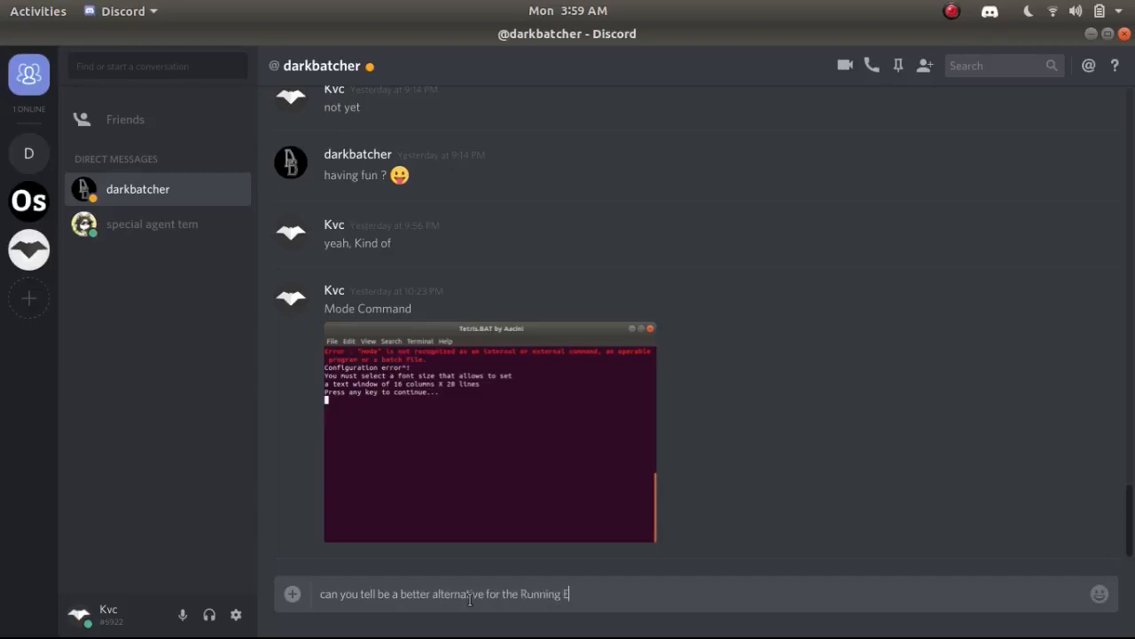
pyautogui.write('xternal plugins')
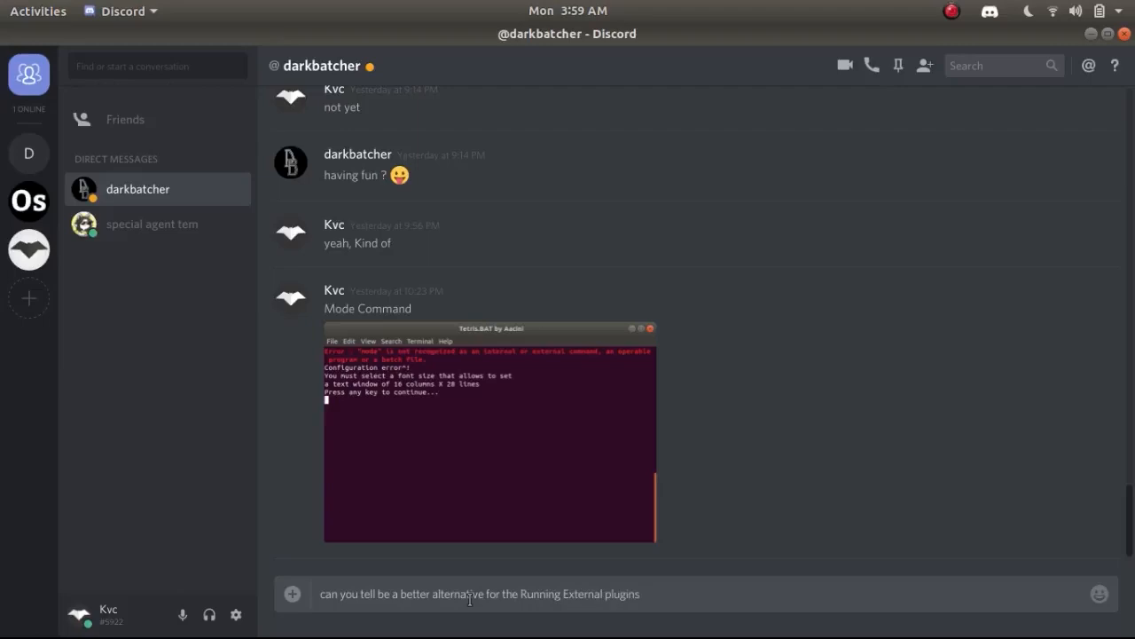
pyautogui.write('from with')
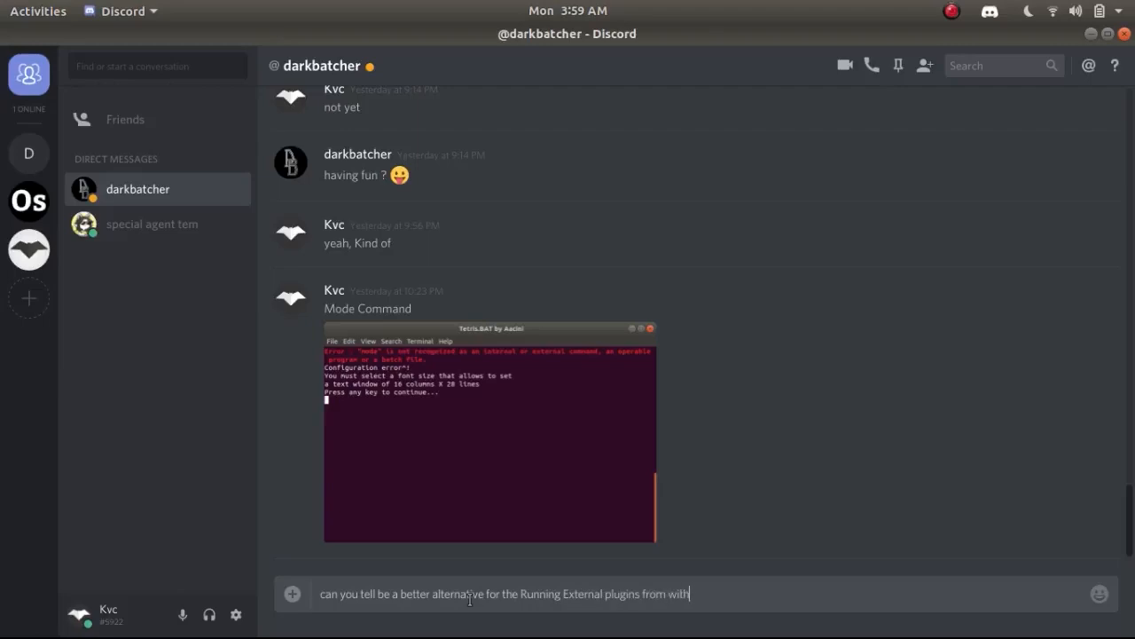
pyautogui.write('in Batch files')
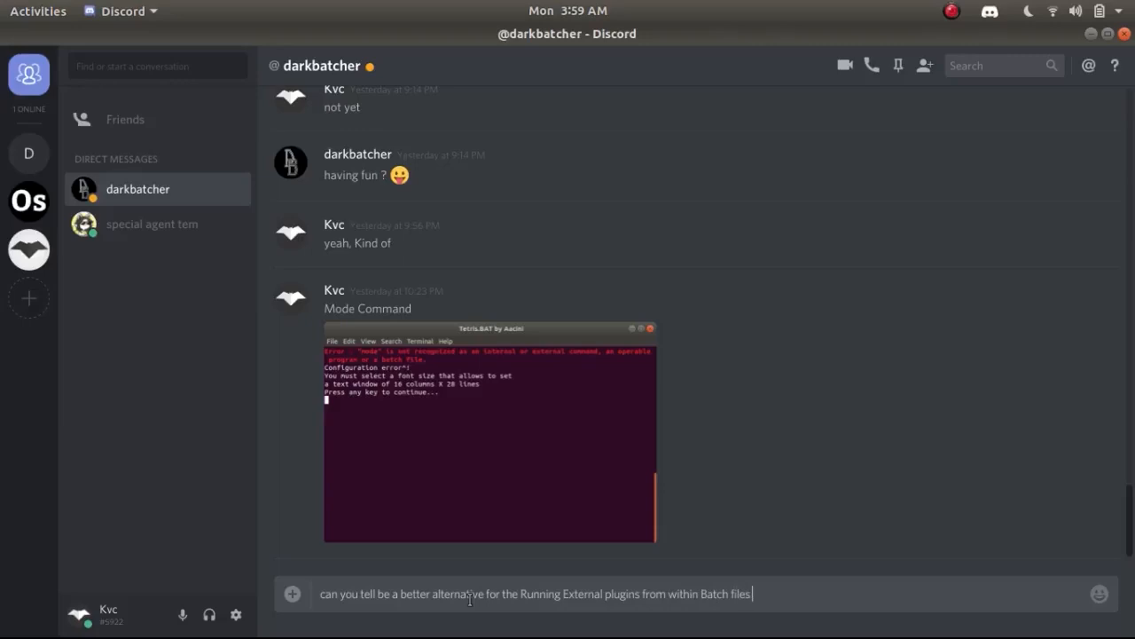
pyautogui.write('(in u')
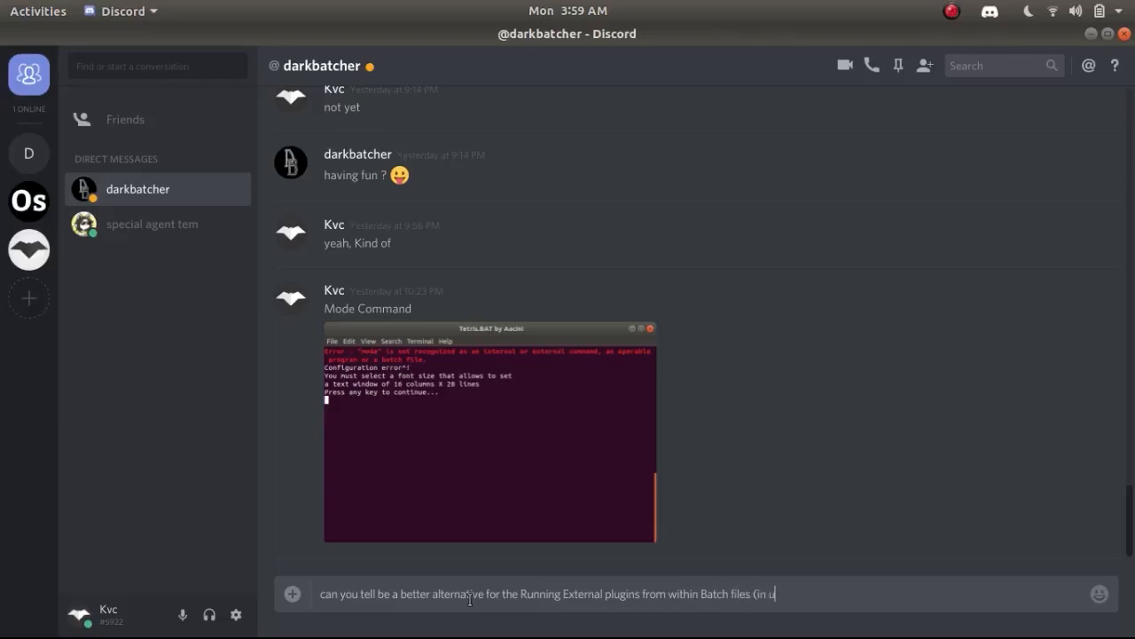
pyautogui.write('linux en')
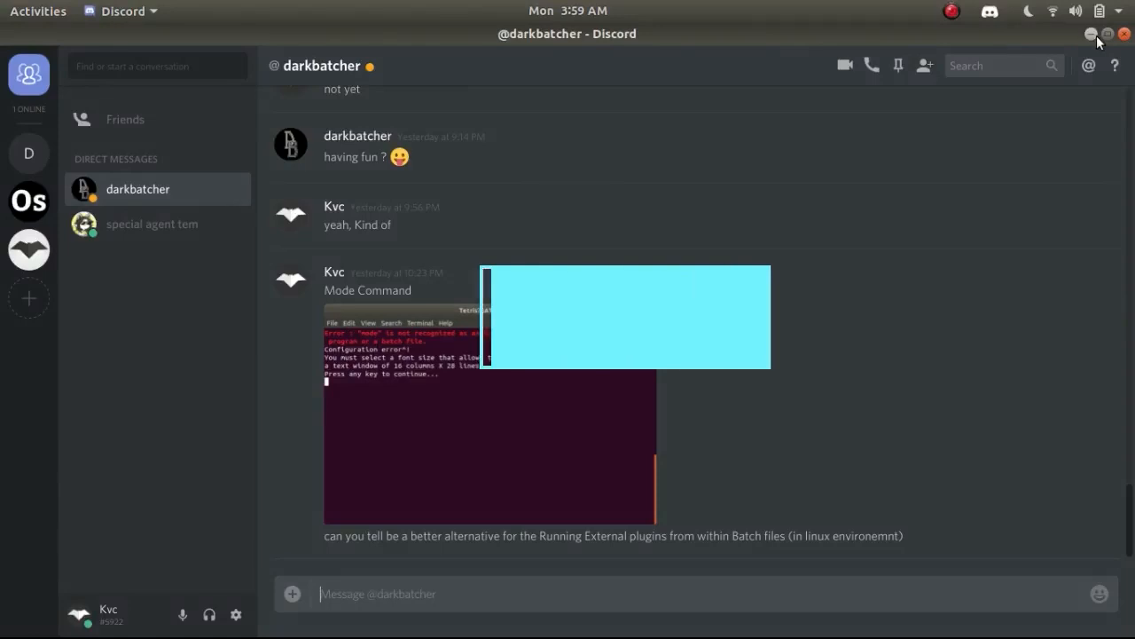
# Step: Ask how VideoStealer ran and produced output there, and about the code change he mentioned
pyautogui.write('And.')
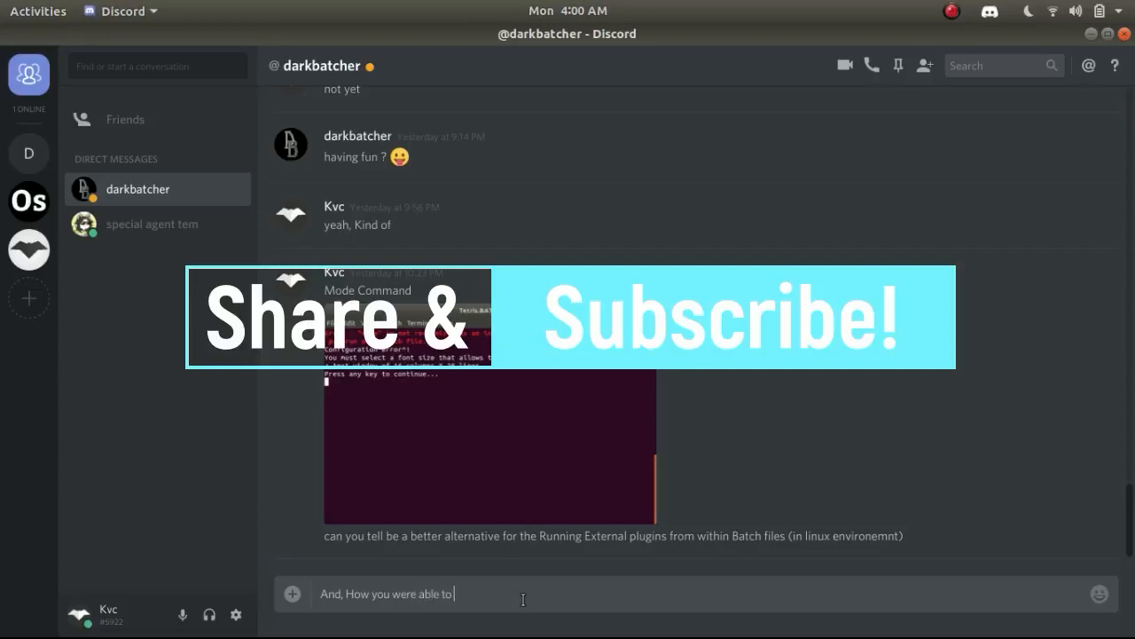
pyautogui.write('run')
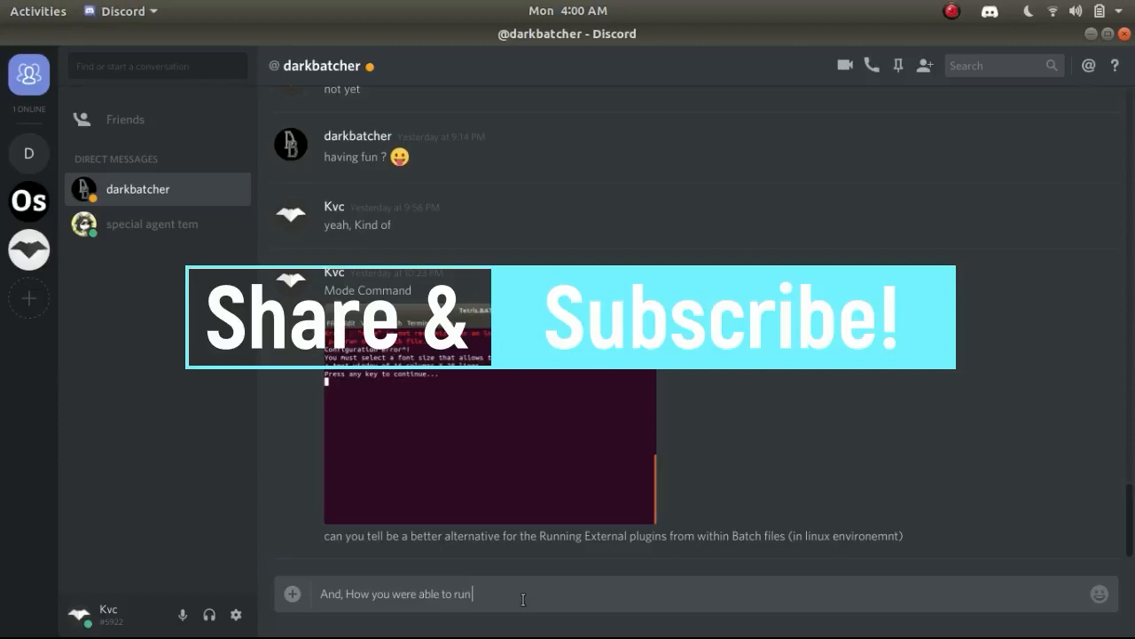
pyautogui.write('Vide')
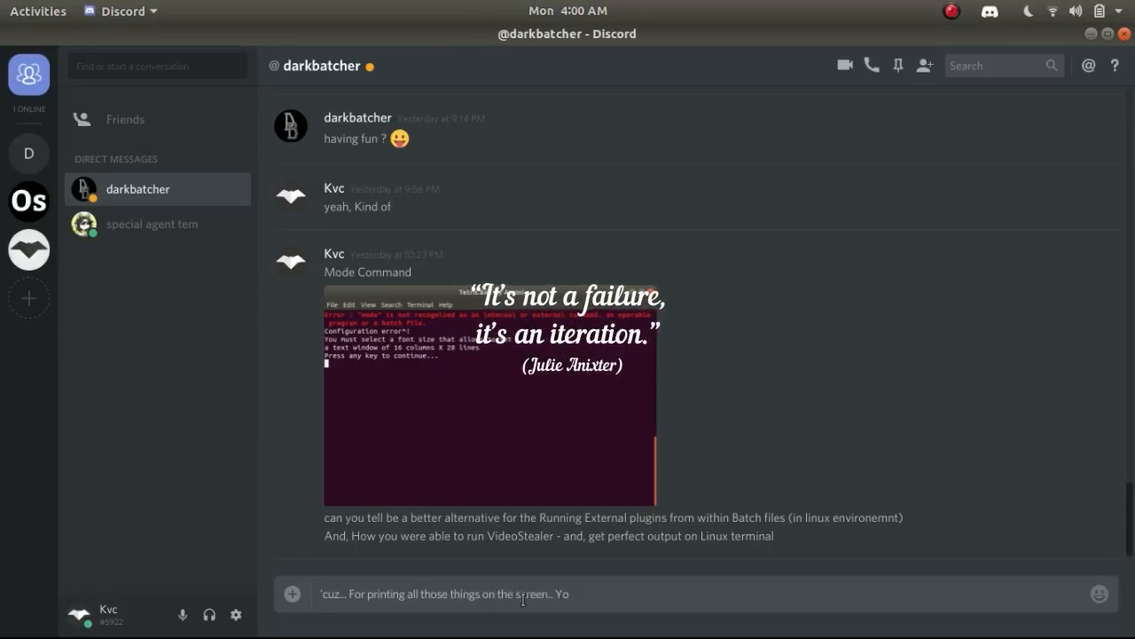
pyautogui.write('The algorithm is calling batbox at the end.')
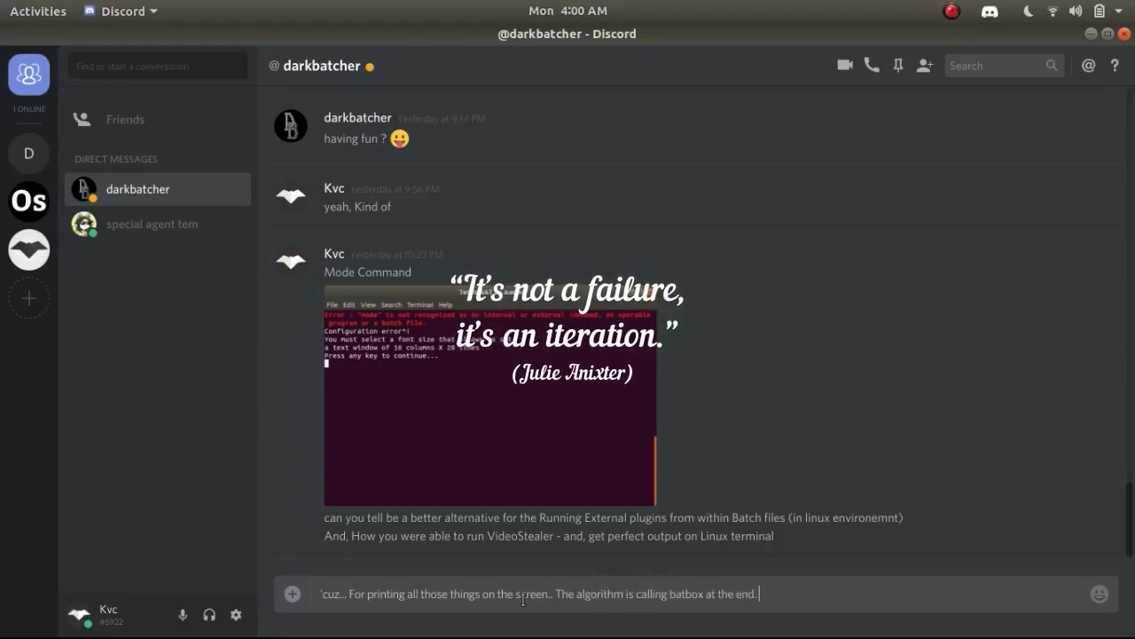
pyautogui.write('So')
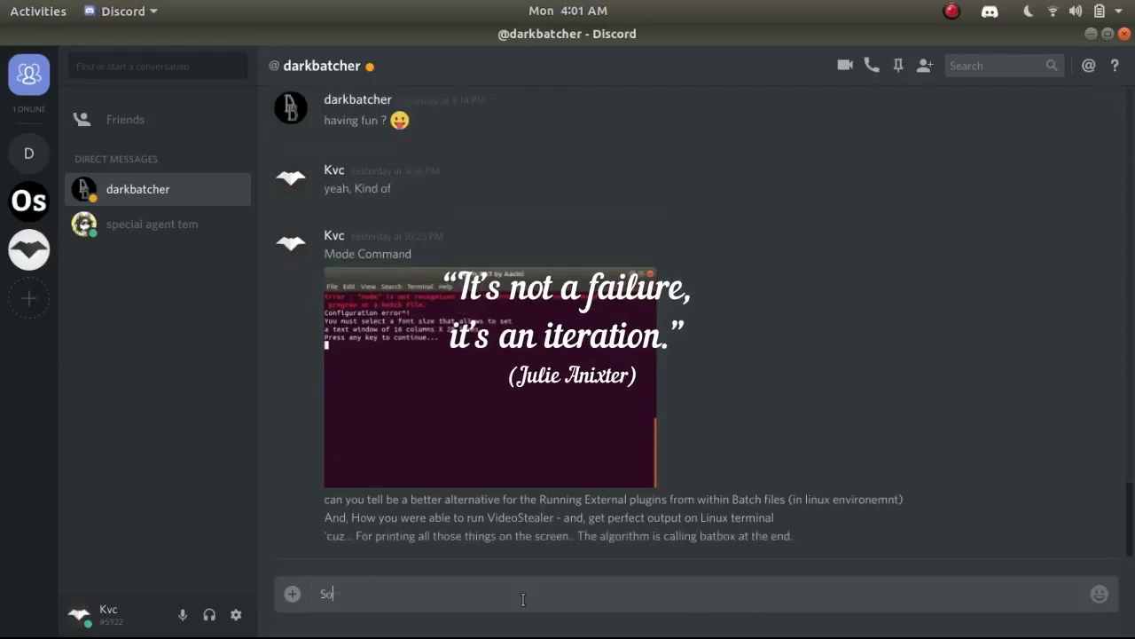
pyautogui.write('.')
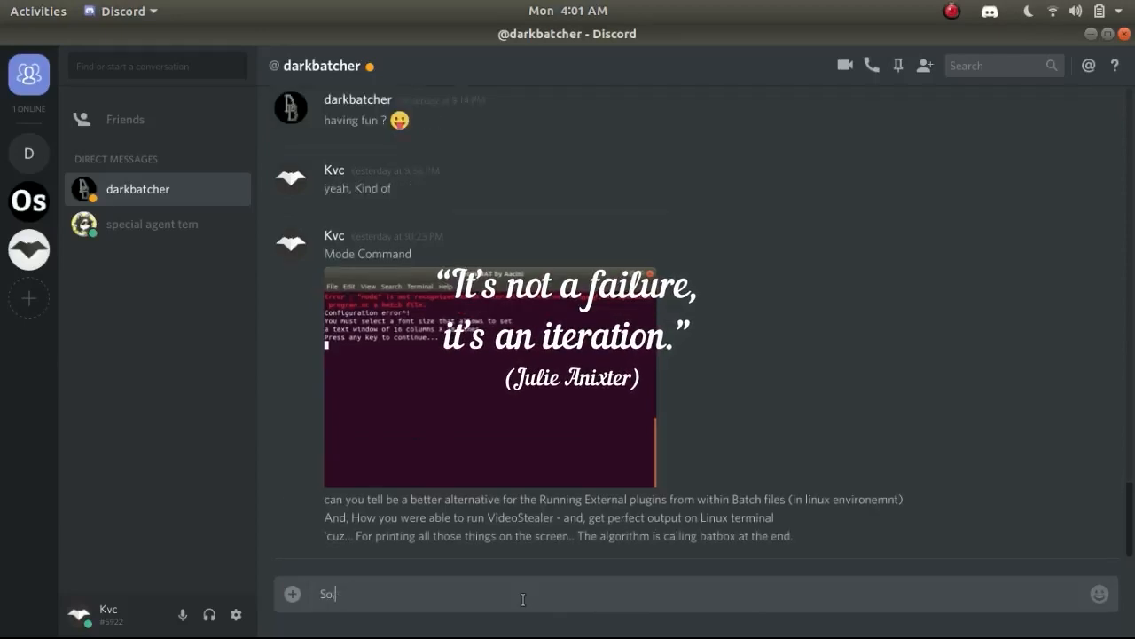
pyautogui.write("And, You said - you didn't")
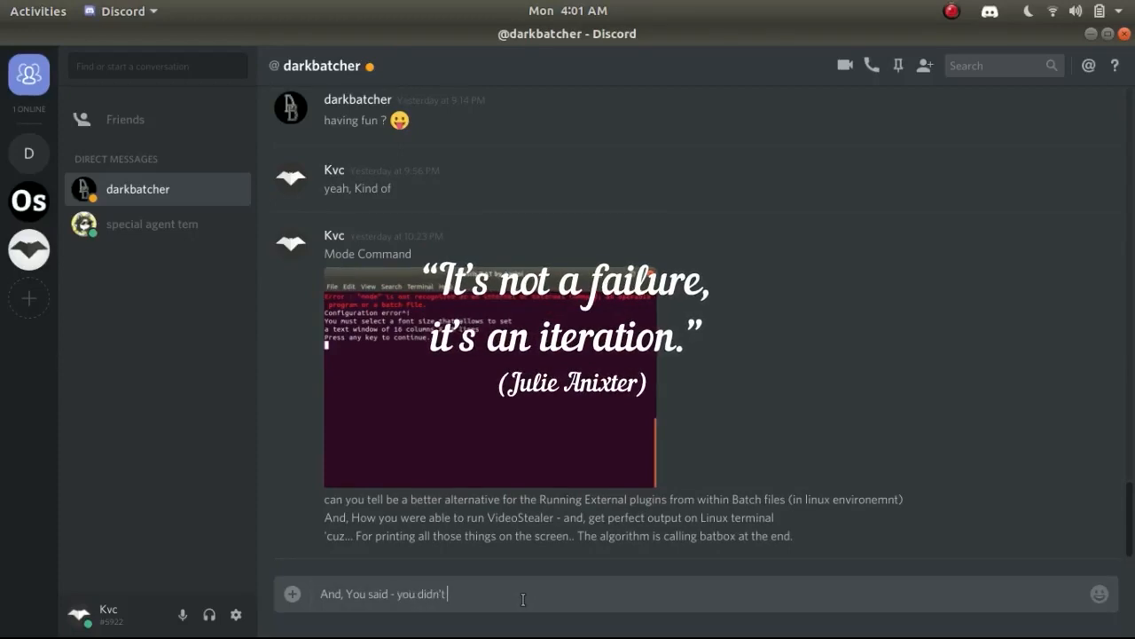
pyautogui.write('change the code at')
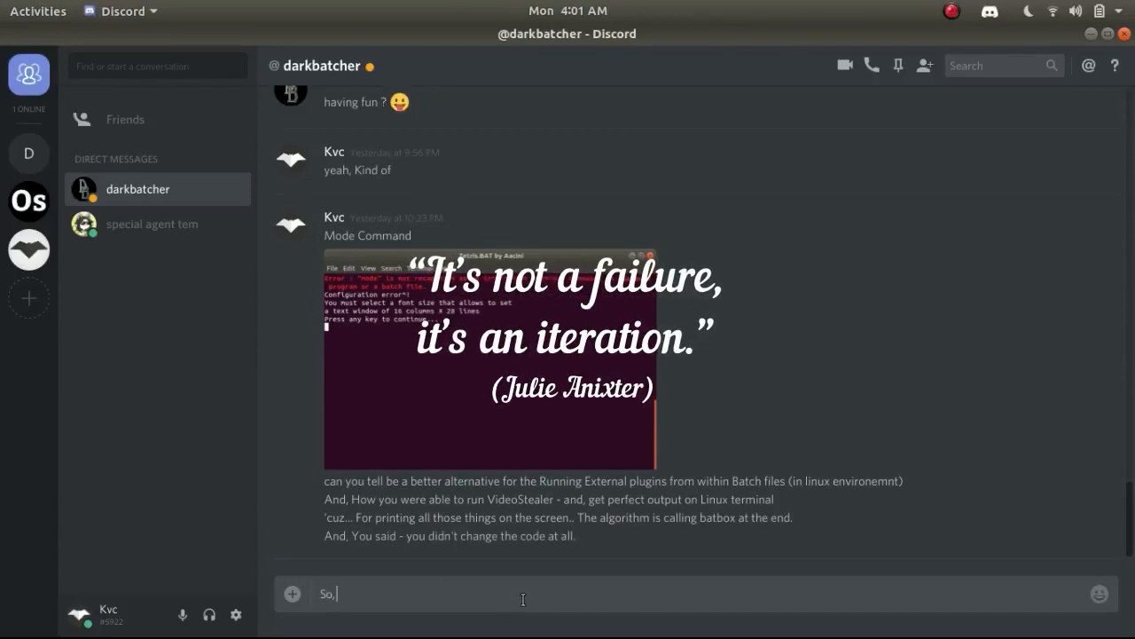
pyautogui.write('I w')
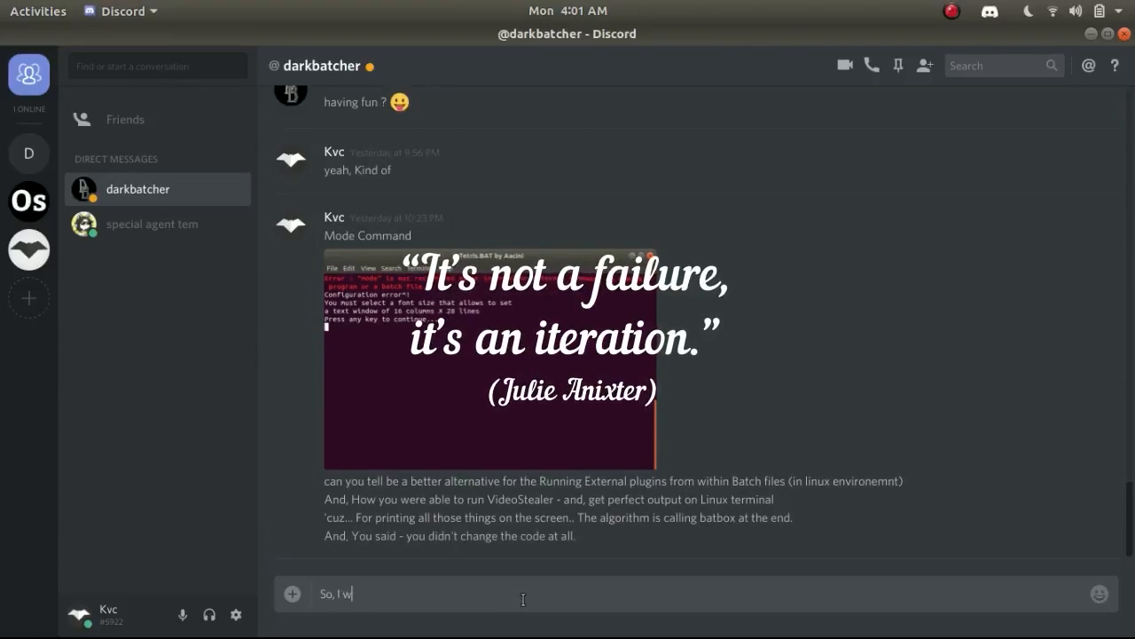